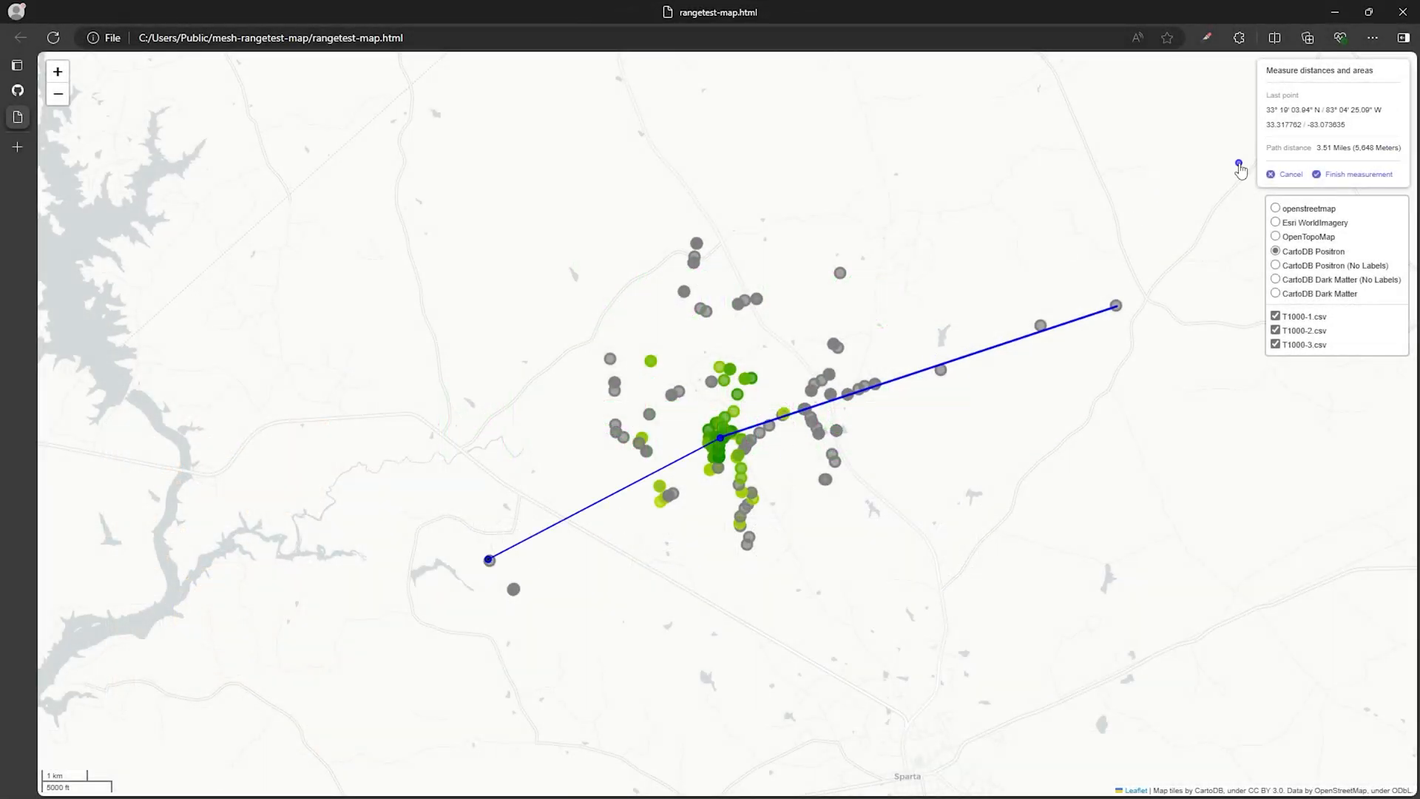
{"action": "mouse_move", "coordinate": [1192, 362]}
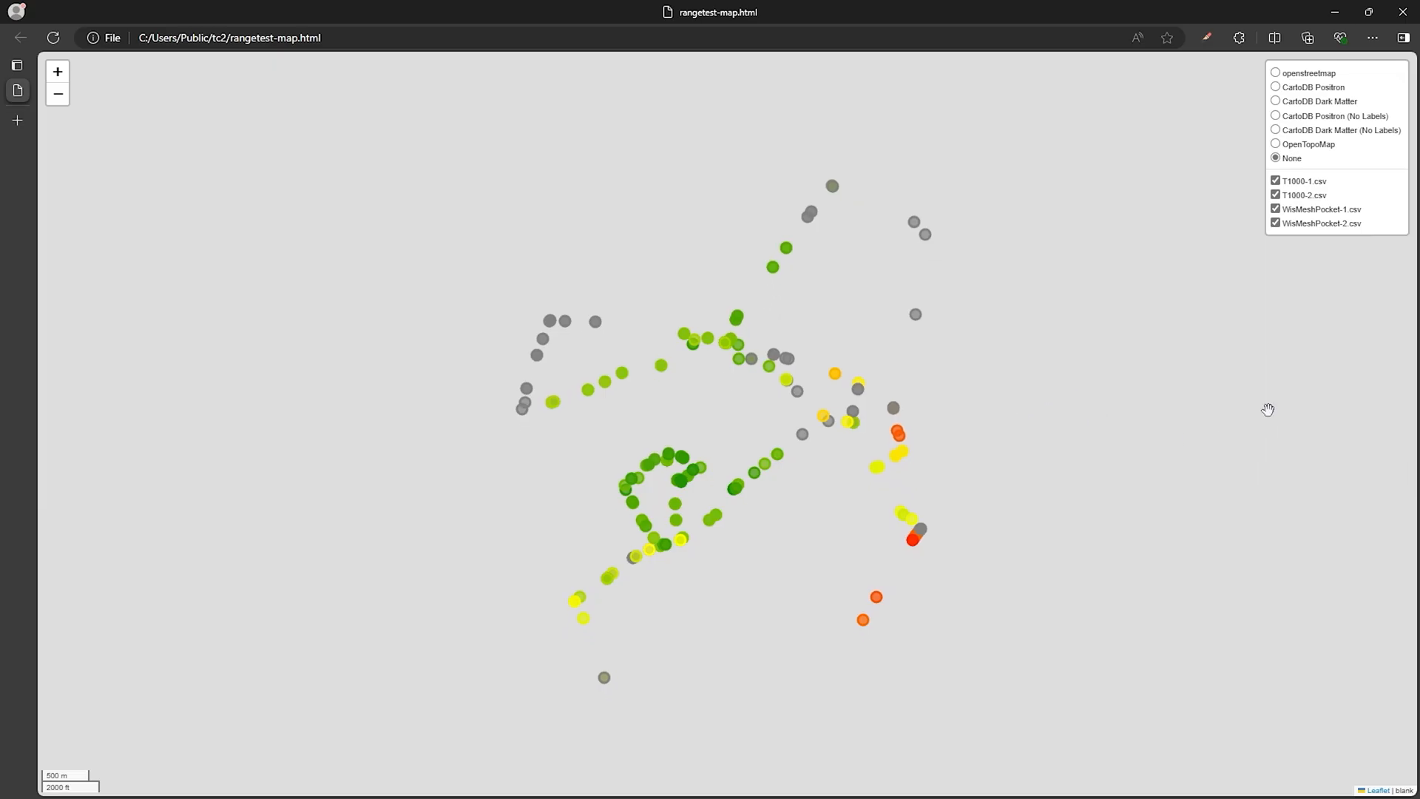
Step: Hide the T1000-2.csv layer, then show its range-test points again
{"action": "left_click", "coordinate": [1275, 180]}
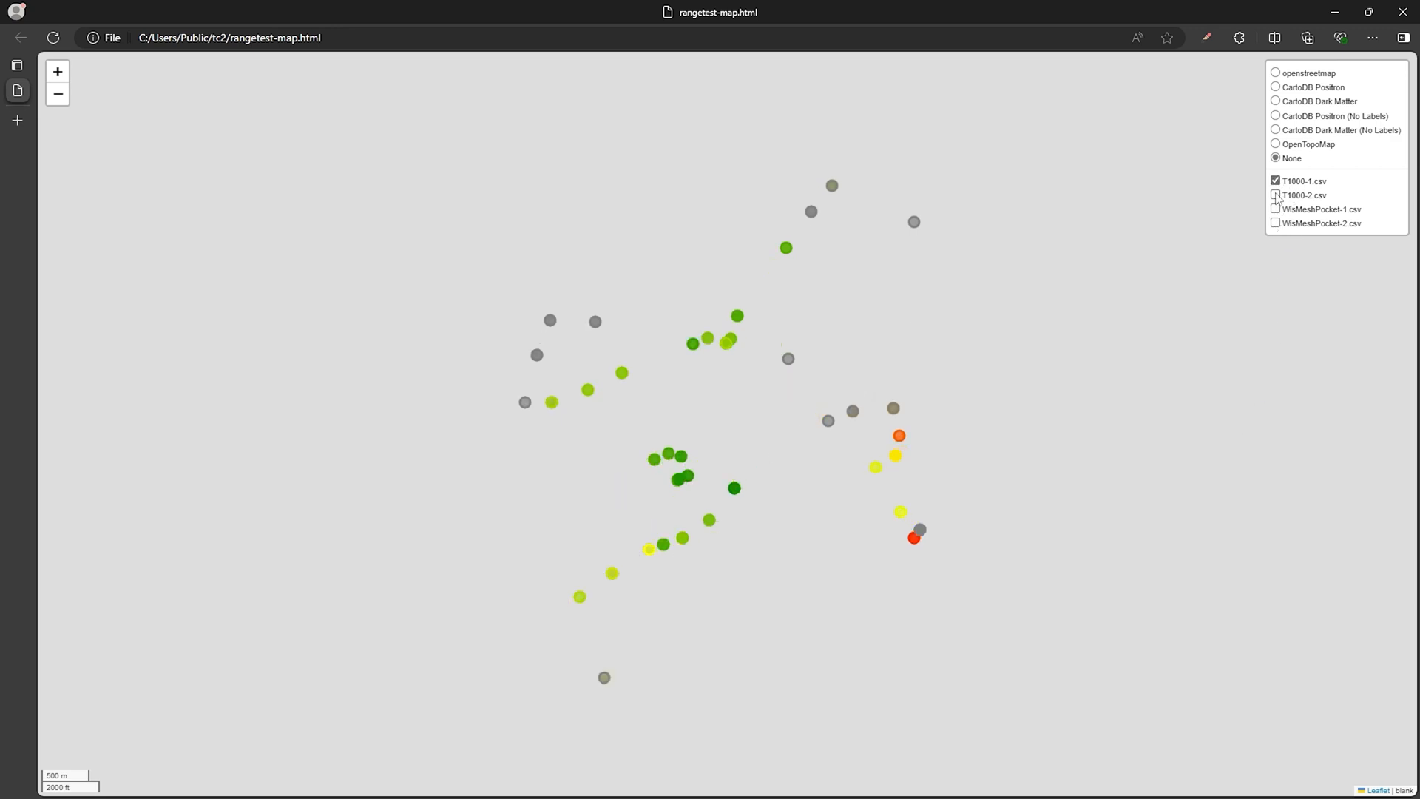
{"action": "left_click", "coordinate": [1277, 195]}
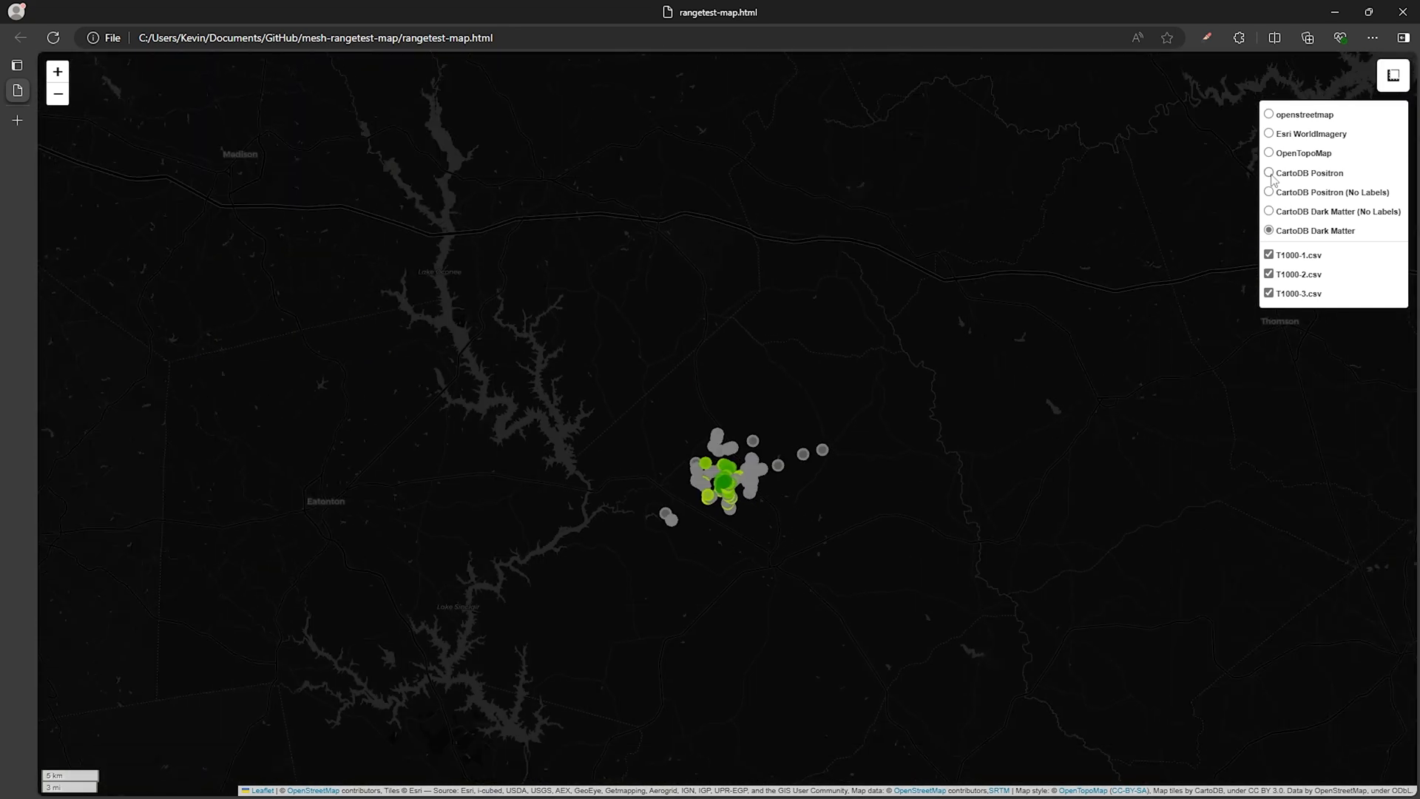
Step: Switch backgrounds through CartoDB Positron, openstreetmap and OpenTopoMap, starting a distance measurement between
{"action": "left_click", "coordinate": [1267, 173]}
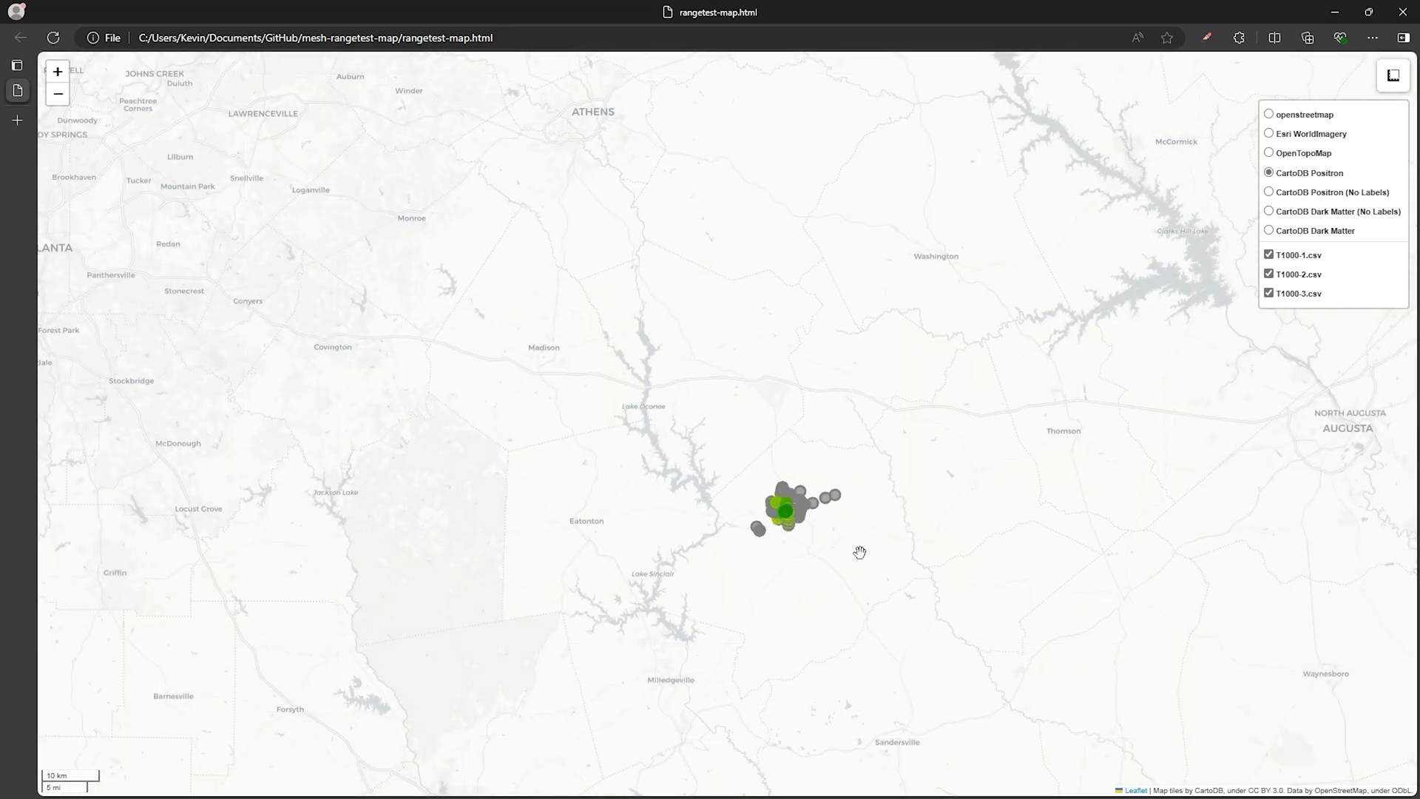
{"action": "left_click", "coordinate": [1269, 114]}
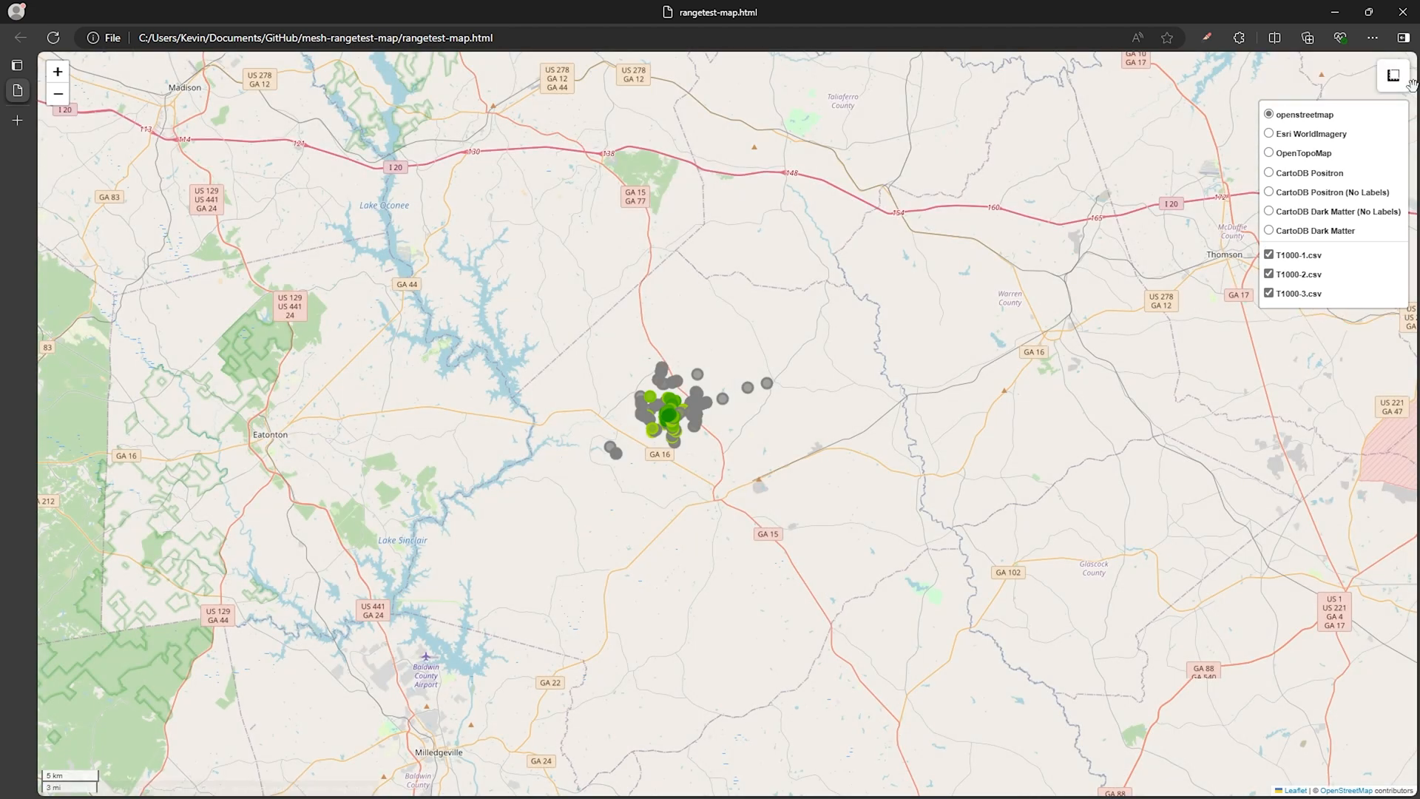
{"action": "left_click", "coordinate": [1393, 75]}
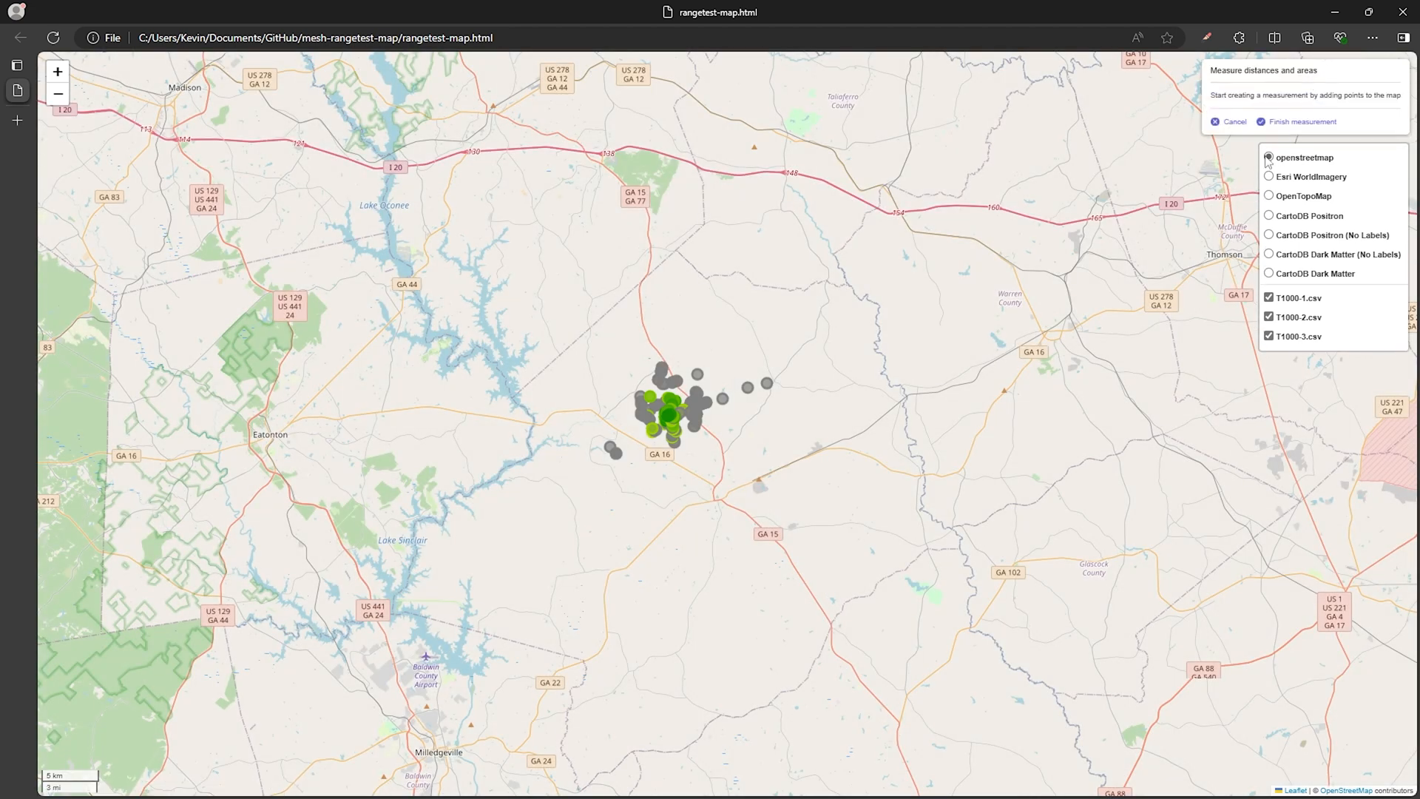
{"action": "mouse_move", "coordinate": [1269, 197]}
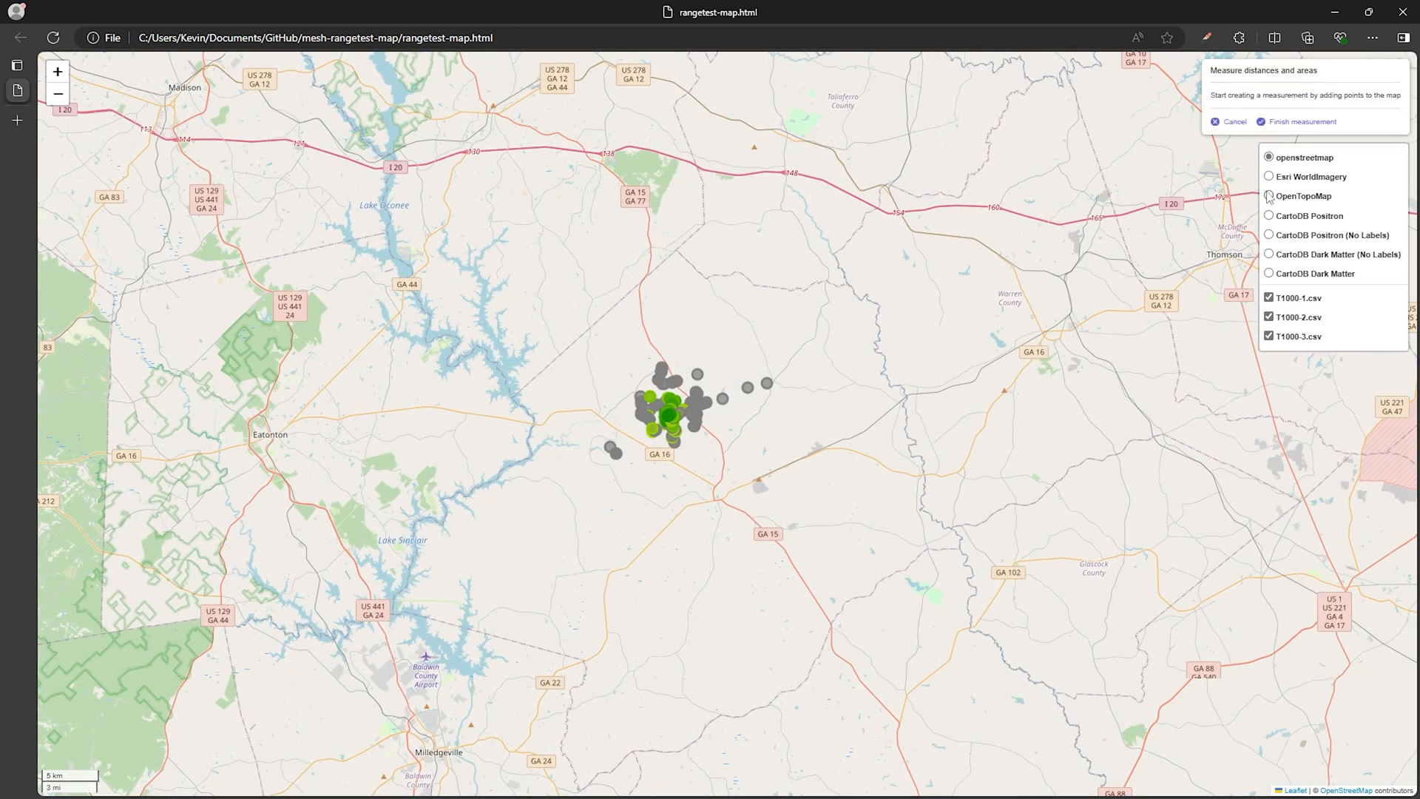
{"action": "left_click", "coordinate": [1270, 176]}
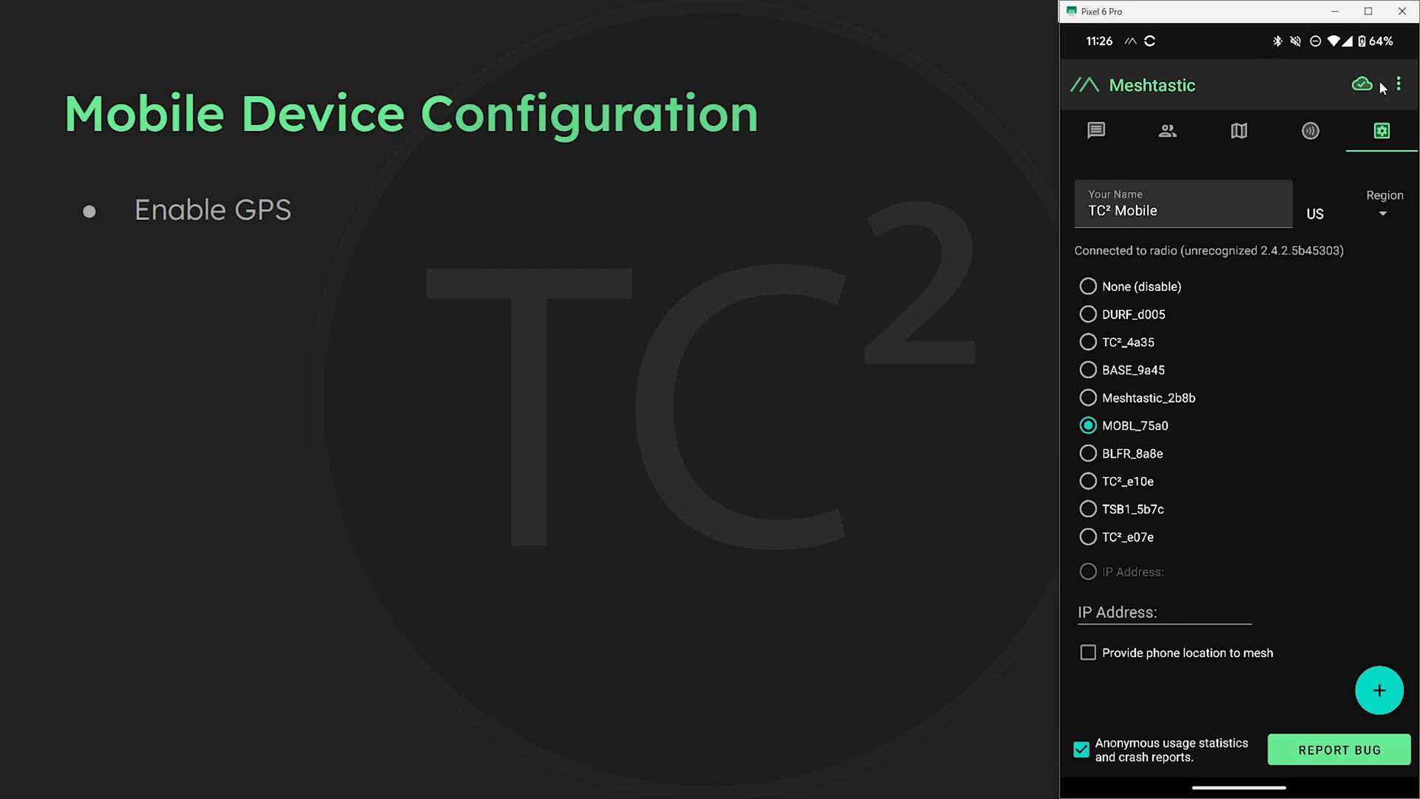
Step: Reach the Position Config page of the radio configuration with GPS mode left enabled
{"action": "left_click", "coordinate": [1402, 84]}
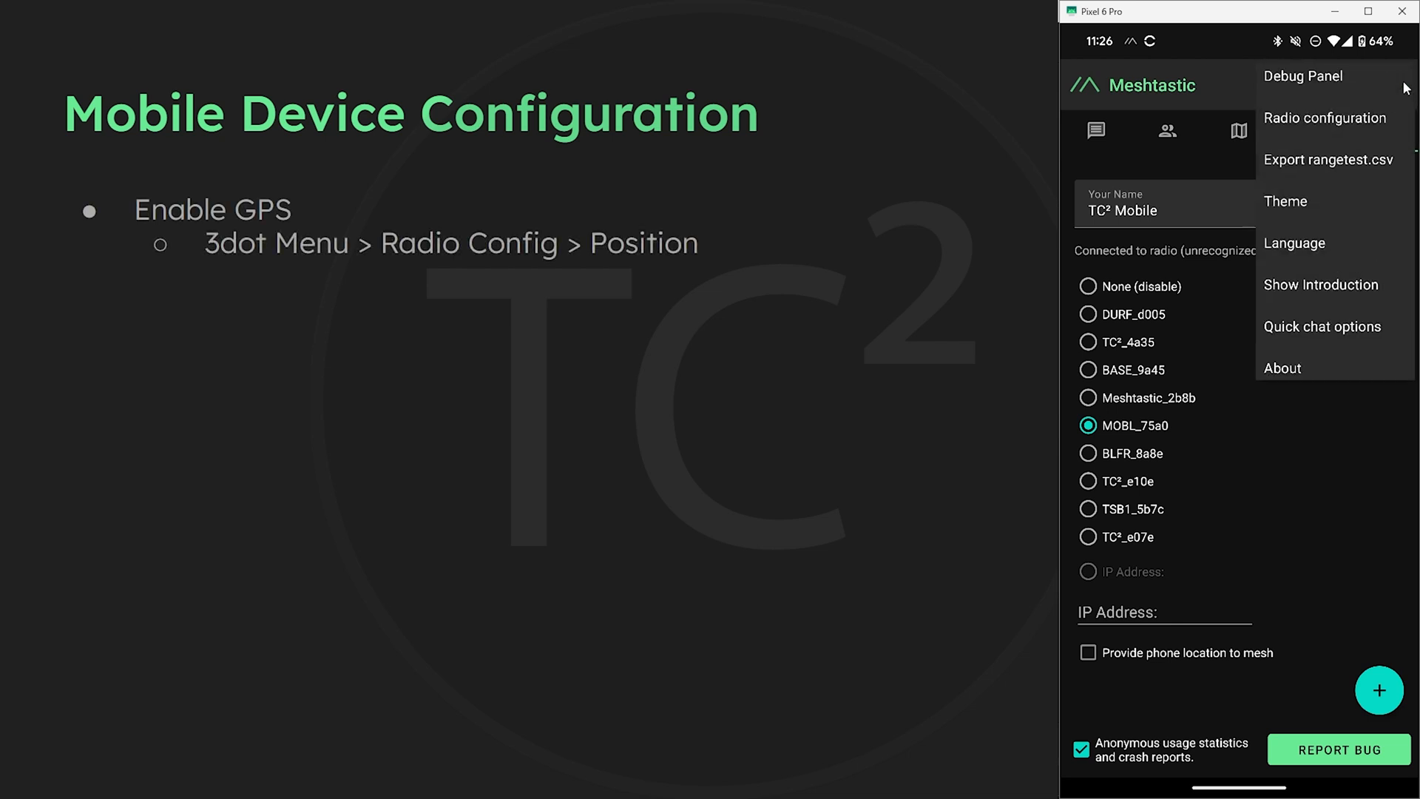
{"action": "left_click", "coordinate": [1325, 118]}
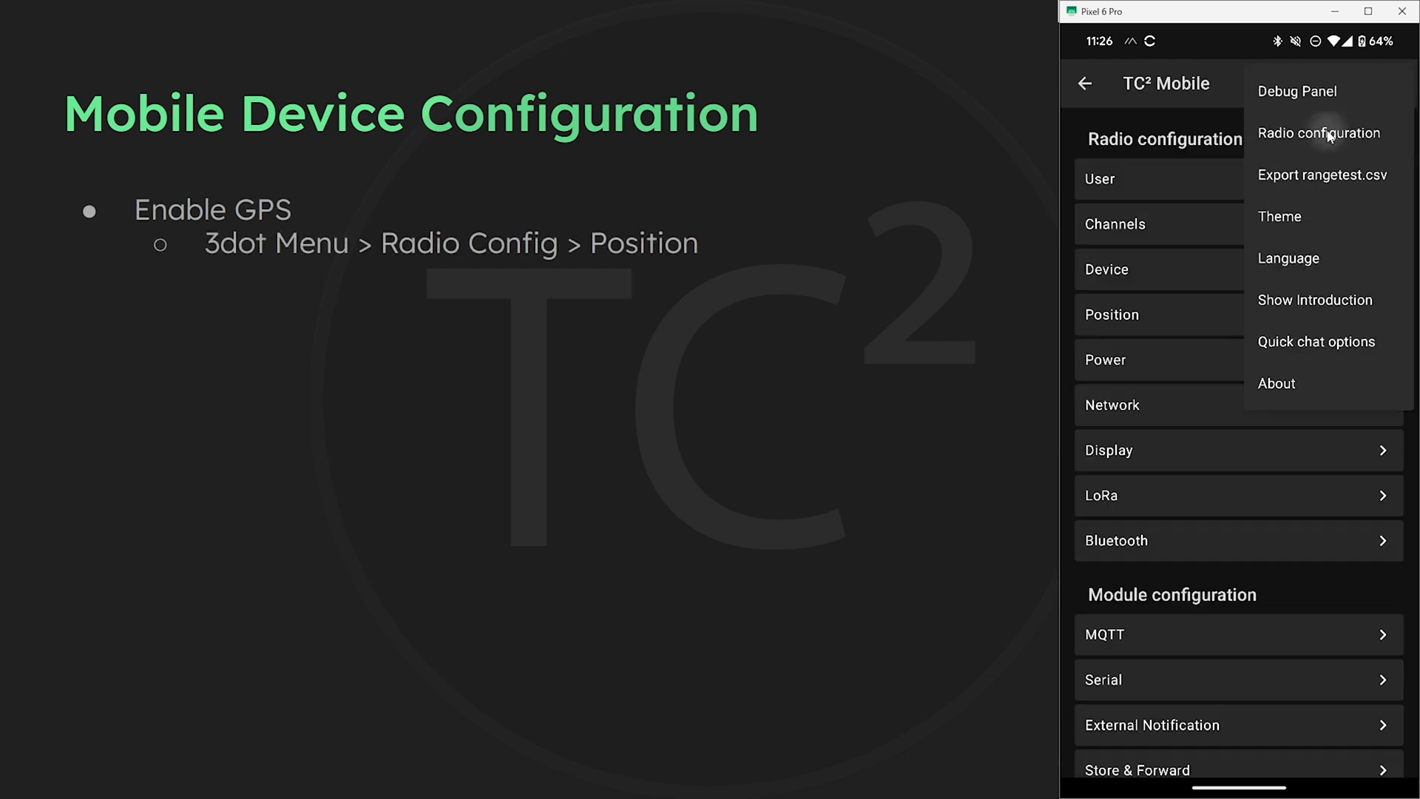
{"action": "left_click", "coordinate": [1319, 133]}
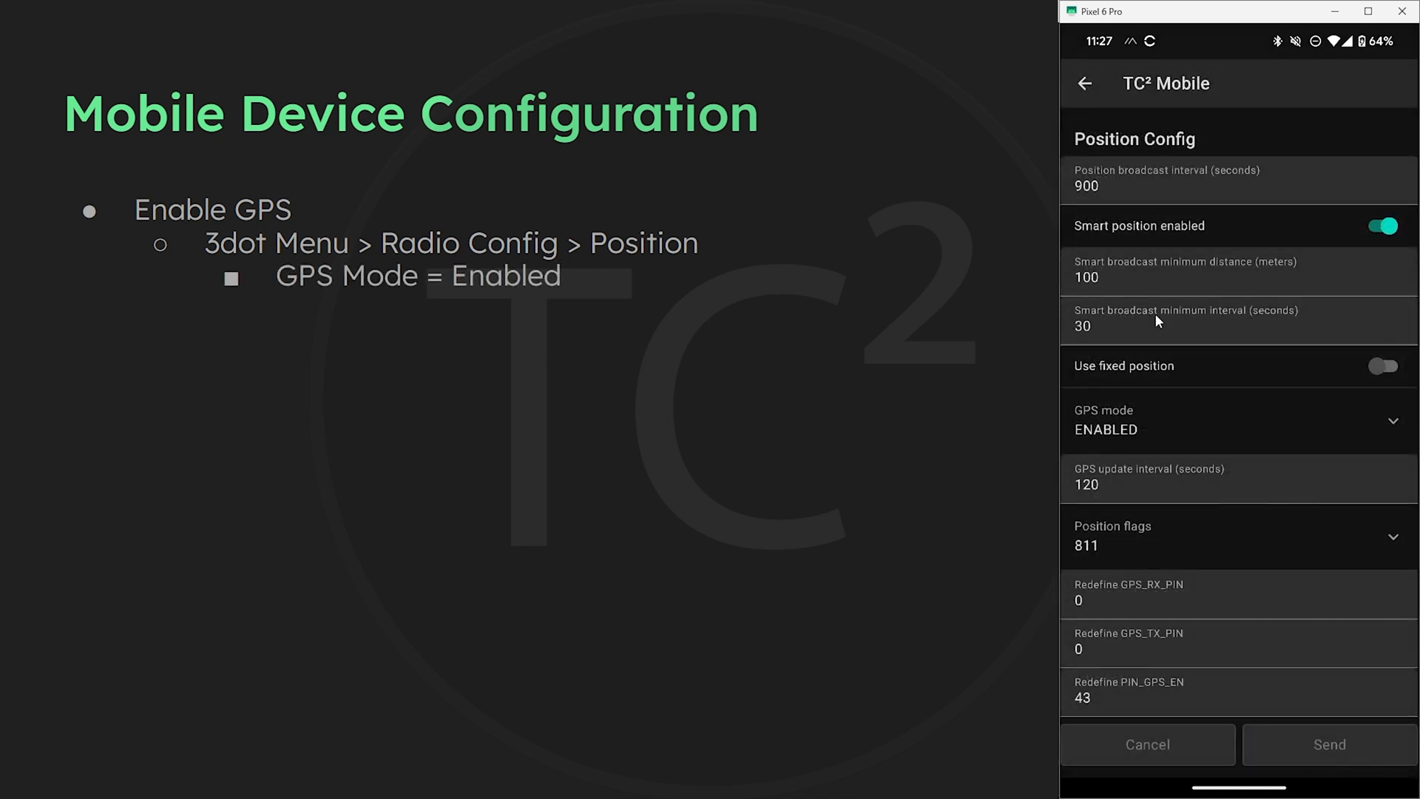
{"action": "left_click", "coordinate": [1232, 420]}
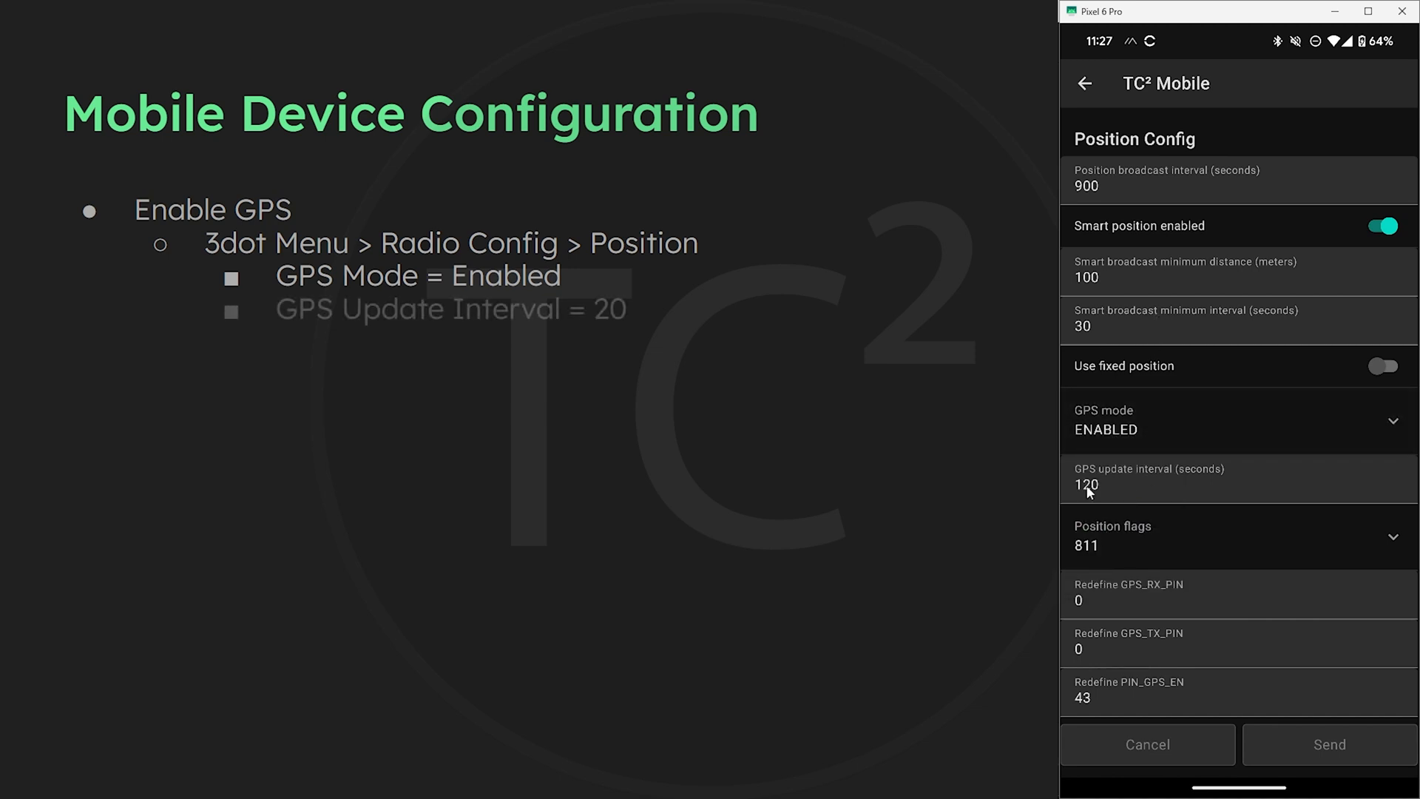
Step: Change the GPS update interval from 120 to 20 seconds and send it to the radio
{"action": "left_click", "coordinate": [1177, 486]}
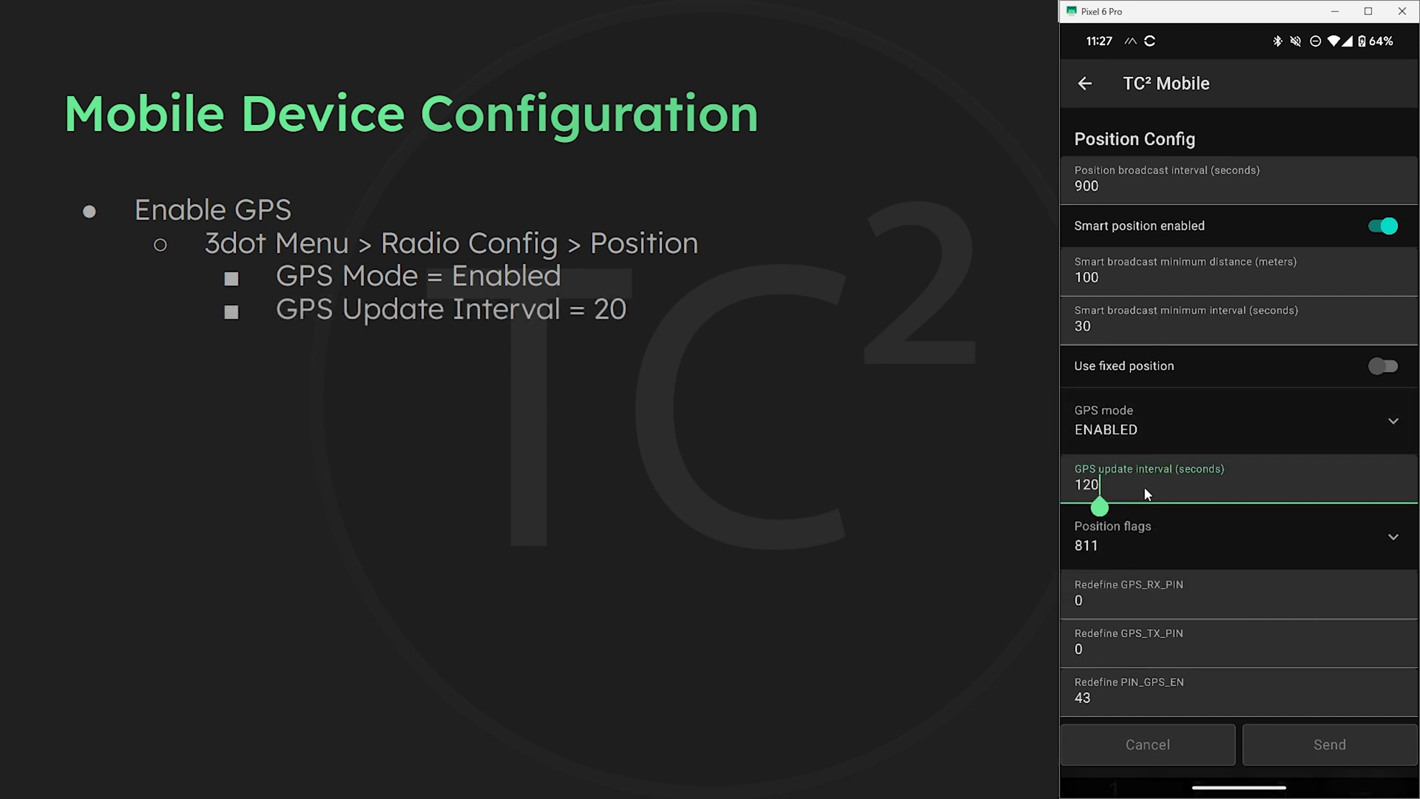
{"action": "left_click", "coordinate": [1096, 485]}
{"action": "type", "text": "20"}
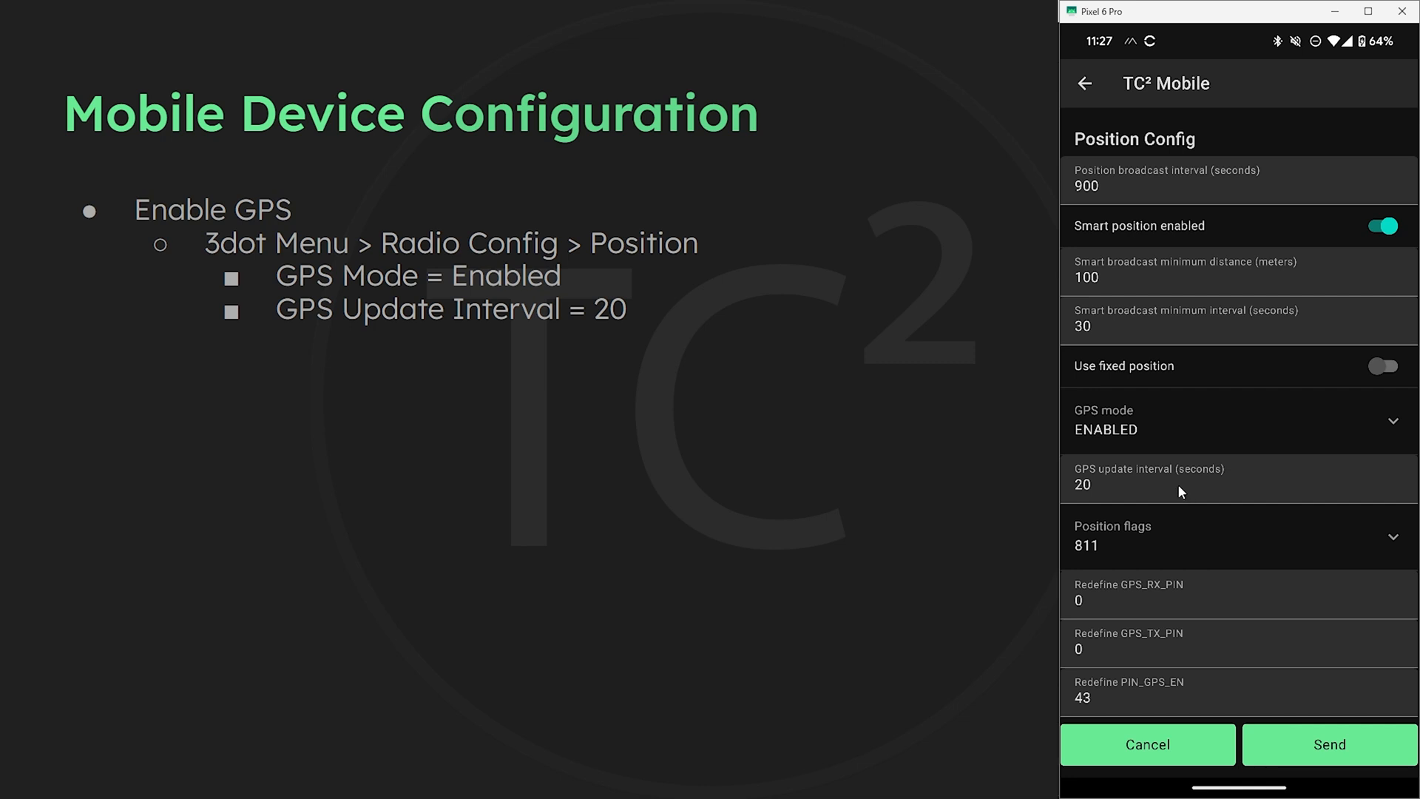
{"action": "left_click", "coordinate": [1329, 744]}
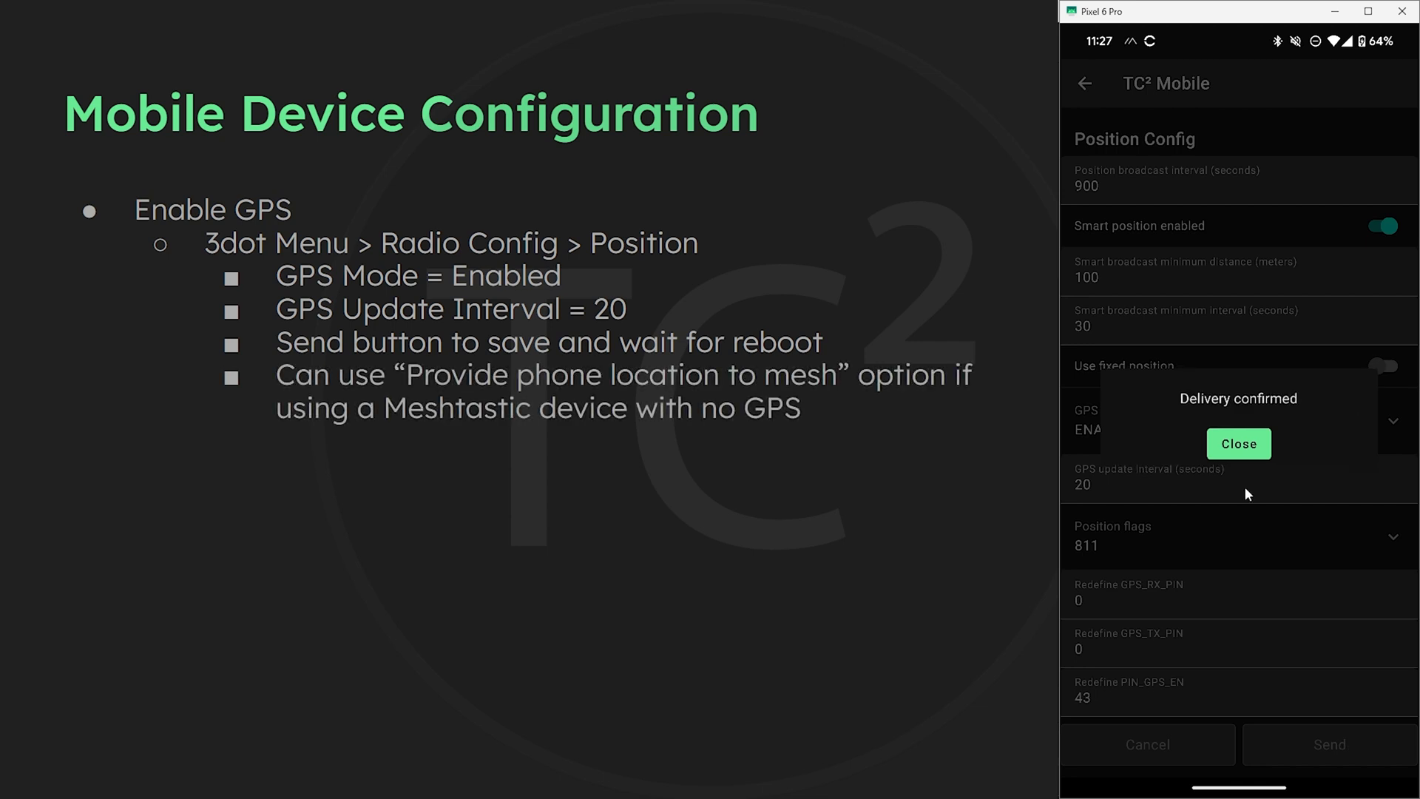
Step: Turn on 'Provide phone location to mesh', accepting background location and granting the permission
{"action": "left_click", "coordinate": [1238, 443]}
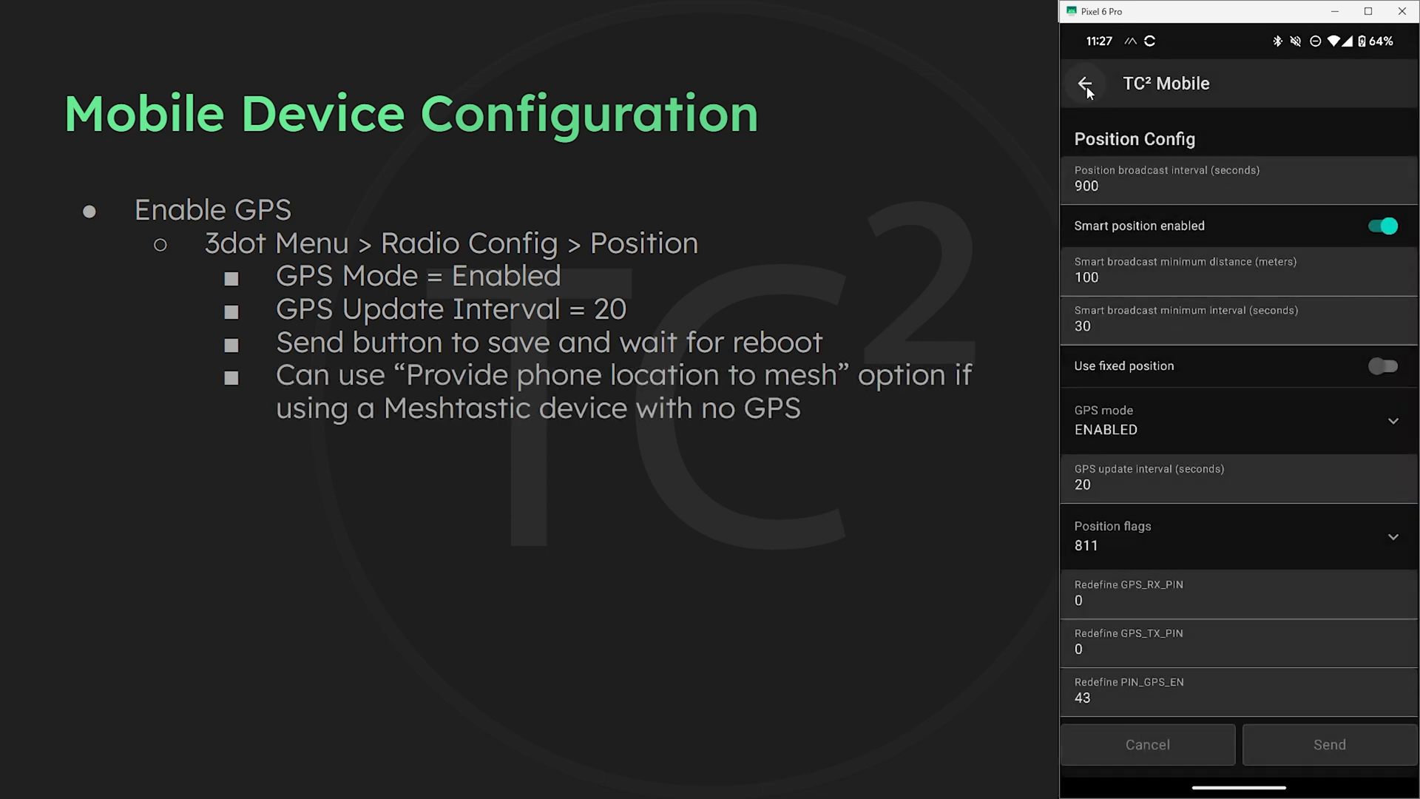
{"action": "left_click", "coordinate": [1085, 83]}
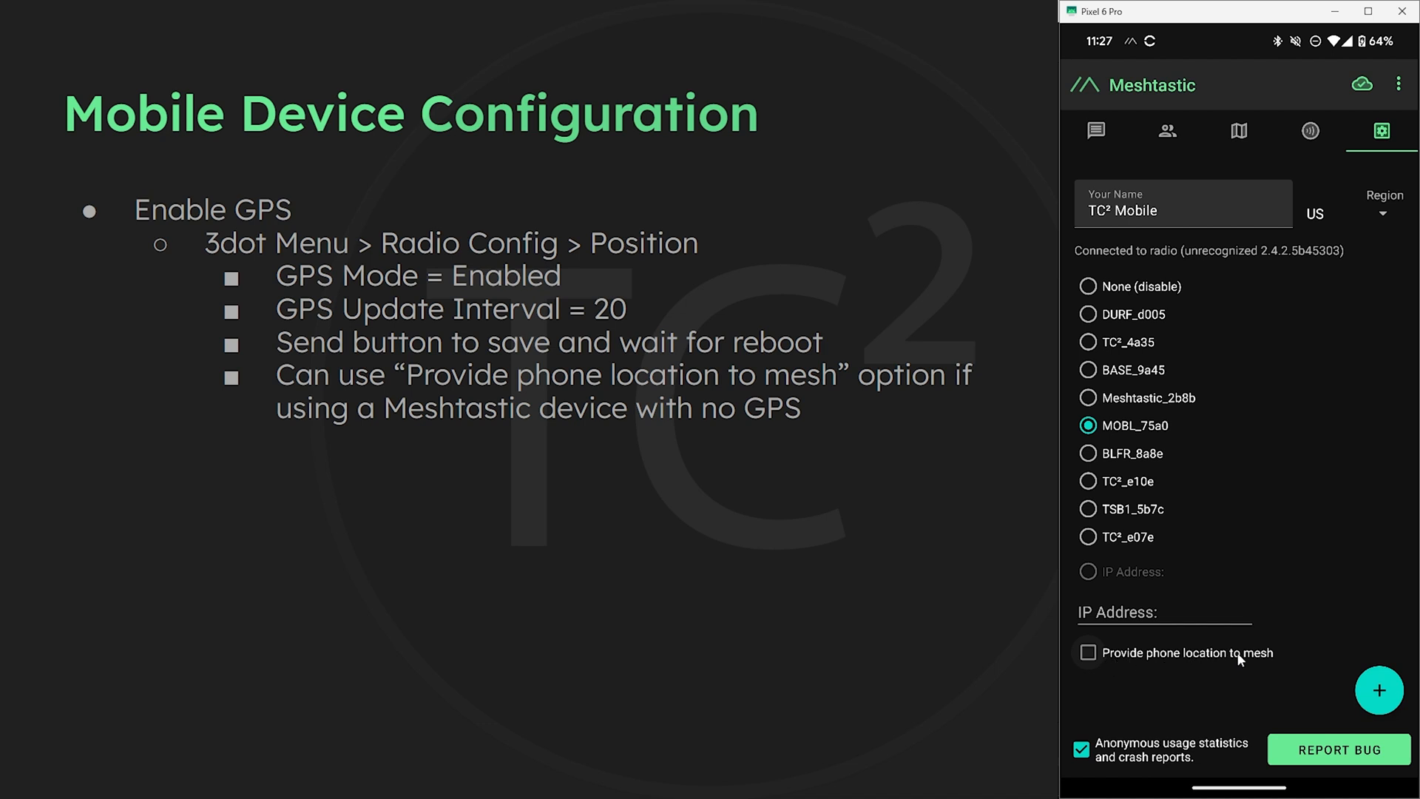
{"action": "mouse_move", "coordinate": [1116, 663]}
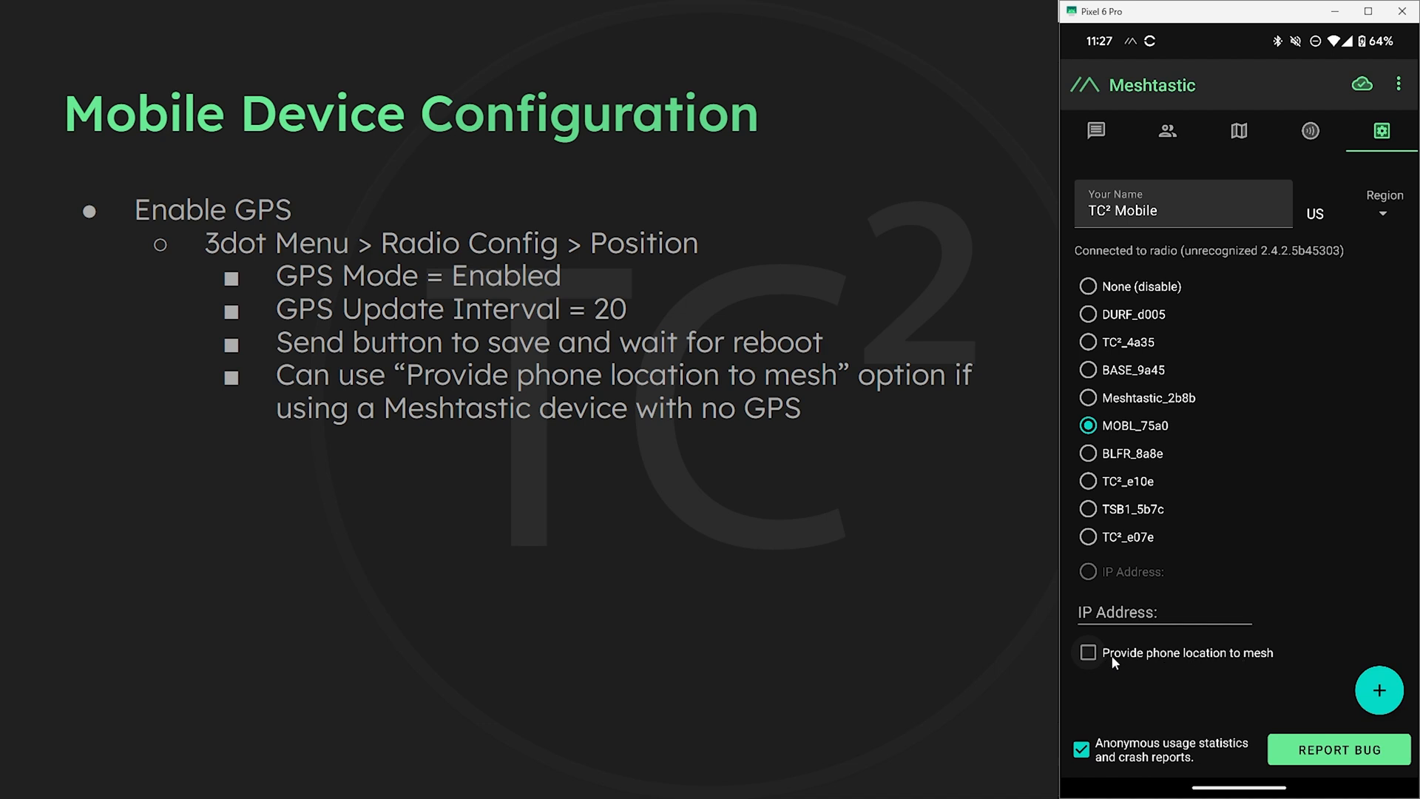
{"action": "left_click", "coordinate": [1087, 652]}
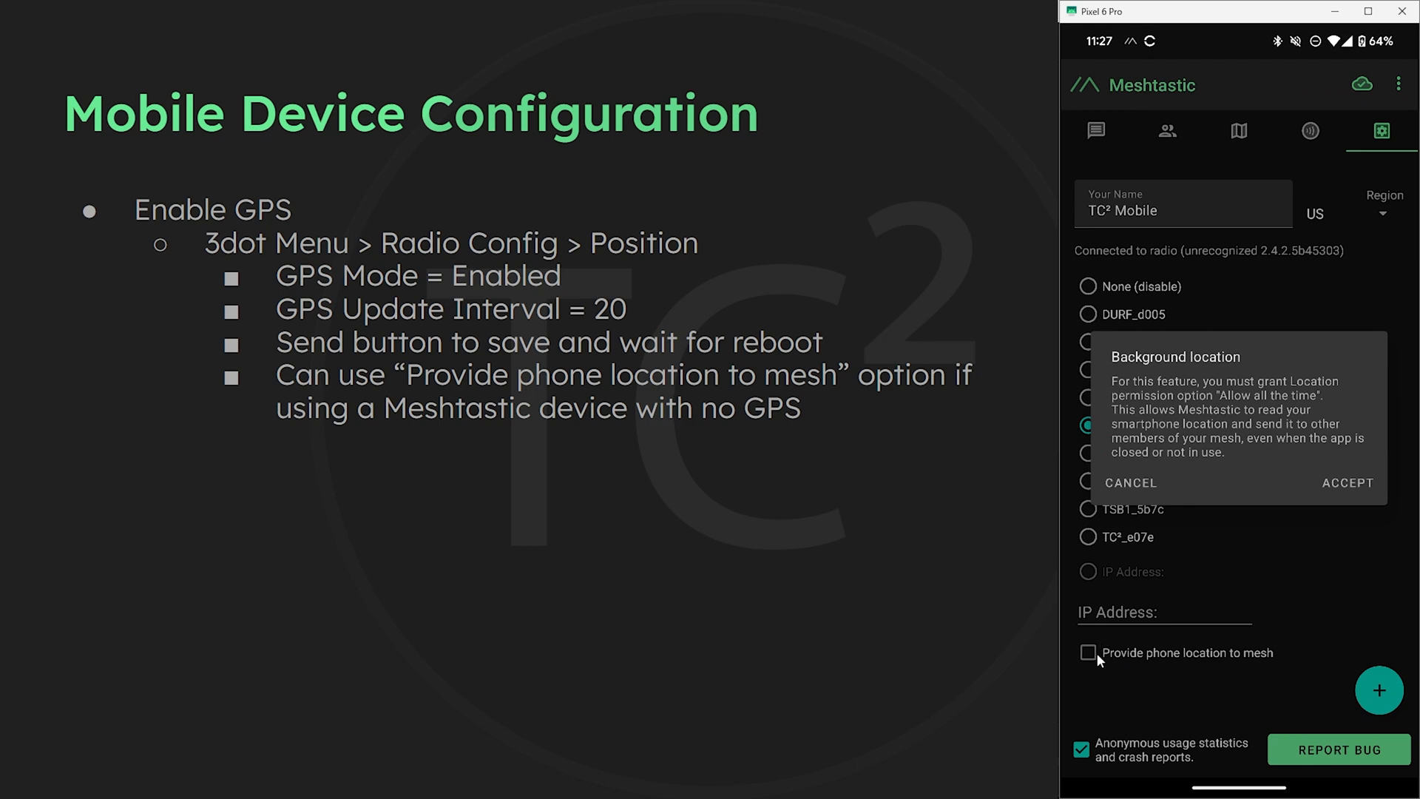
{"action": "left_click", "coordinate": [1346, 483]}
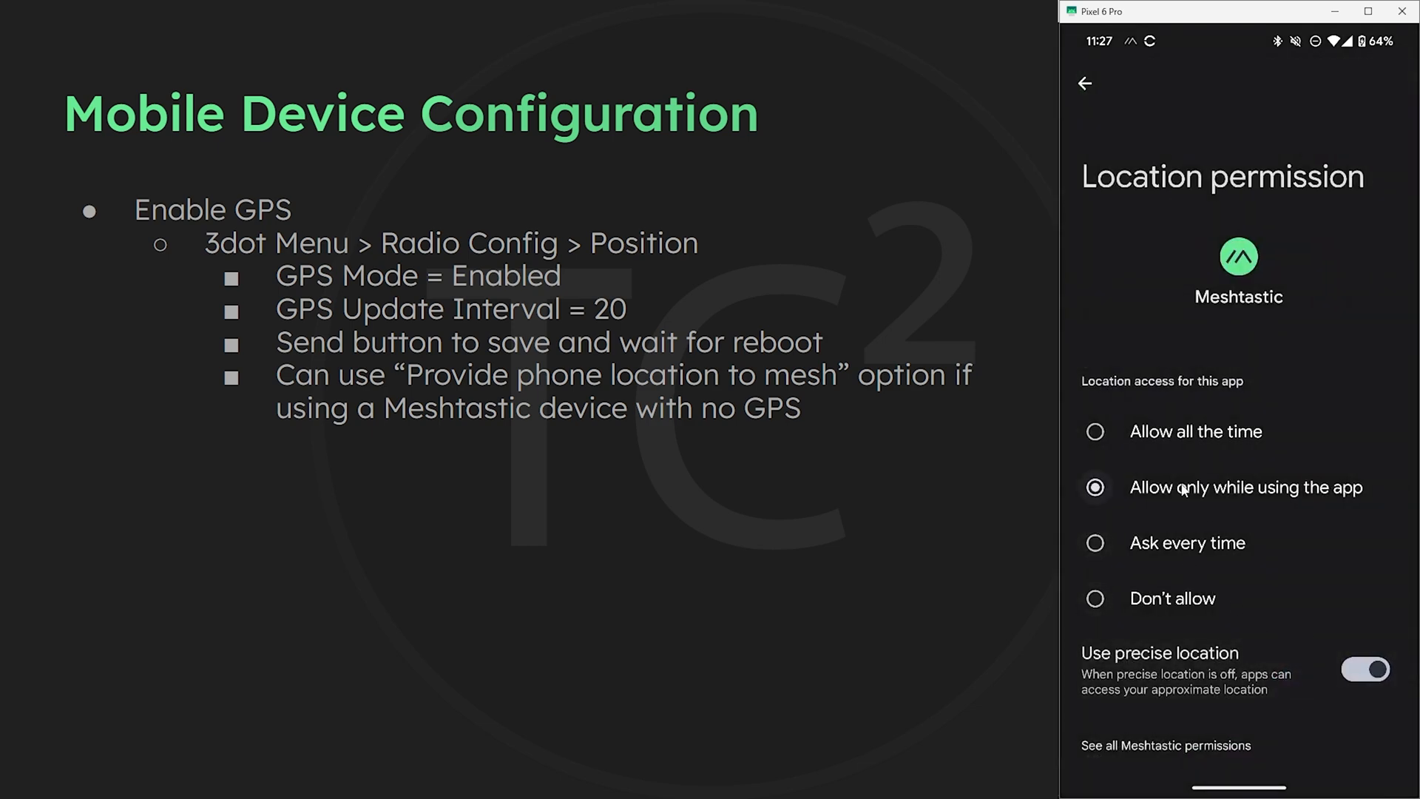
{"action": "left_click", "coordinate": [1095, 430]}
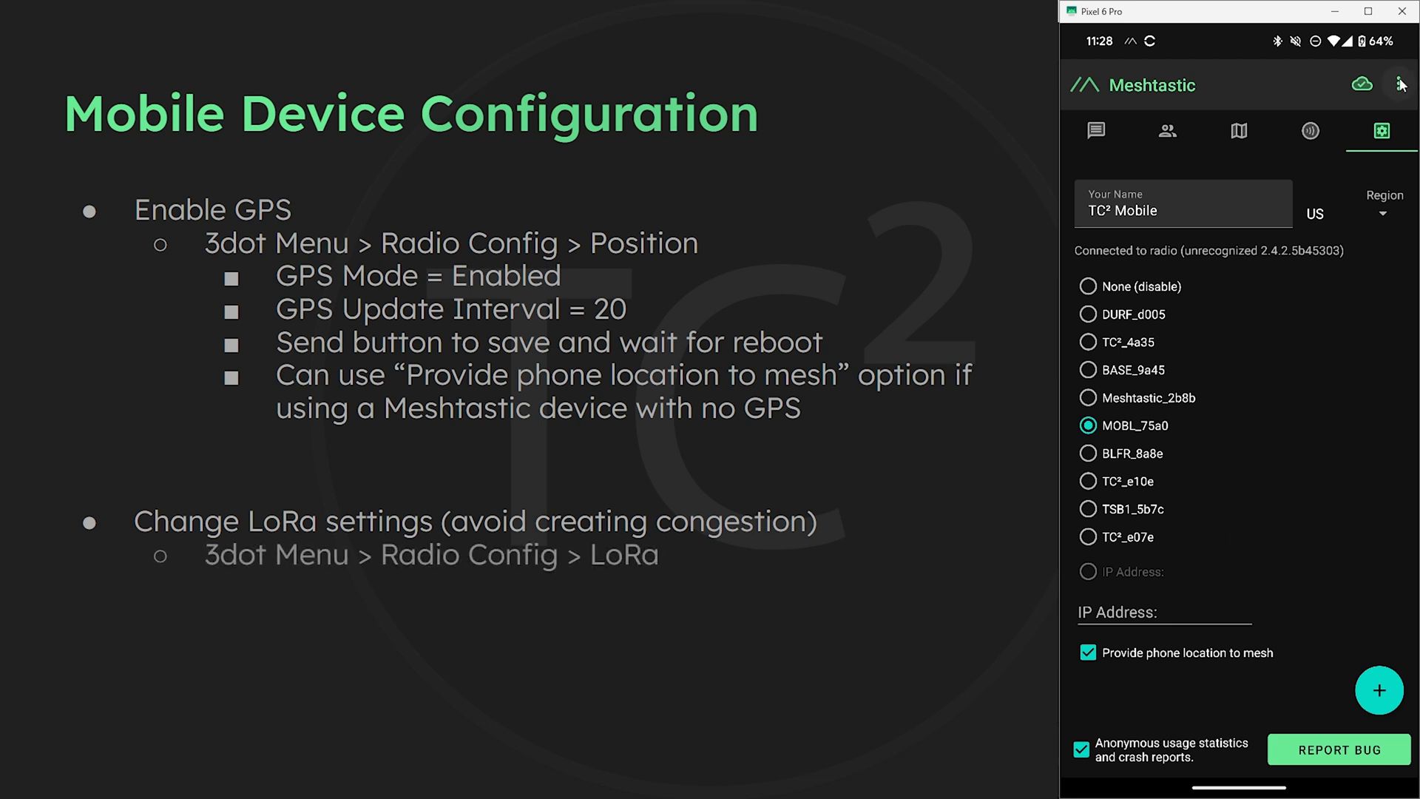
Step: Review the LoRa settings, keeping modem preset LONG_FAST and frequency slot 20
{"action": "left_click", "coordinate": [1401, 84]}
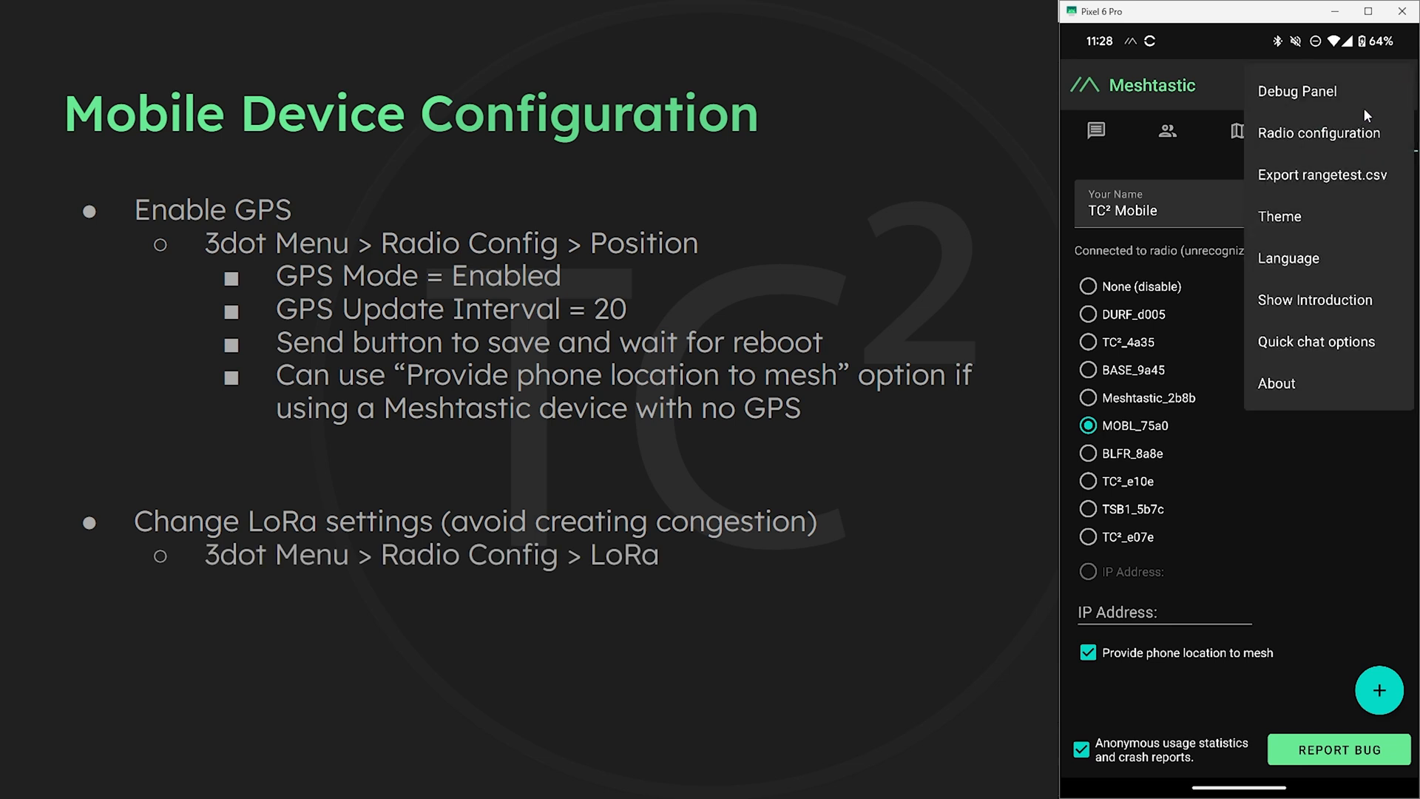
{"action": "left_click", "coordinate": [1318, 132]}
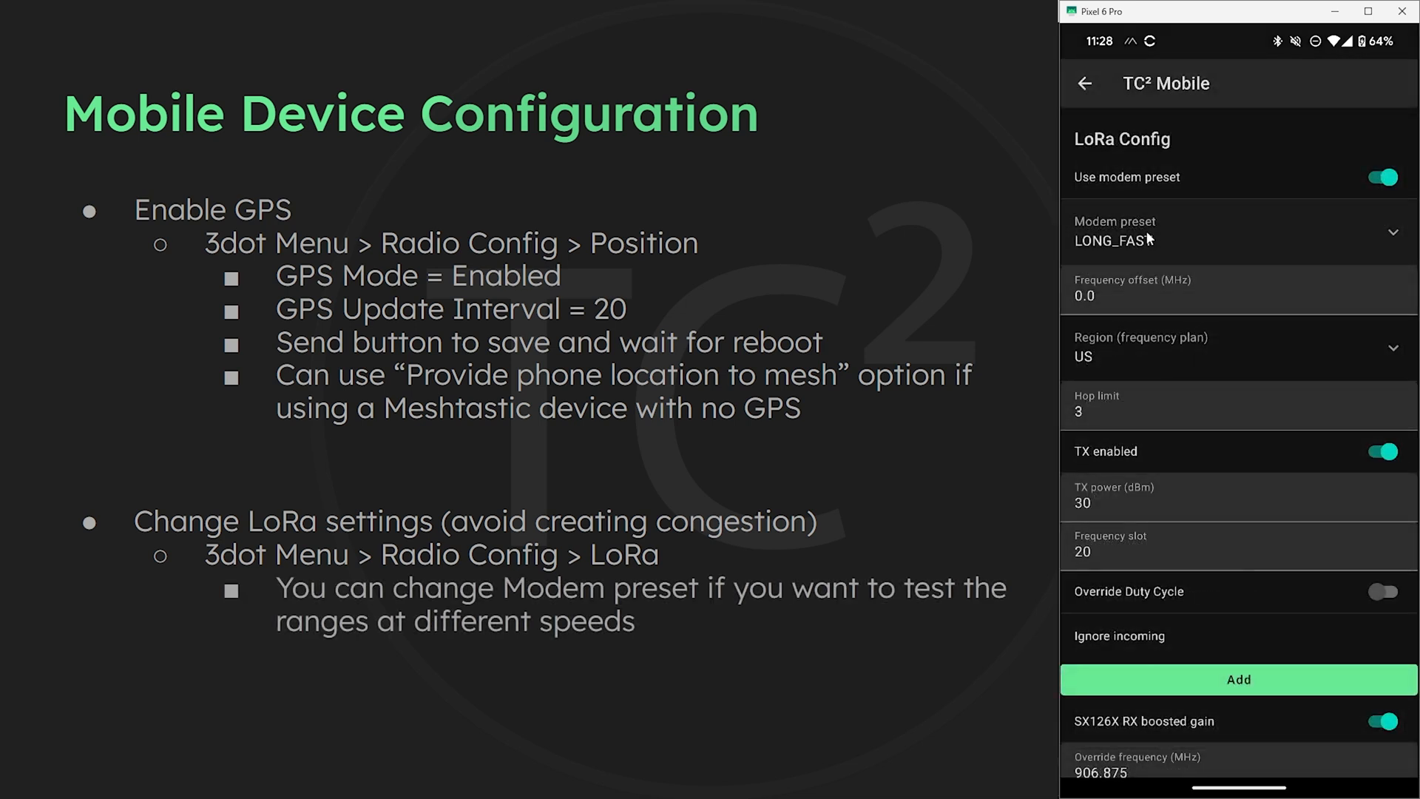
{"action": "left_click", "coordinate": [1232, 231]}
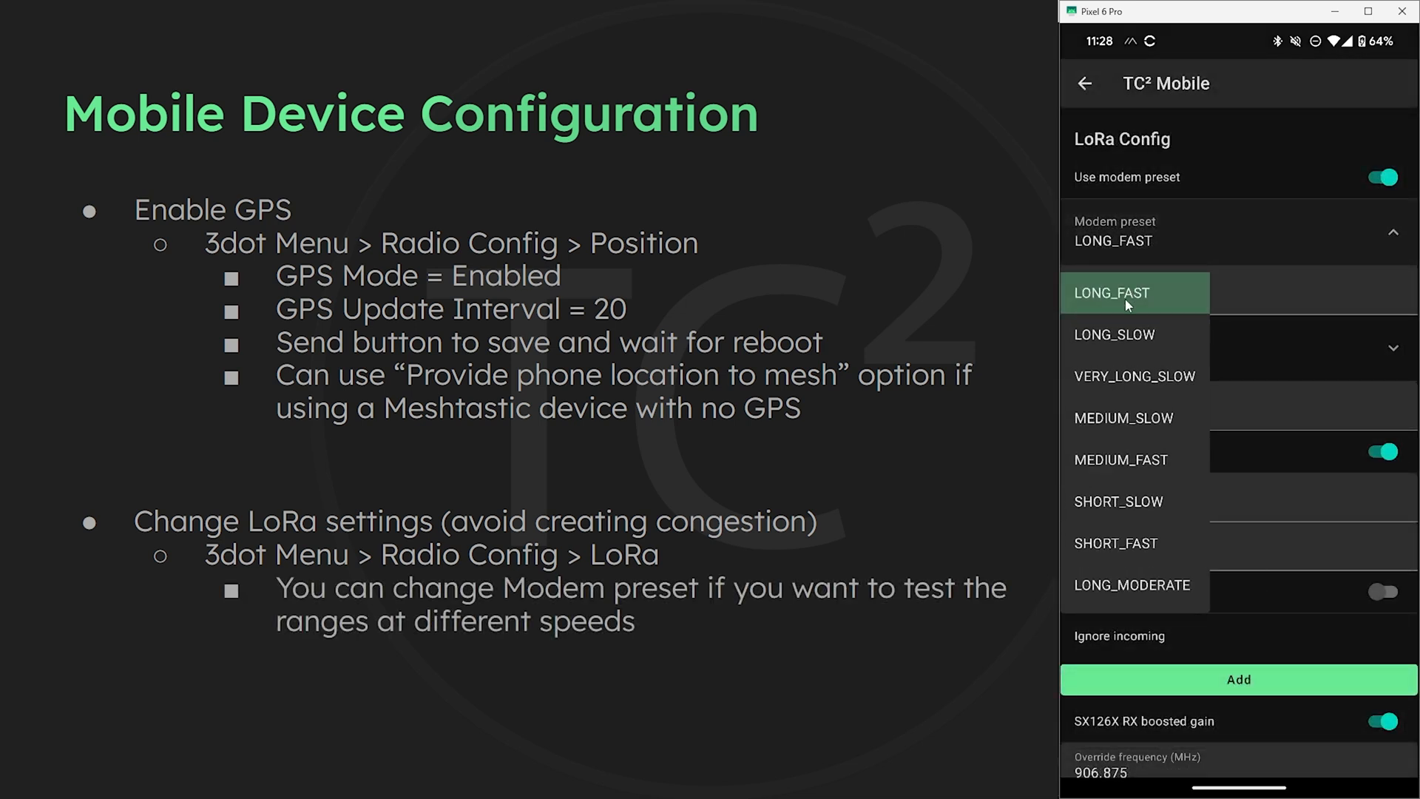
{"action": "left_click", "coordinate": [1134, 293]}
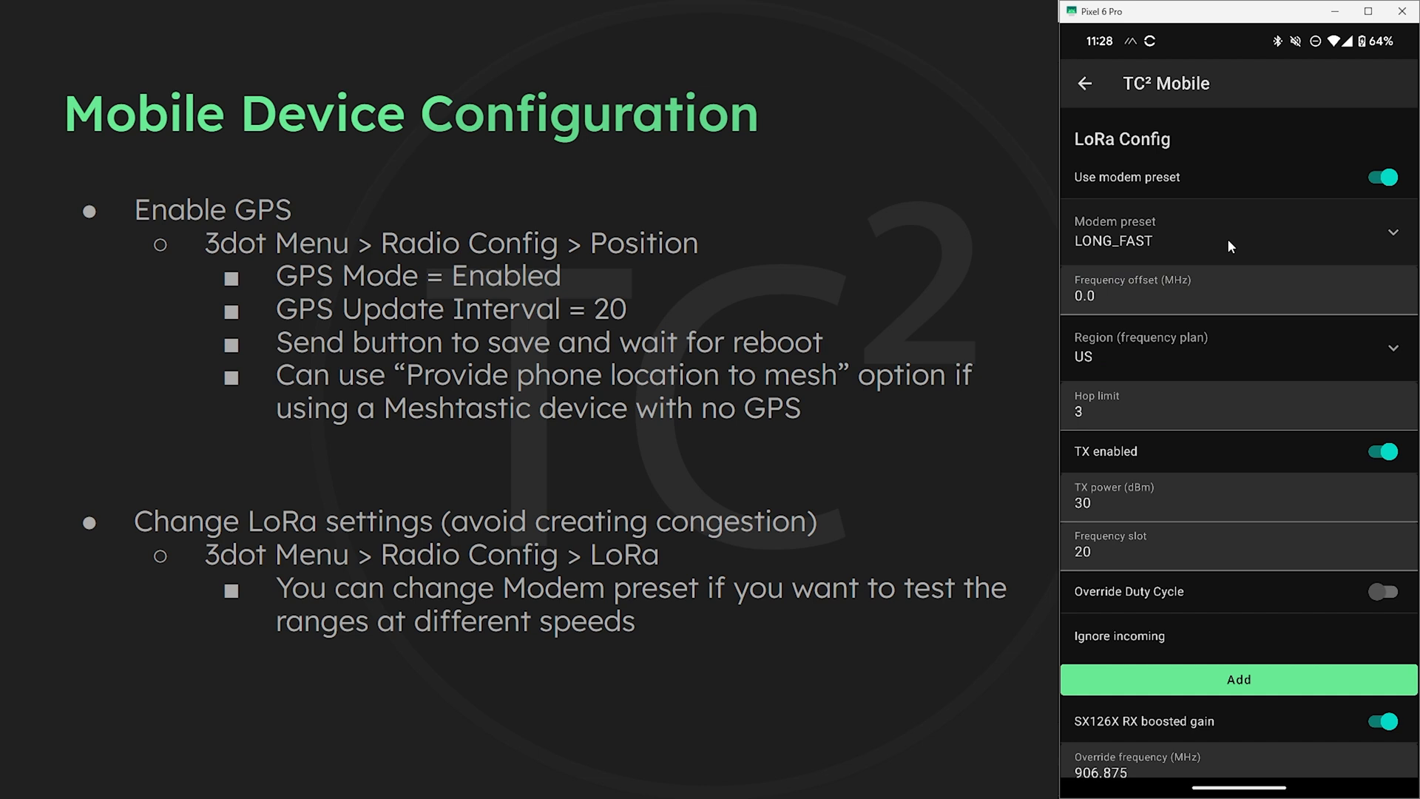
{"action": "mouse_move", "coordinate": [1295, 238]}
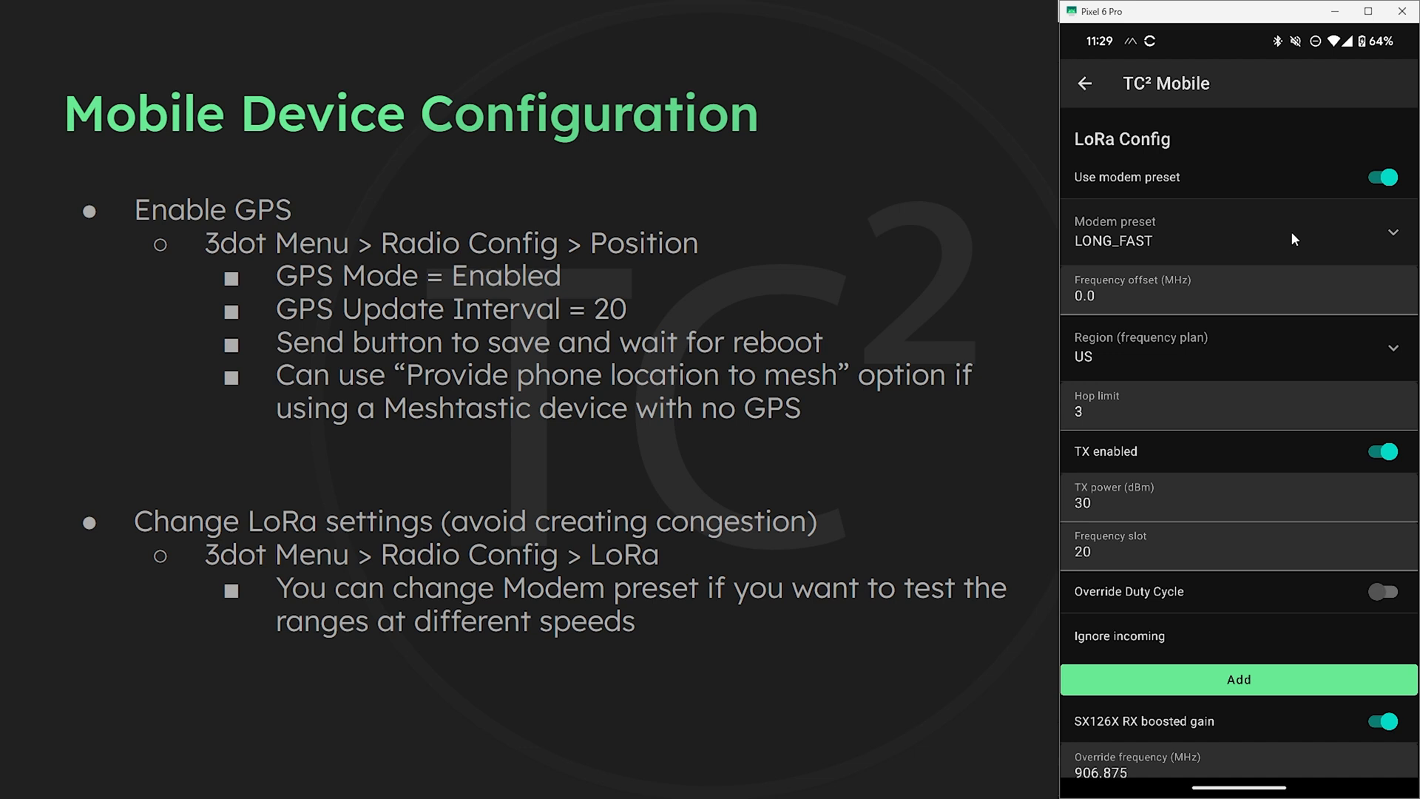
{"action": "left_click", "coordinate": [1232, 233]}
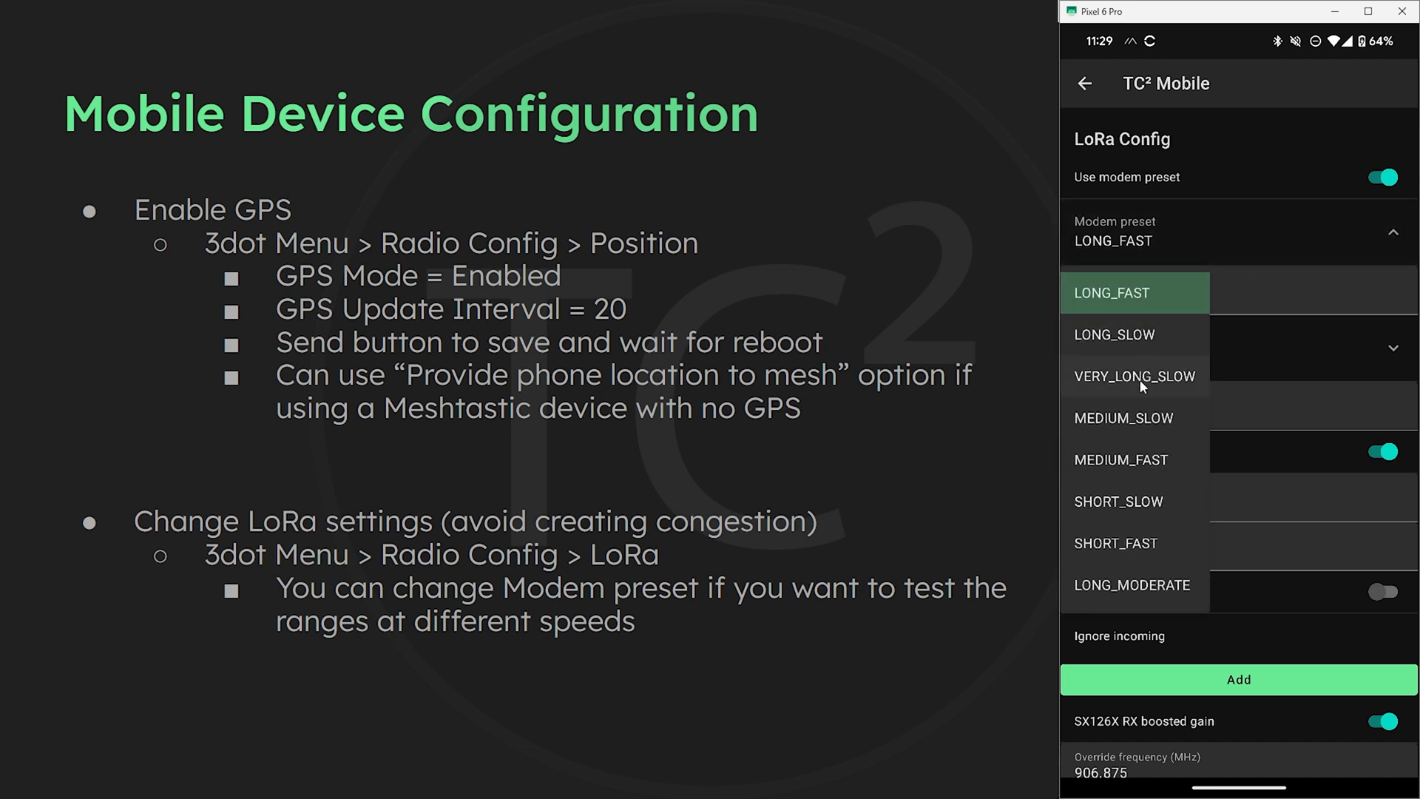
{"action": "mouse_move", "coordinate": [1152, 537]}
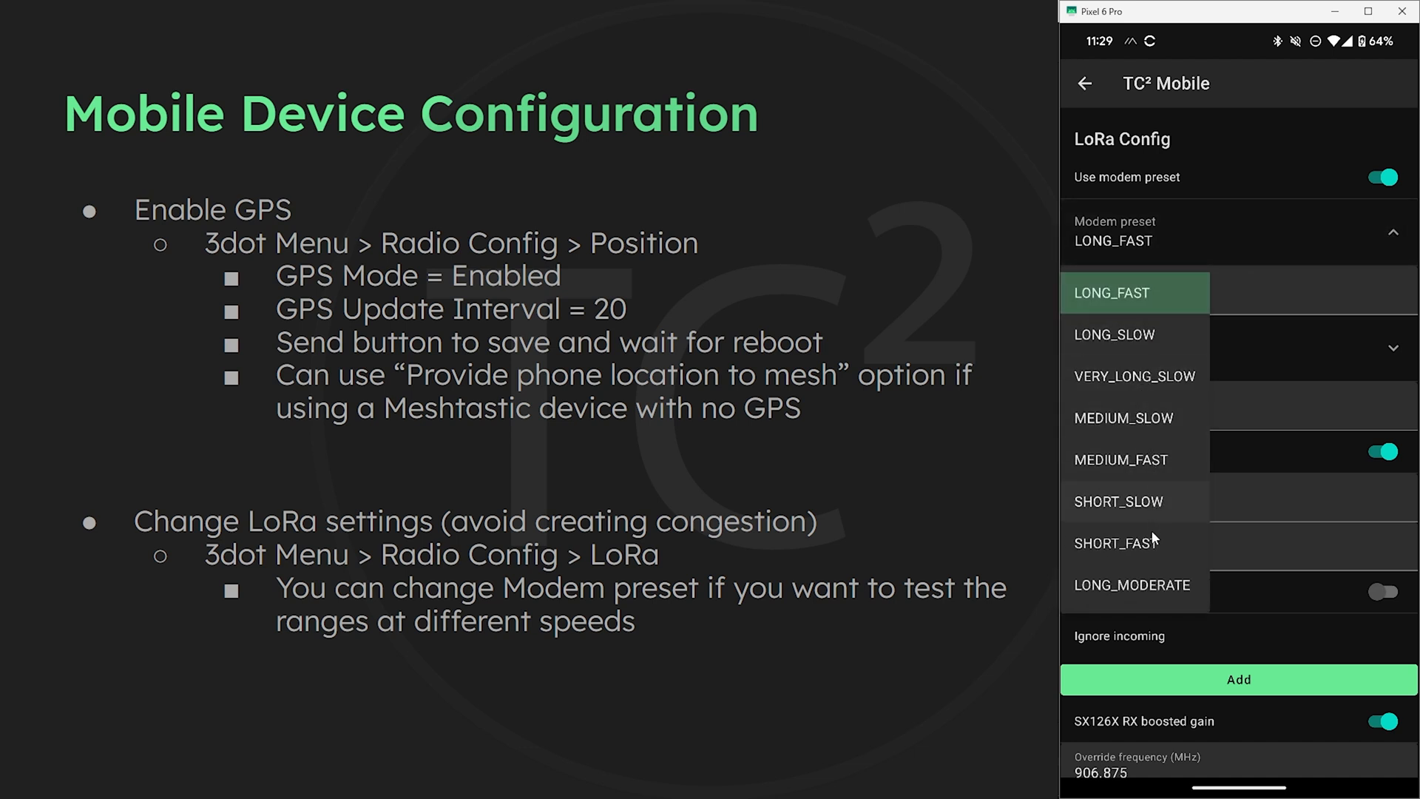
{"action": "left_click", "coordinate": [1110, 293]}
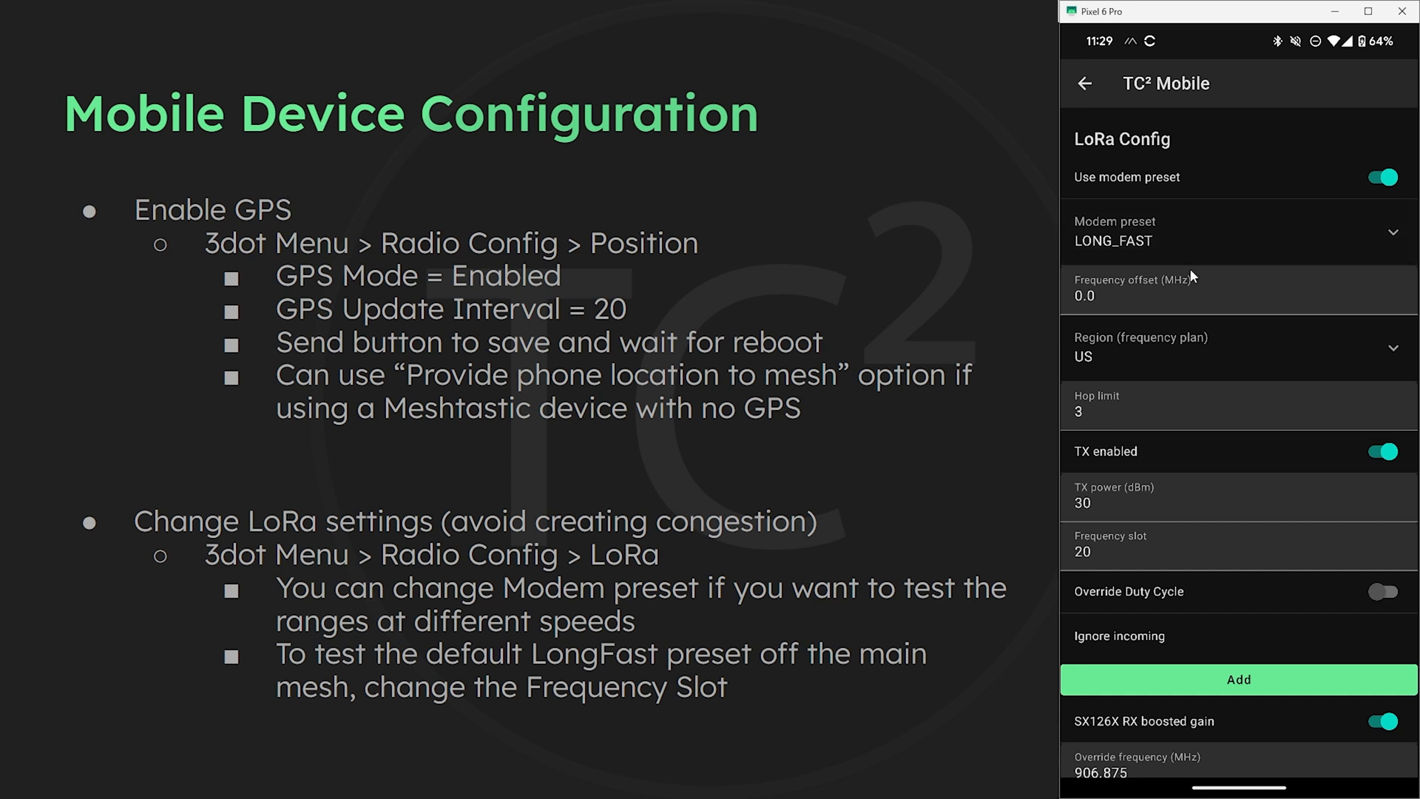
{"action": "left_click", "coordinate": [1177, 546]}
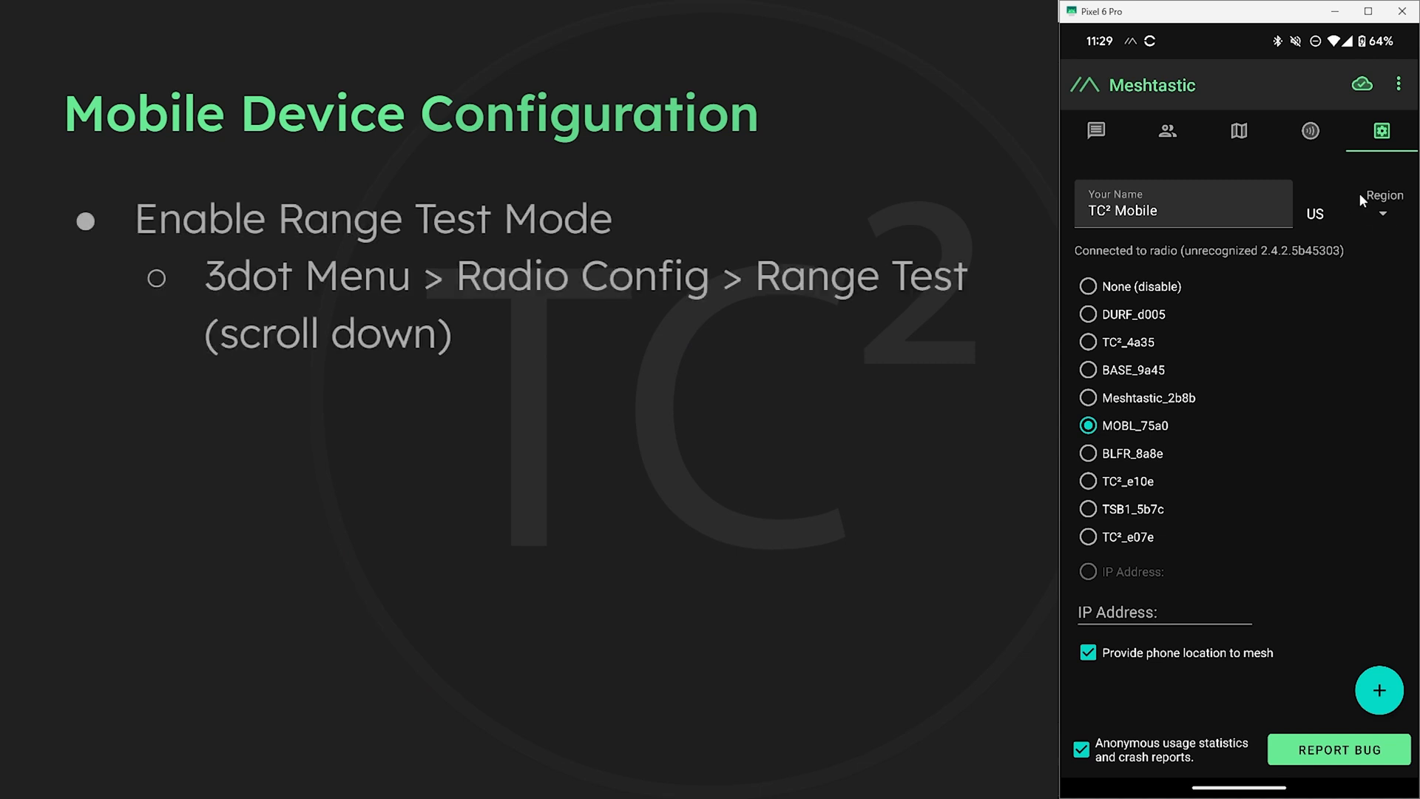
Step: Enable the Range Test module with sender interval 0 and send it, dismissing the upload progress
{"action": "left_click", "coordinate": [1398, 86]}
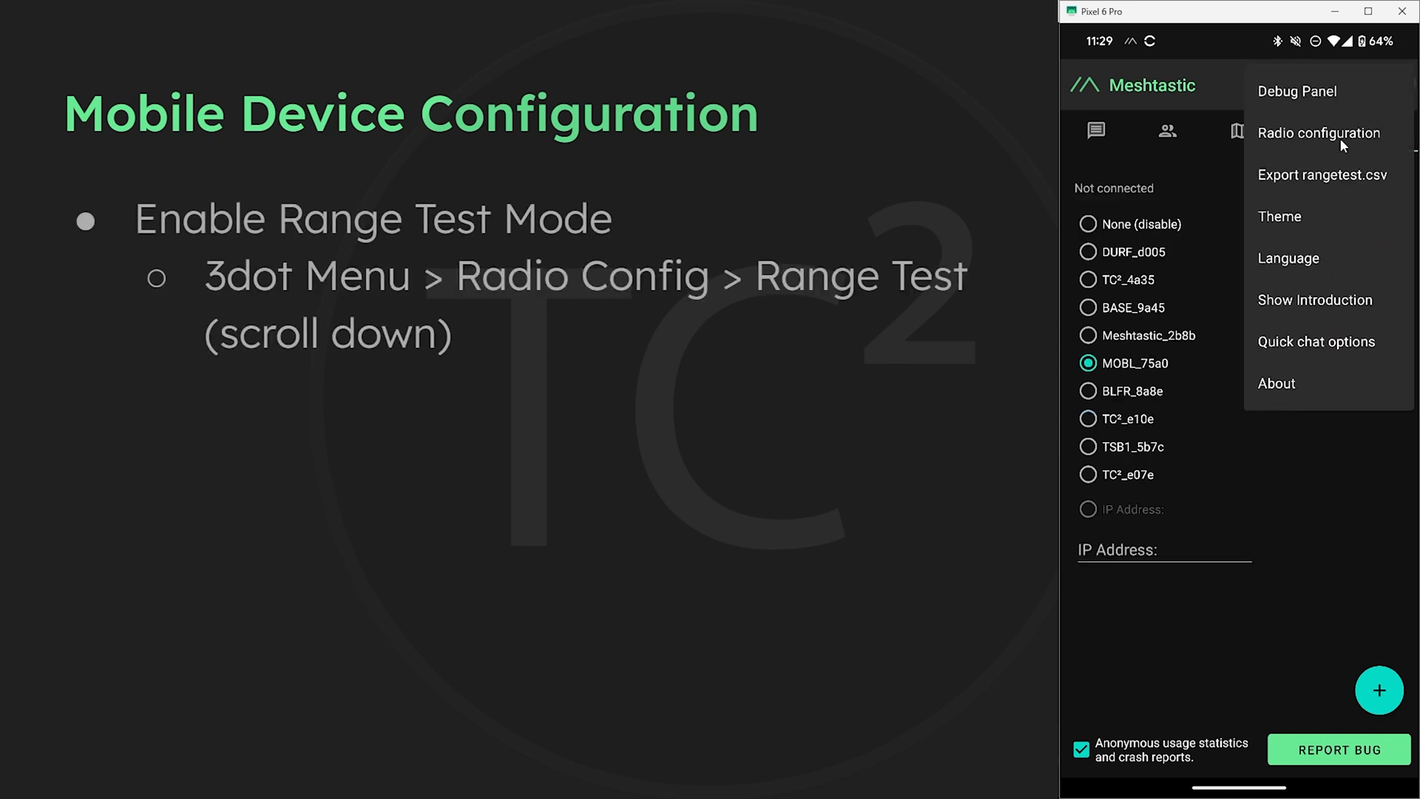
{"action": "left_click", "coordinate": [1319, 133]}
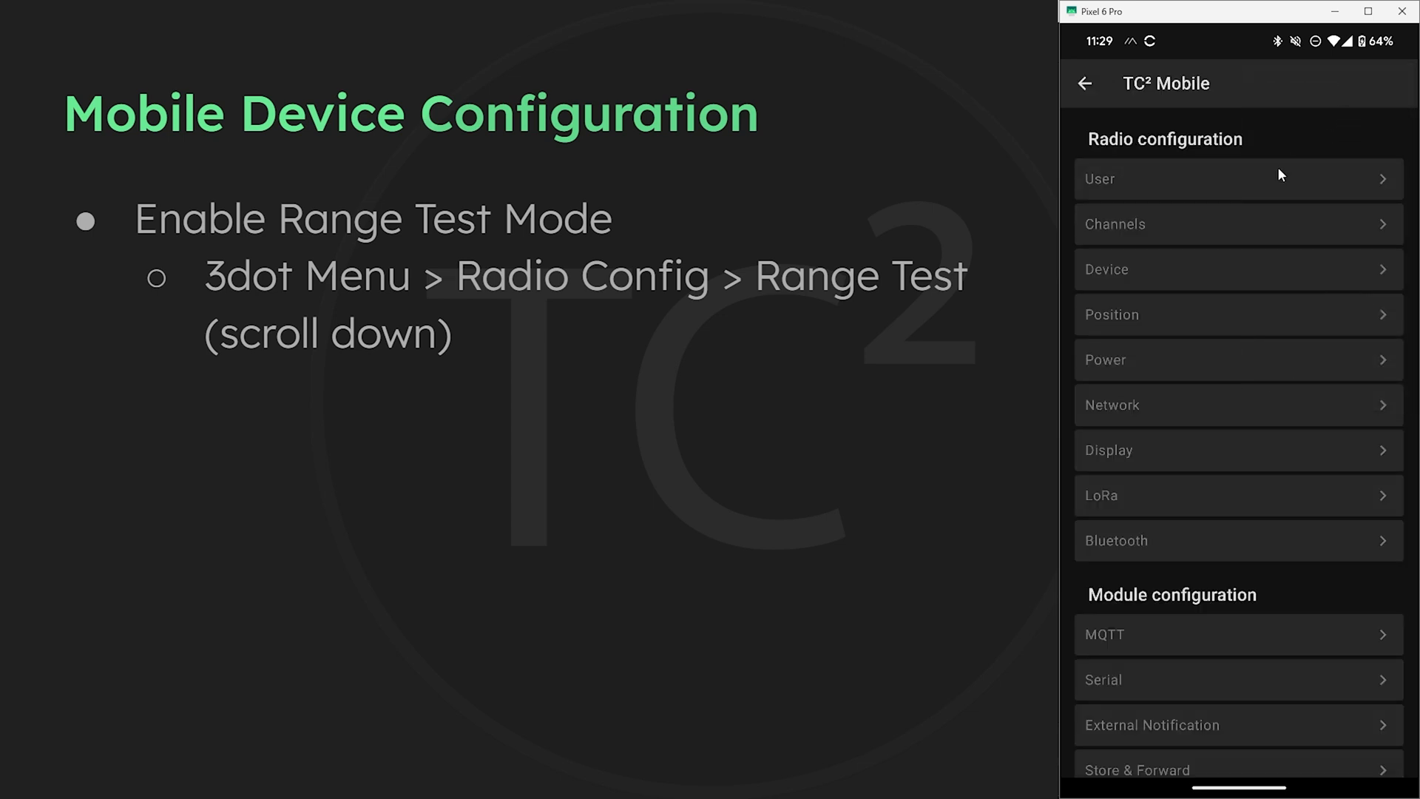
{"action": "scroll", "scroll_direction": "down", "scroll_amount": 3}
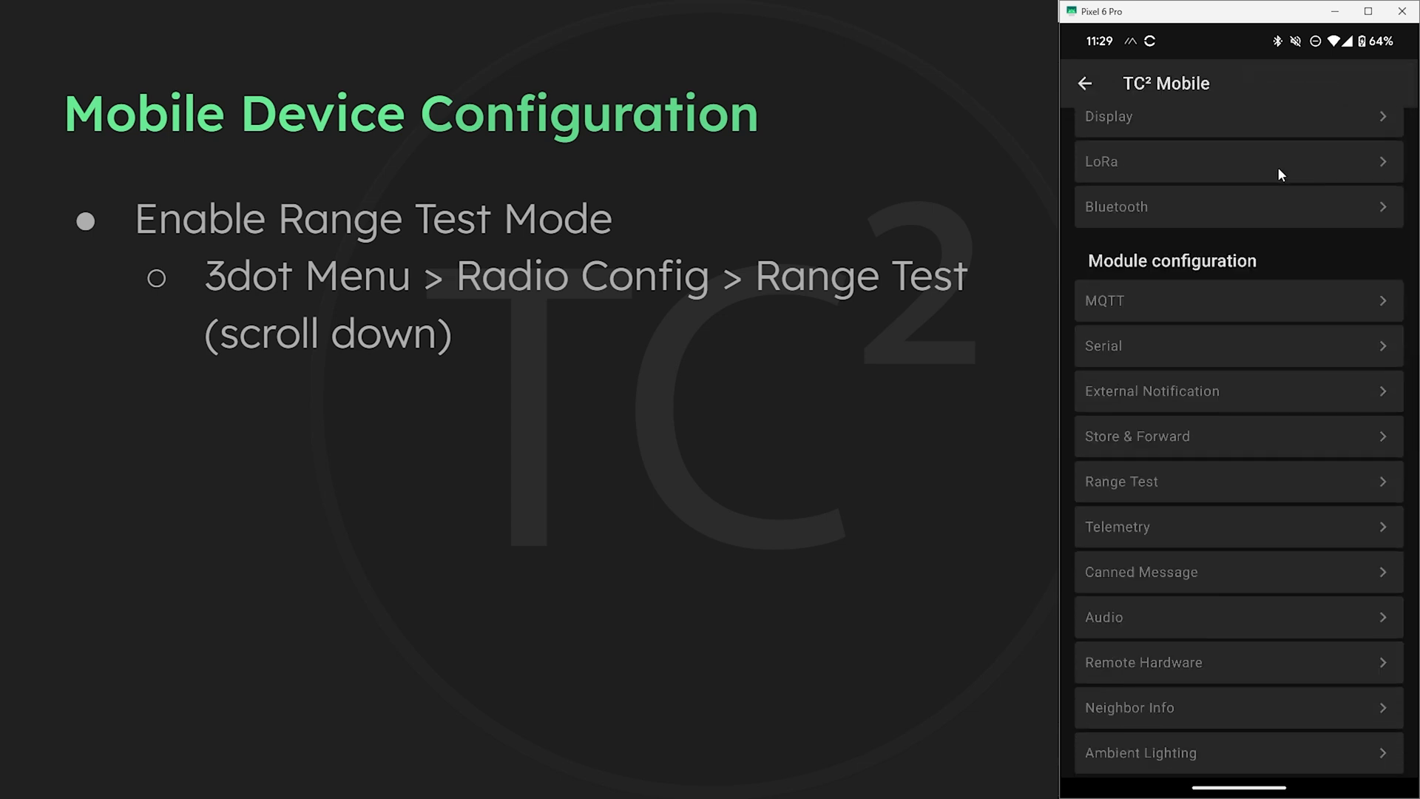
{"action": "scroll", "scroll_direction": "down", "scroll_amount": 3}
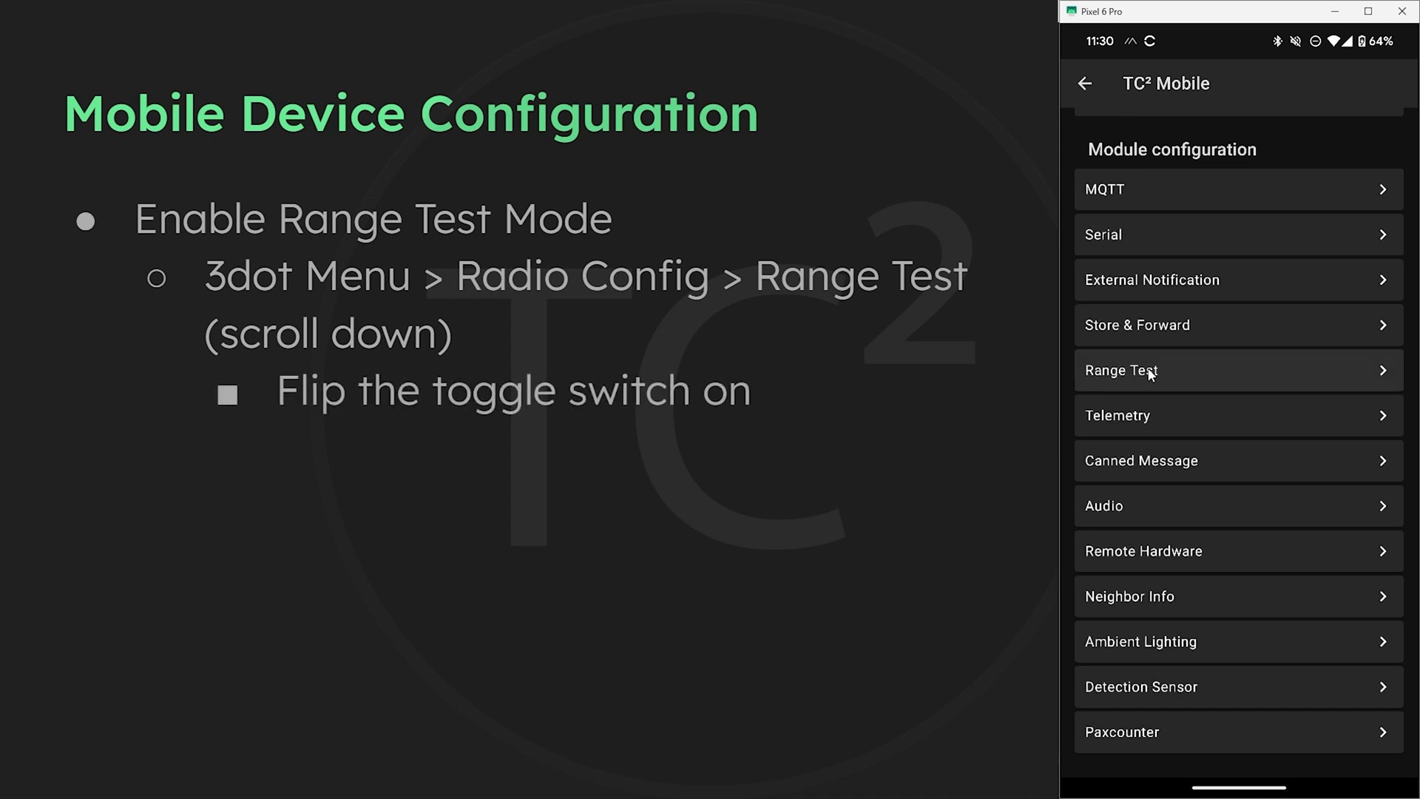
{"action": "left_click", "coordinate": [1122, 370]}
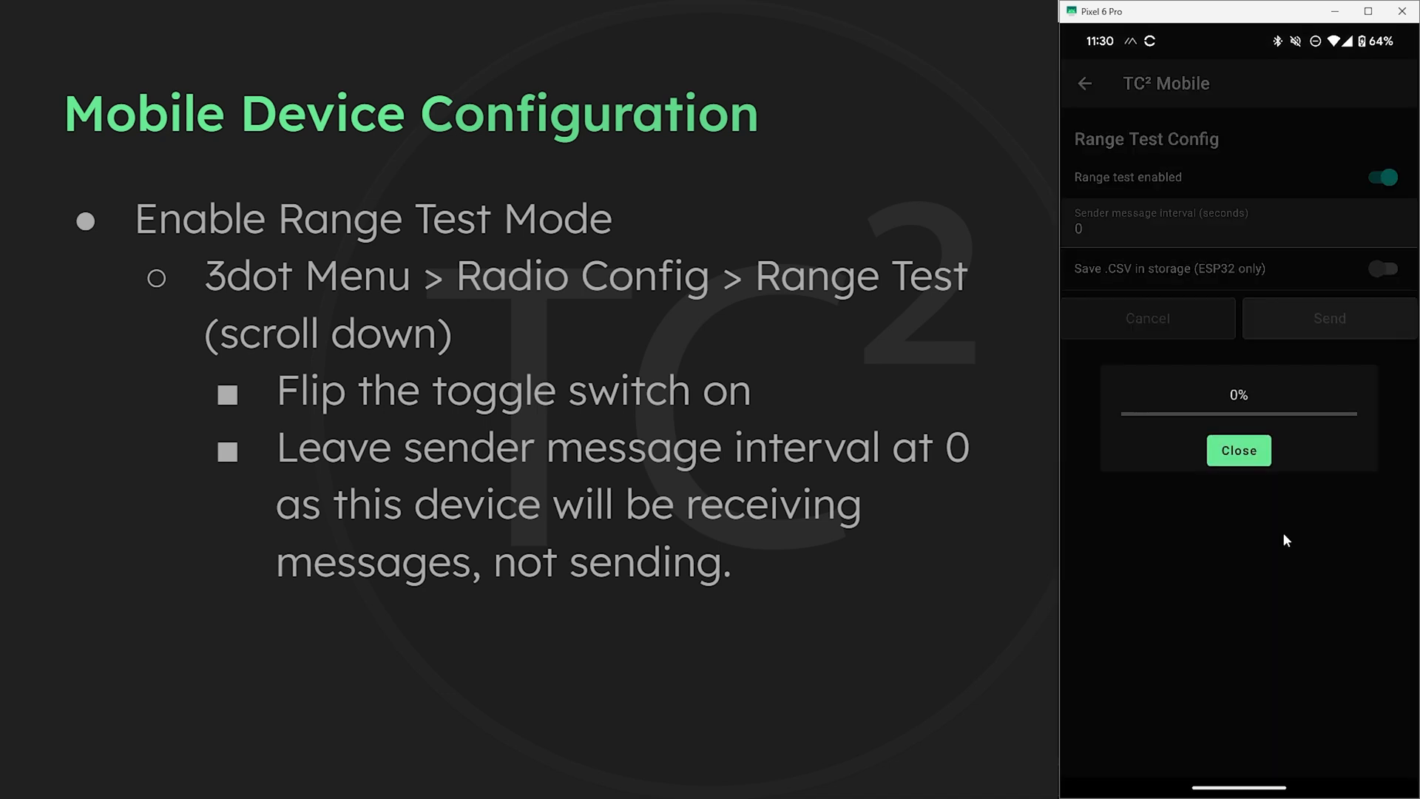
{"action": "mouse_move", "coordinate": [1266, 542]}
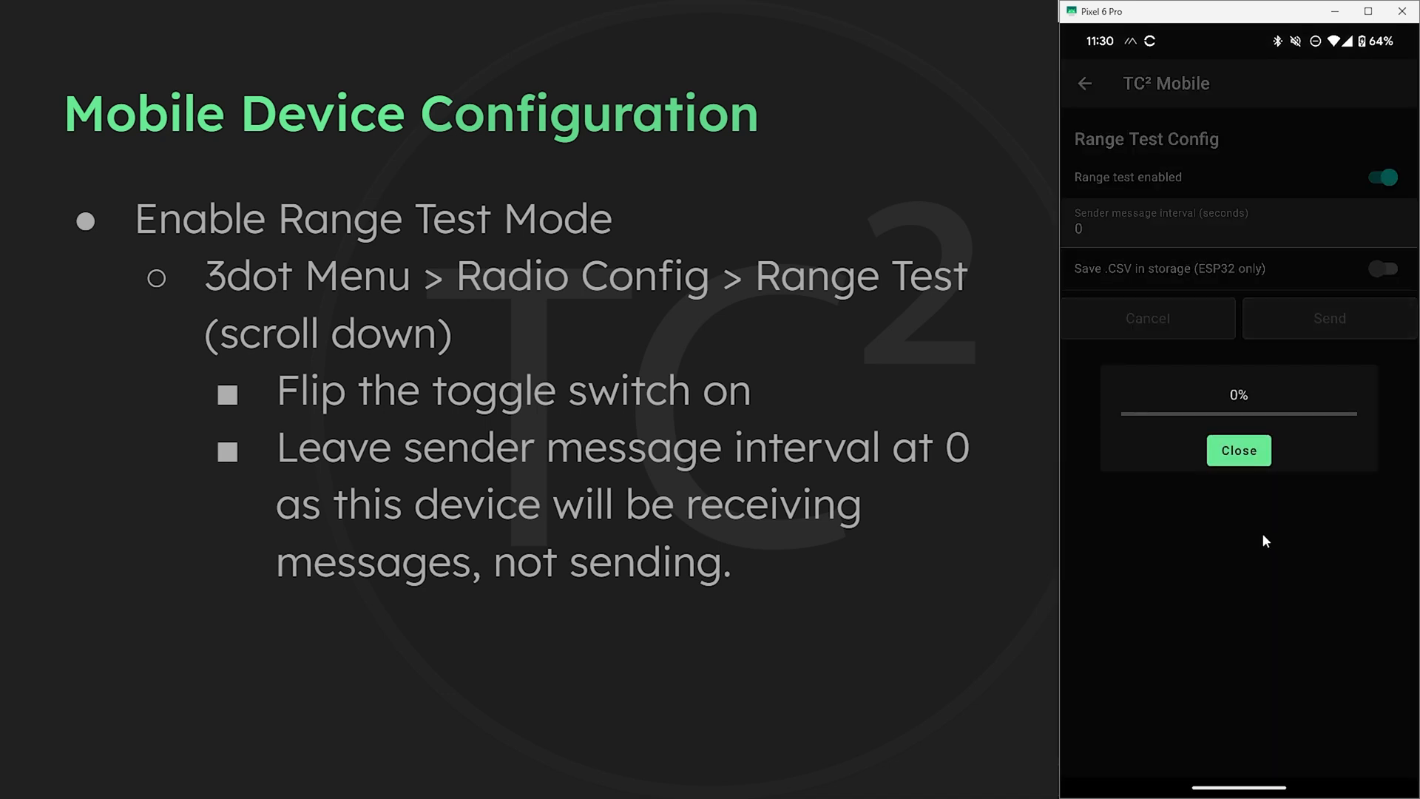
{"action": "left_click", "coordinate": [1238, 450]}
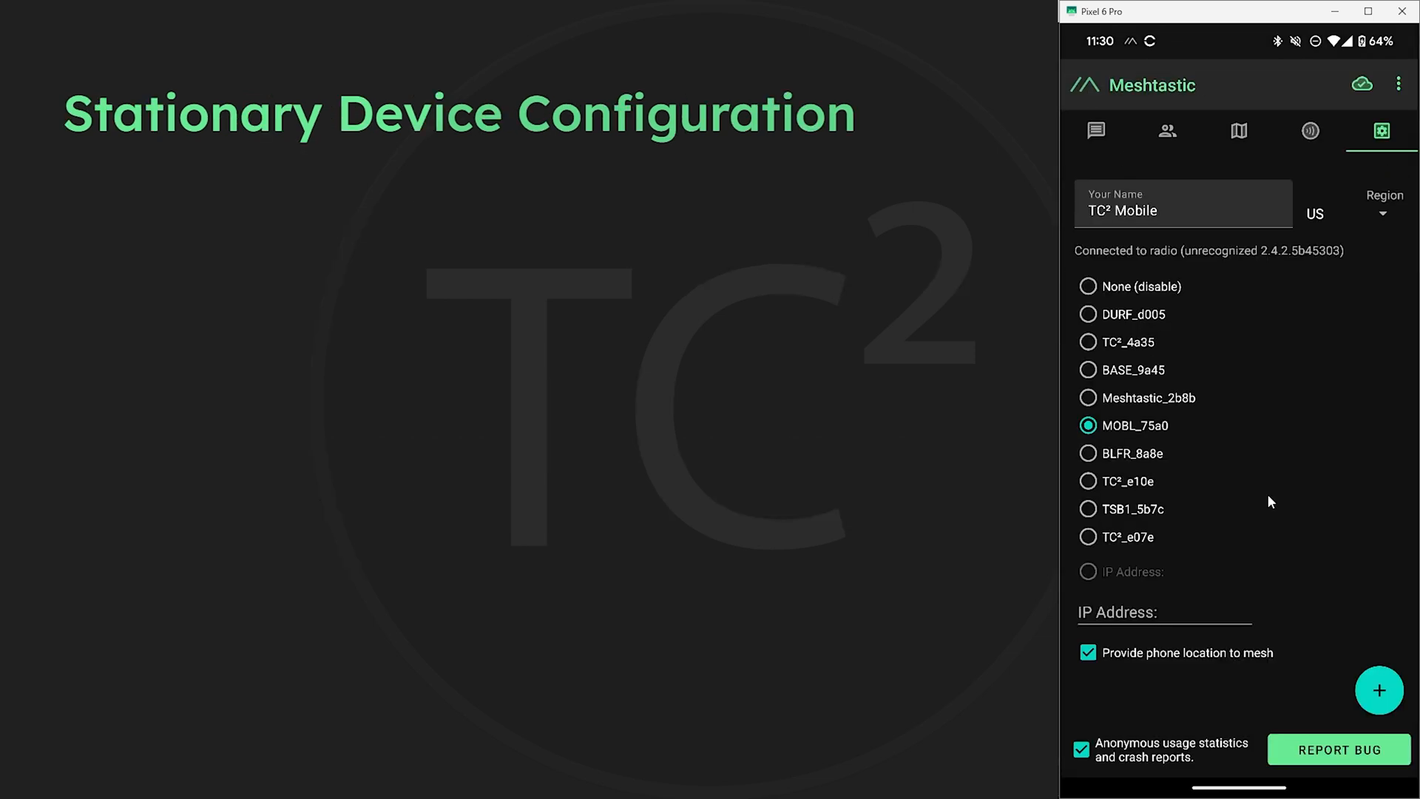
{"action": "mouse_move", "coordinate": [1272, 478]}
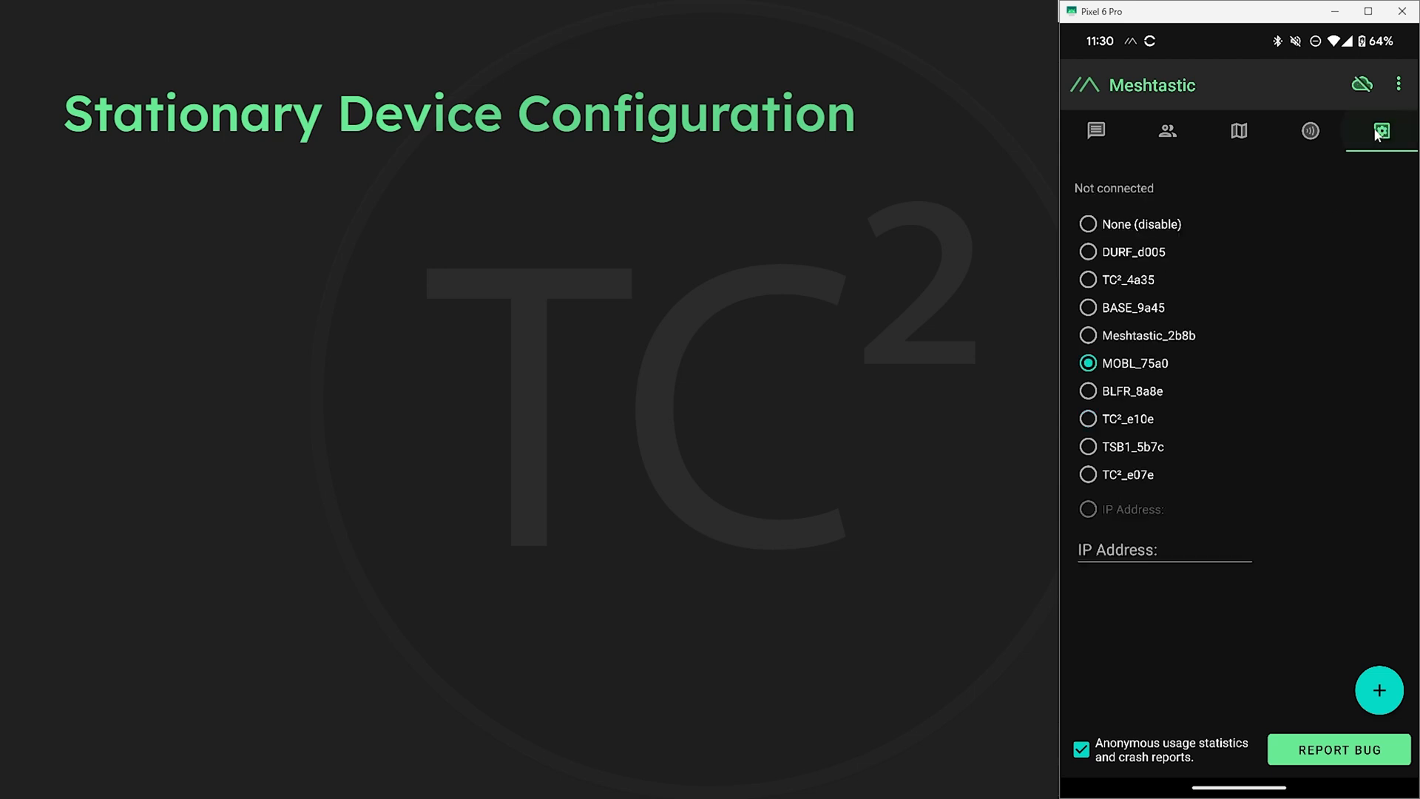
{"action": "mouse_move", "coordinate": [1321, 184]}
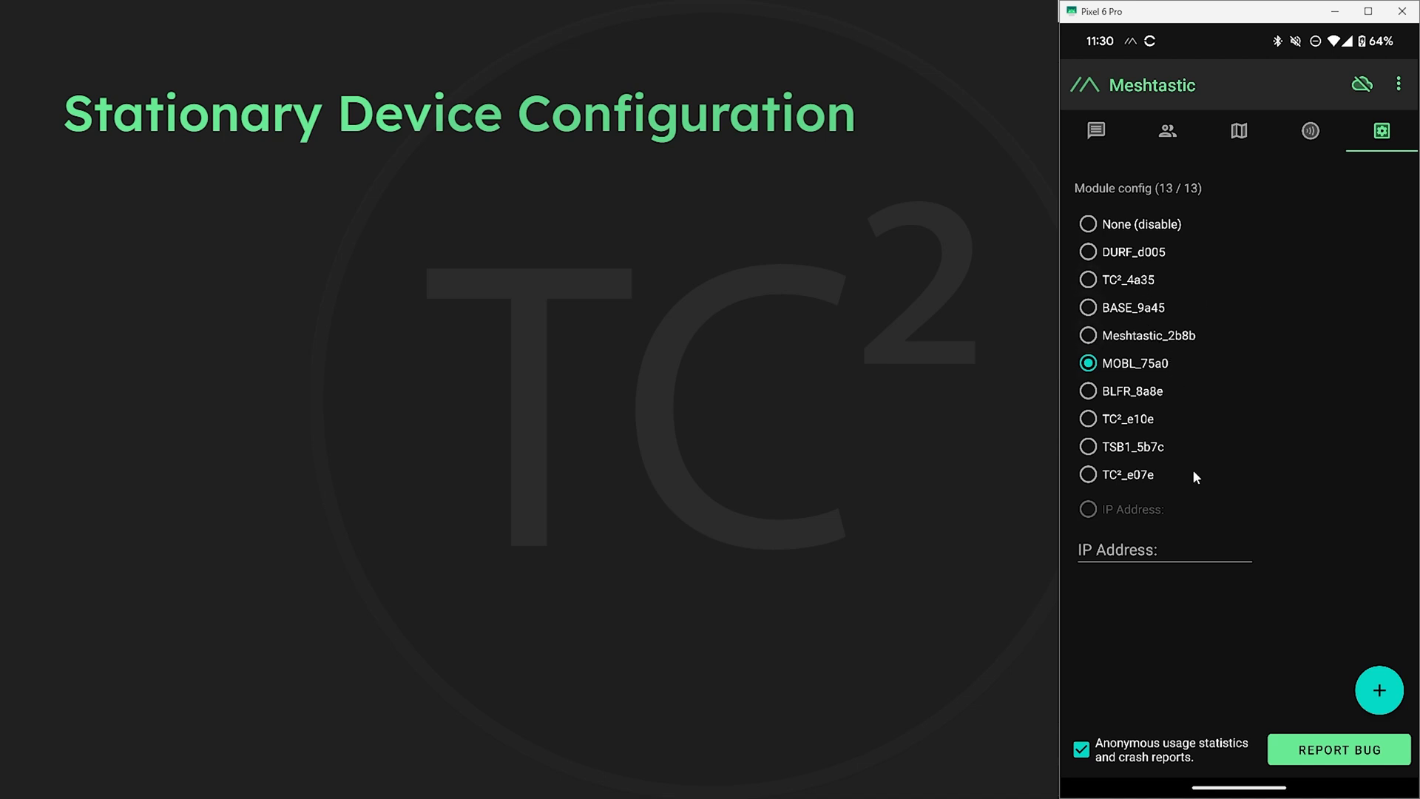
Step: Connect the app to the BASE_9a45 (TC² Base) radio instead of MOBL_75a0
{"action": "left_click", "coordinate": [1379, 691]}
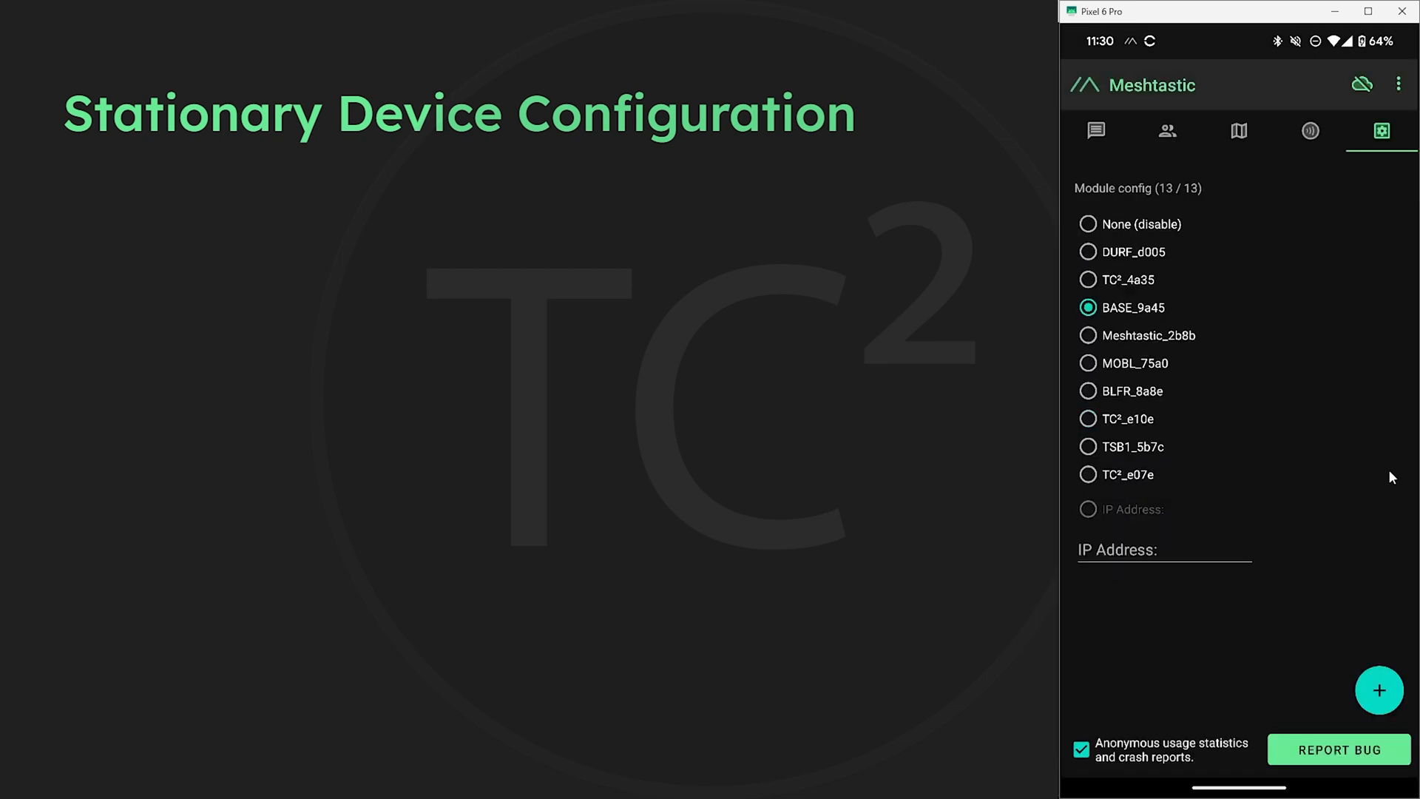
{"action": "mouse_move", "coordinate": [1350, 224]}
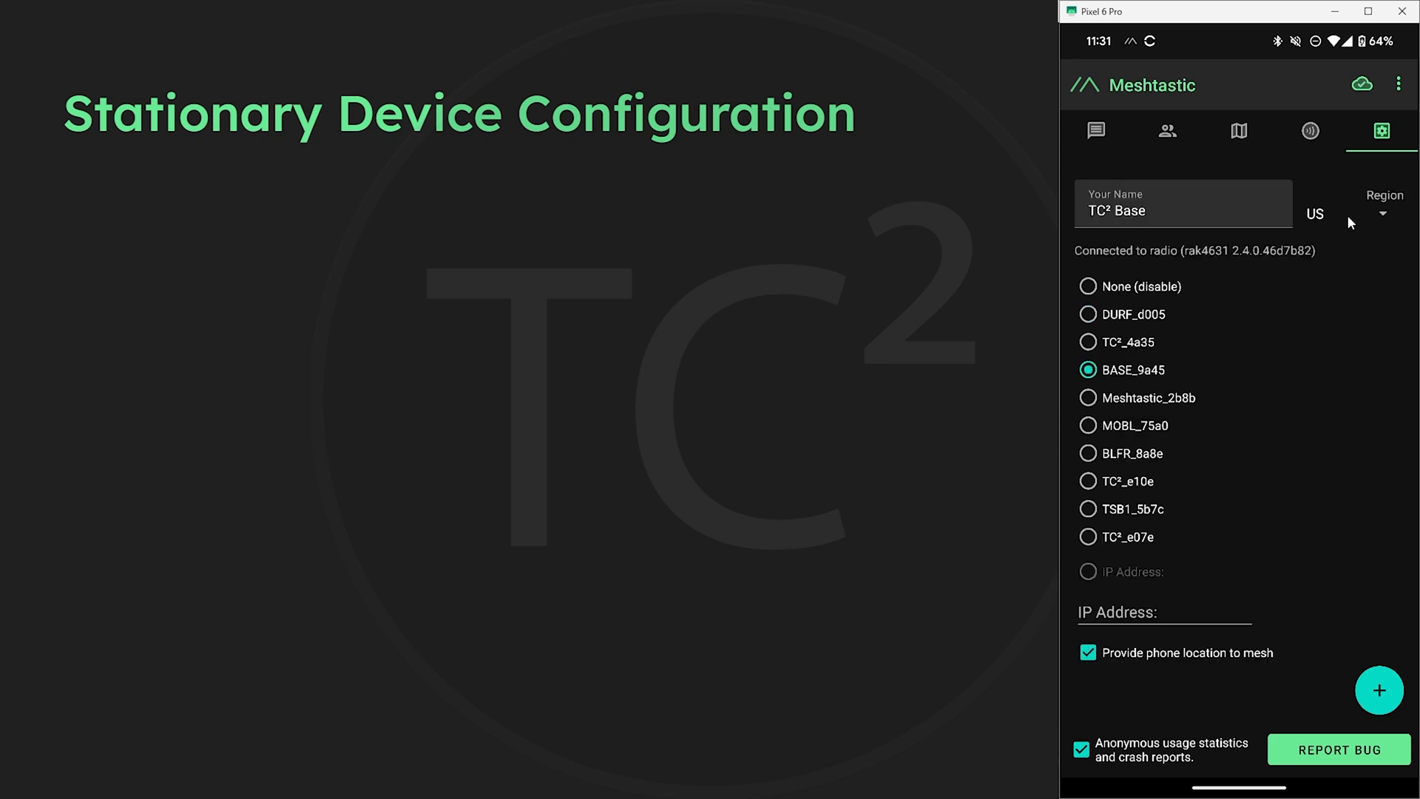
{"action": "left_click", "coordinate": [1088, 364]}
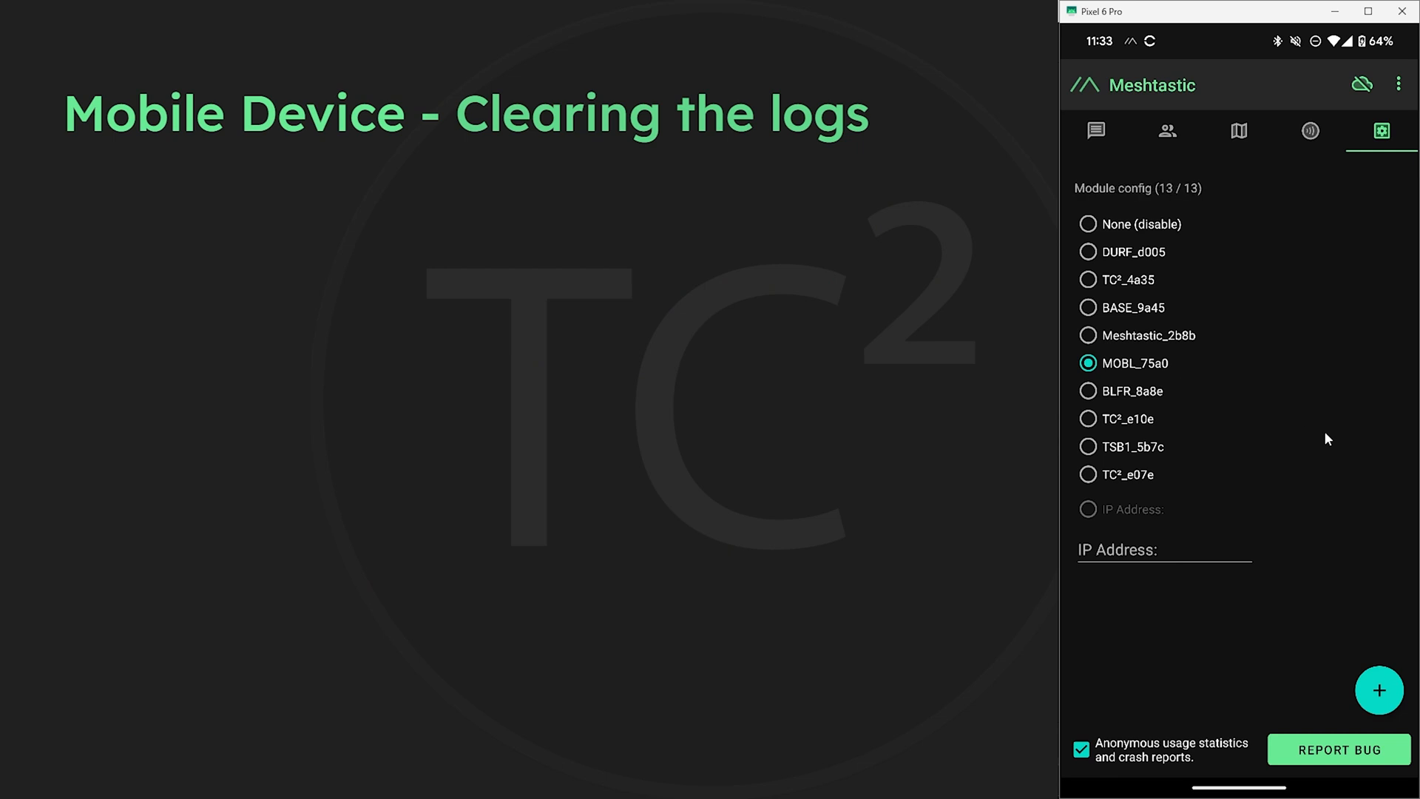
{"action": "mouse_move", "coordinate": [1297, 252]}
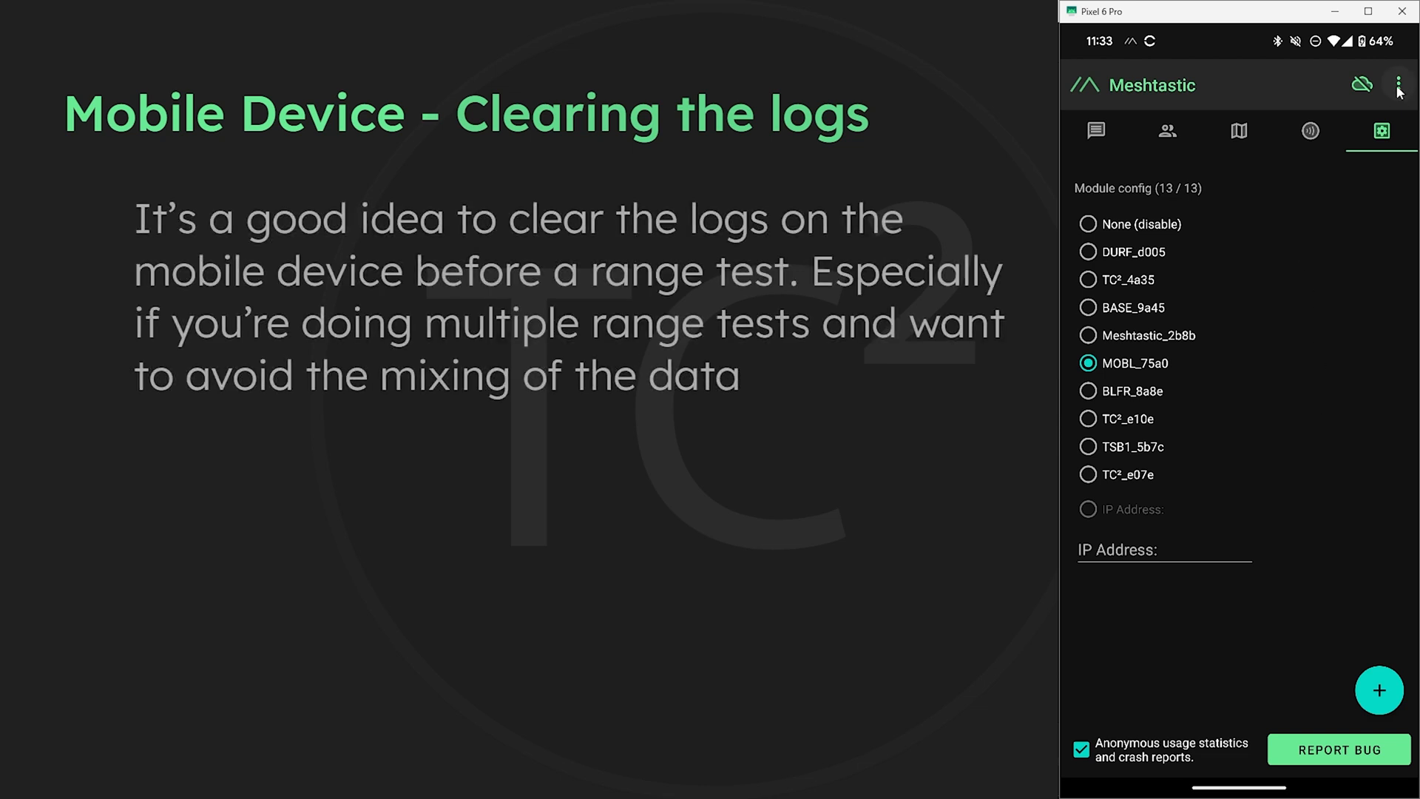
Step: Clear the Debug Panel packet log and return to the conversation list with LongFast messages
{"action": "left_click", "coordinate": [1399, 84]}
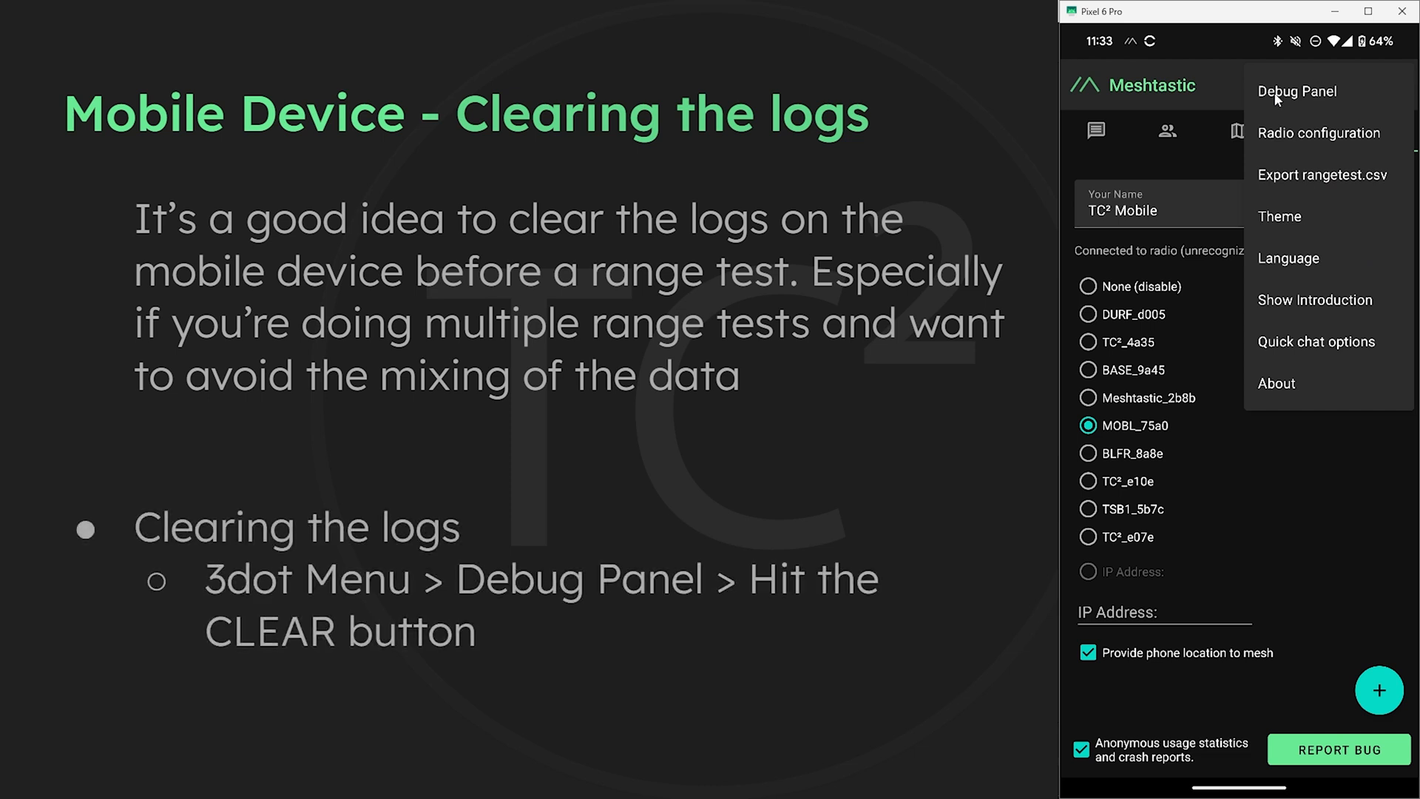
{"action": "left_click", "coordinate": [1297, 92]}
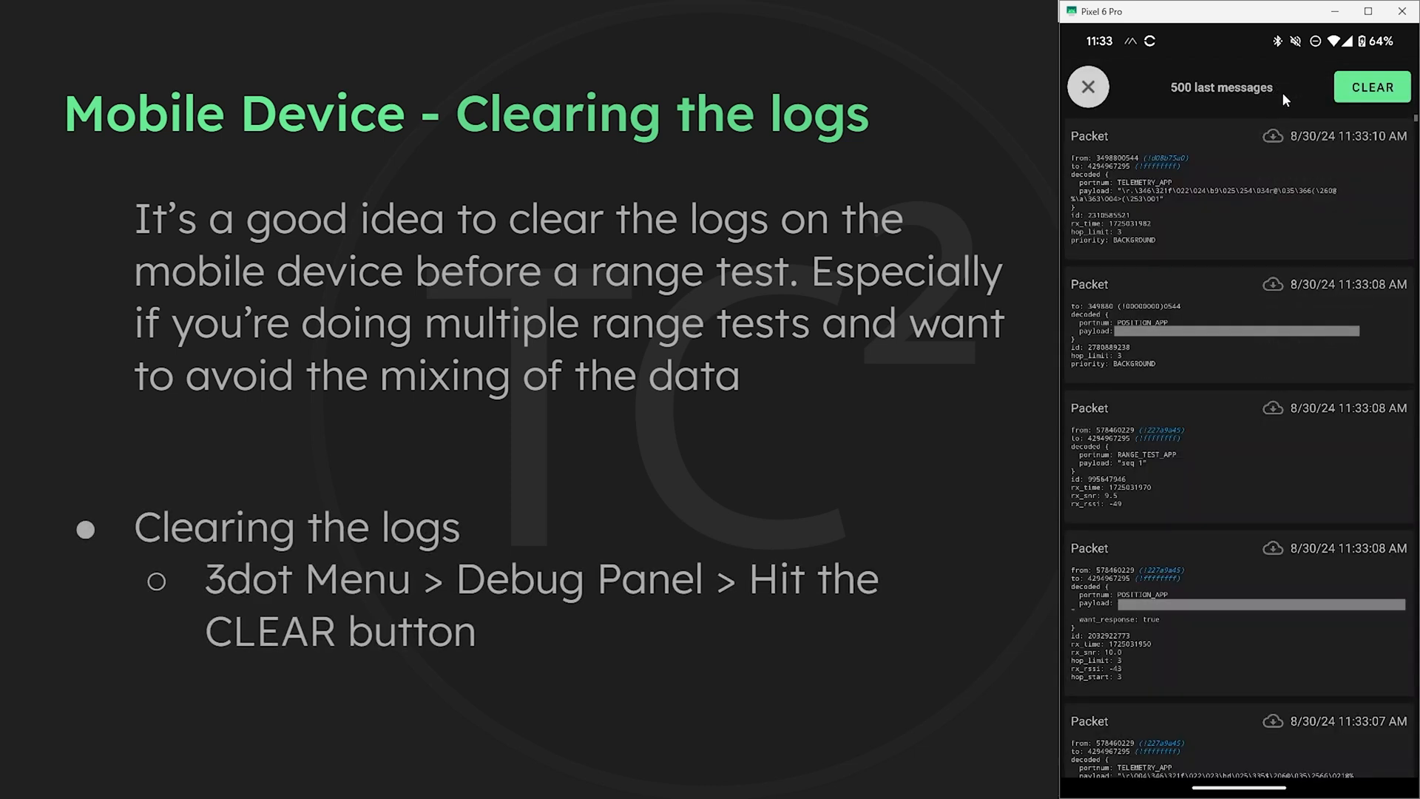
{"action": "mouse_move", "coordinate": [1373, 87]}
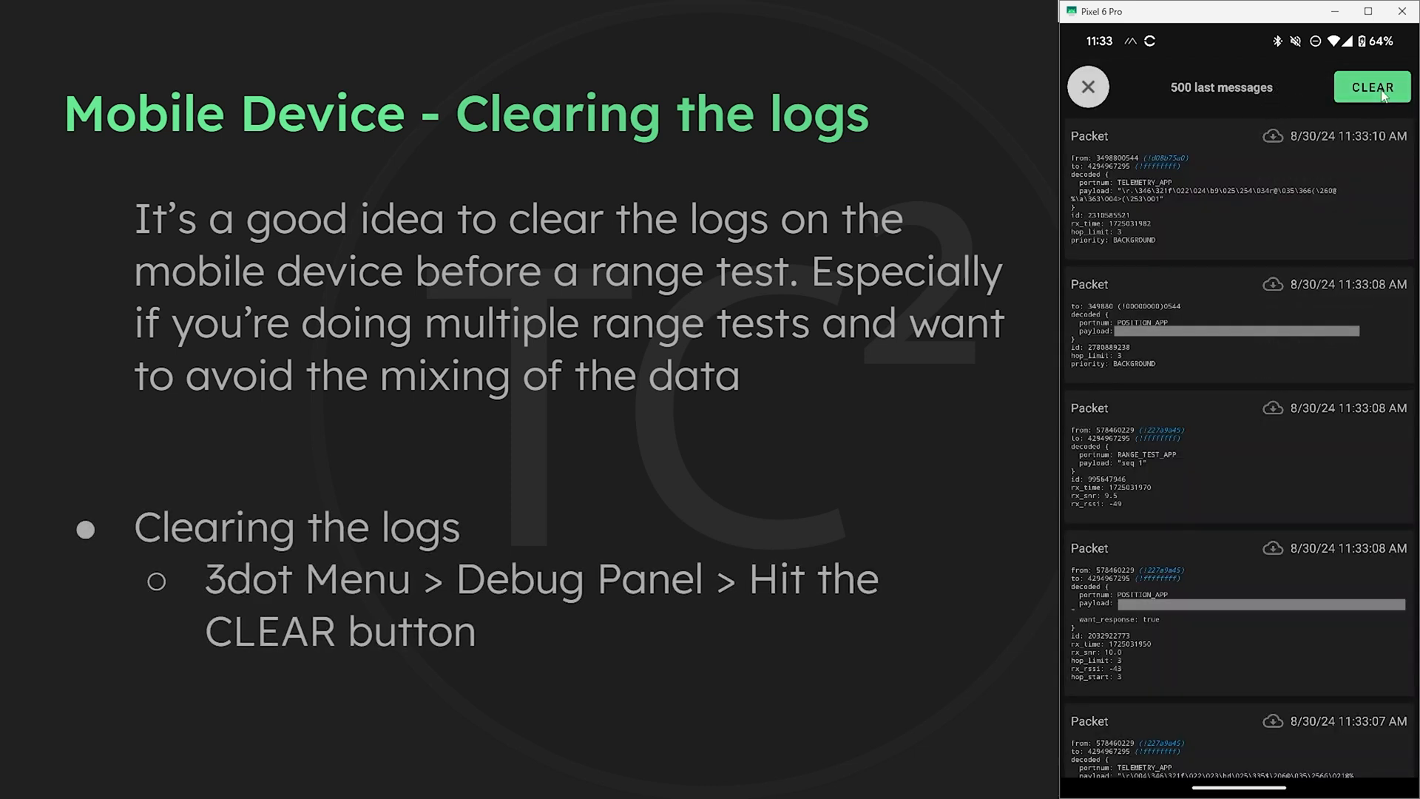
{"action": "left_click", "coordinate": [1371, 87]}
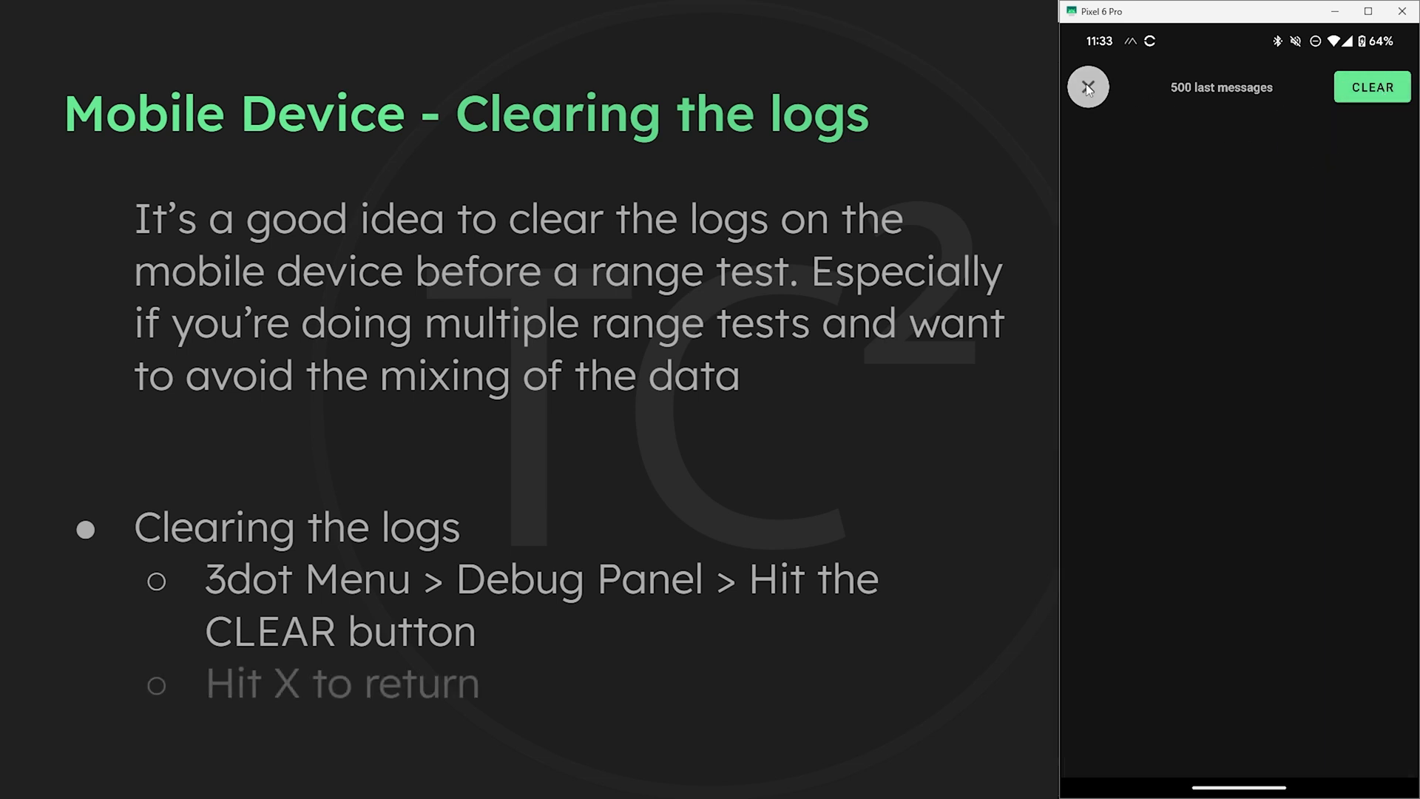
{"action": "left_click", "coordinate": [1087, 88]}
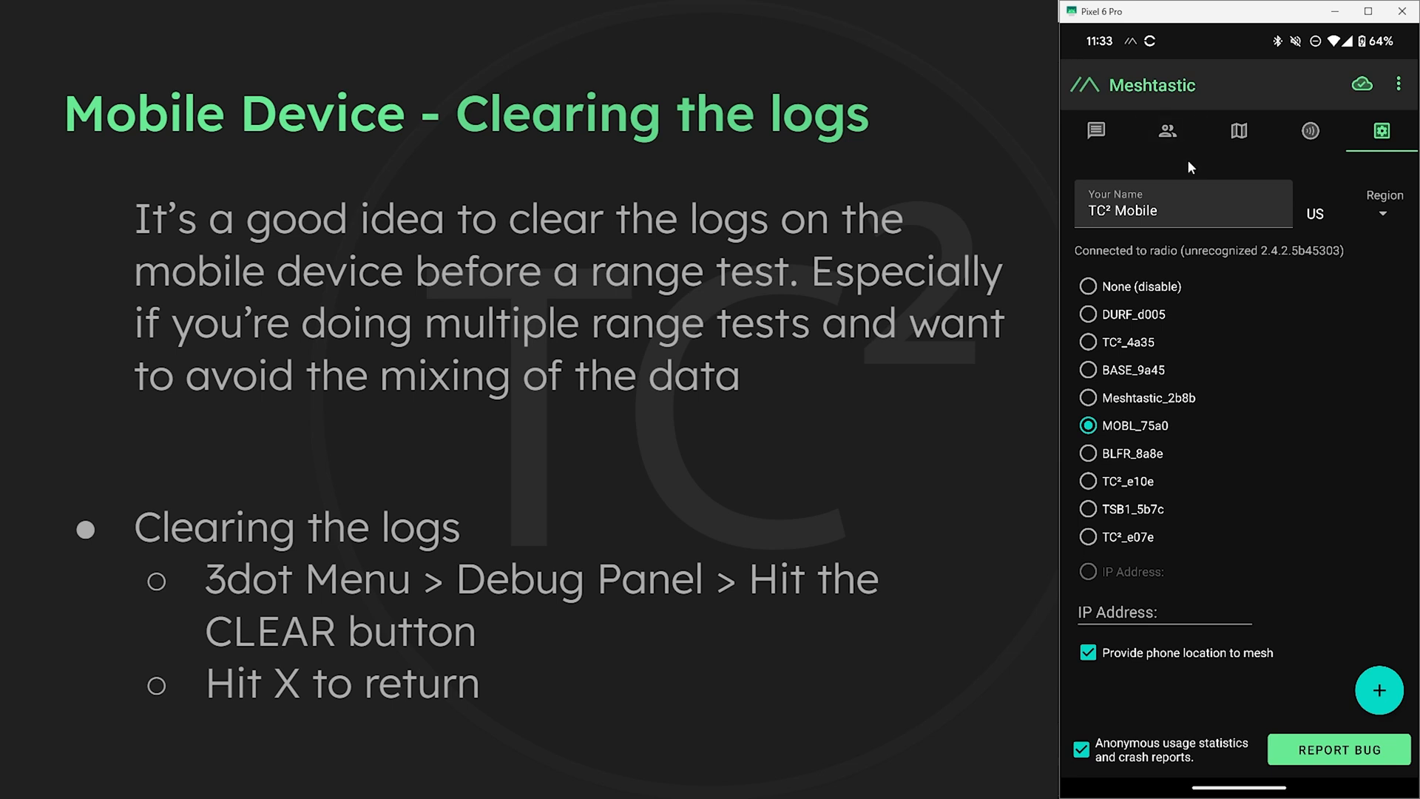
{"action": "mouse_move", "coordinate": [1101, 140]}
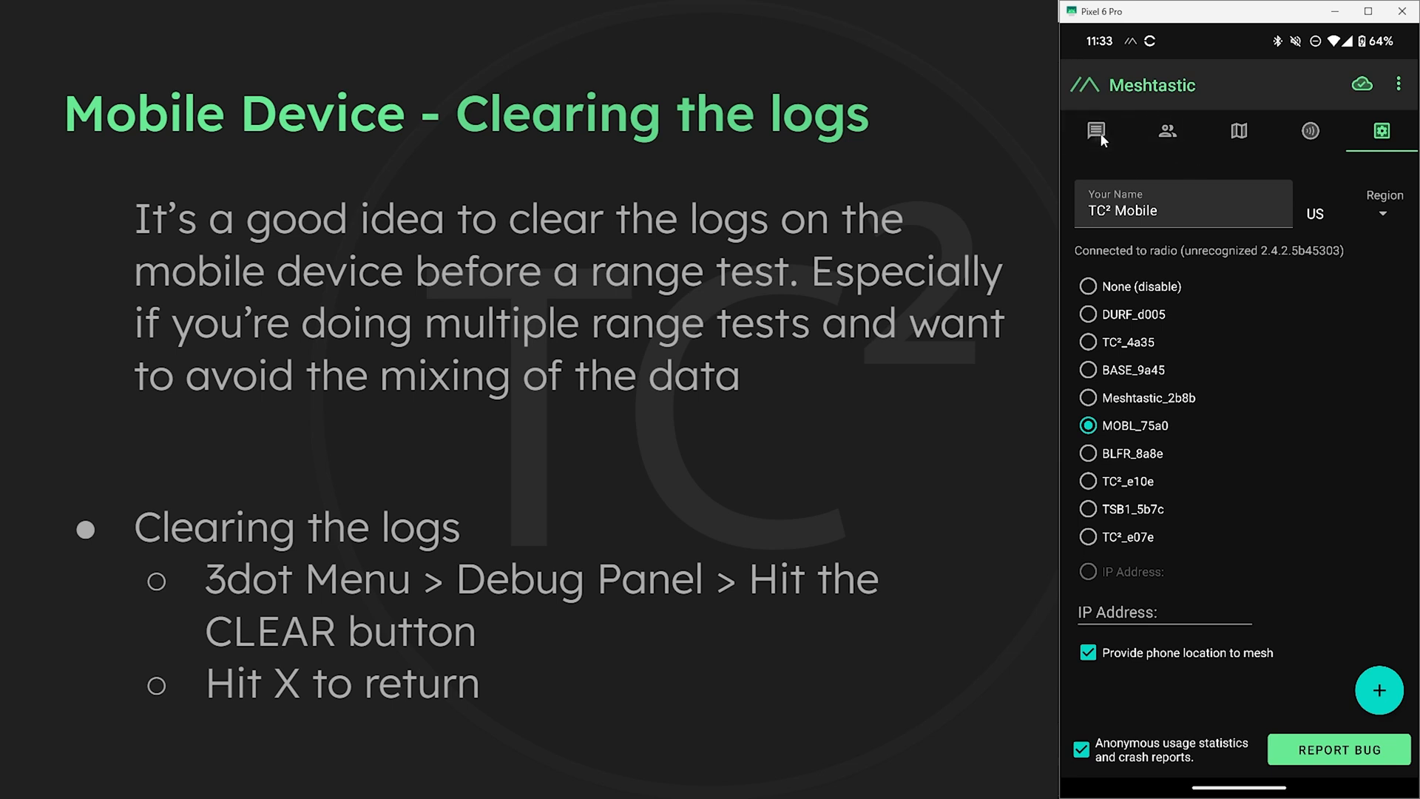
{"action": "left_click", "coordinate": [1098, 132]}
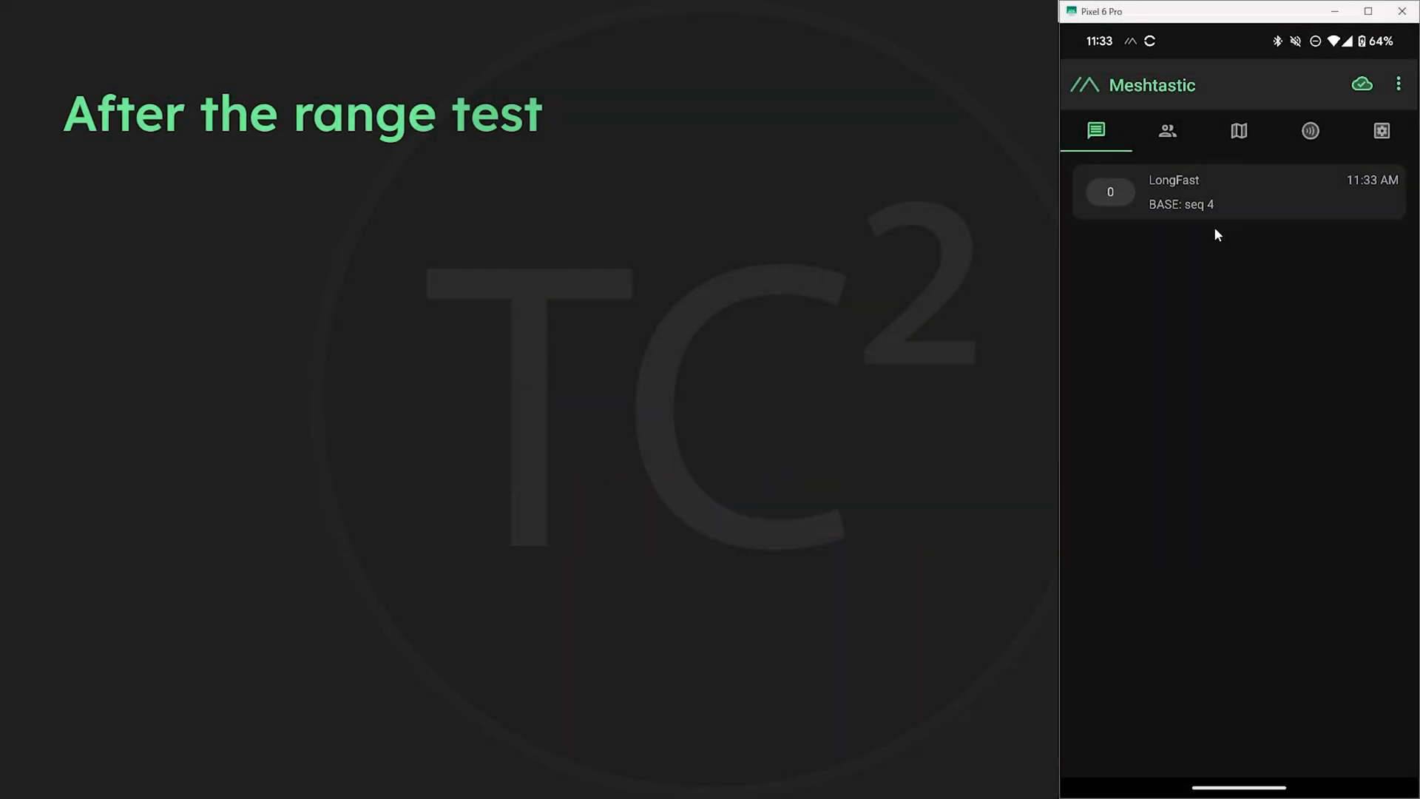
{"action": "mouse_move", "coordinate": [1221, 256]}
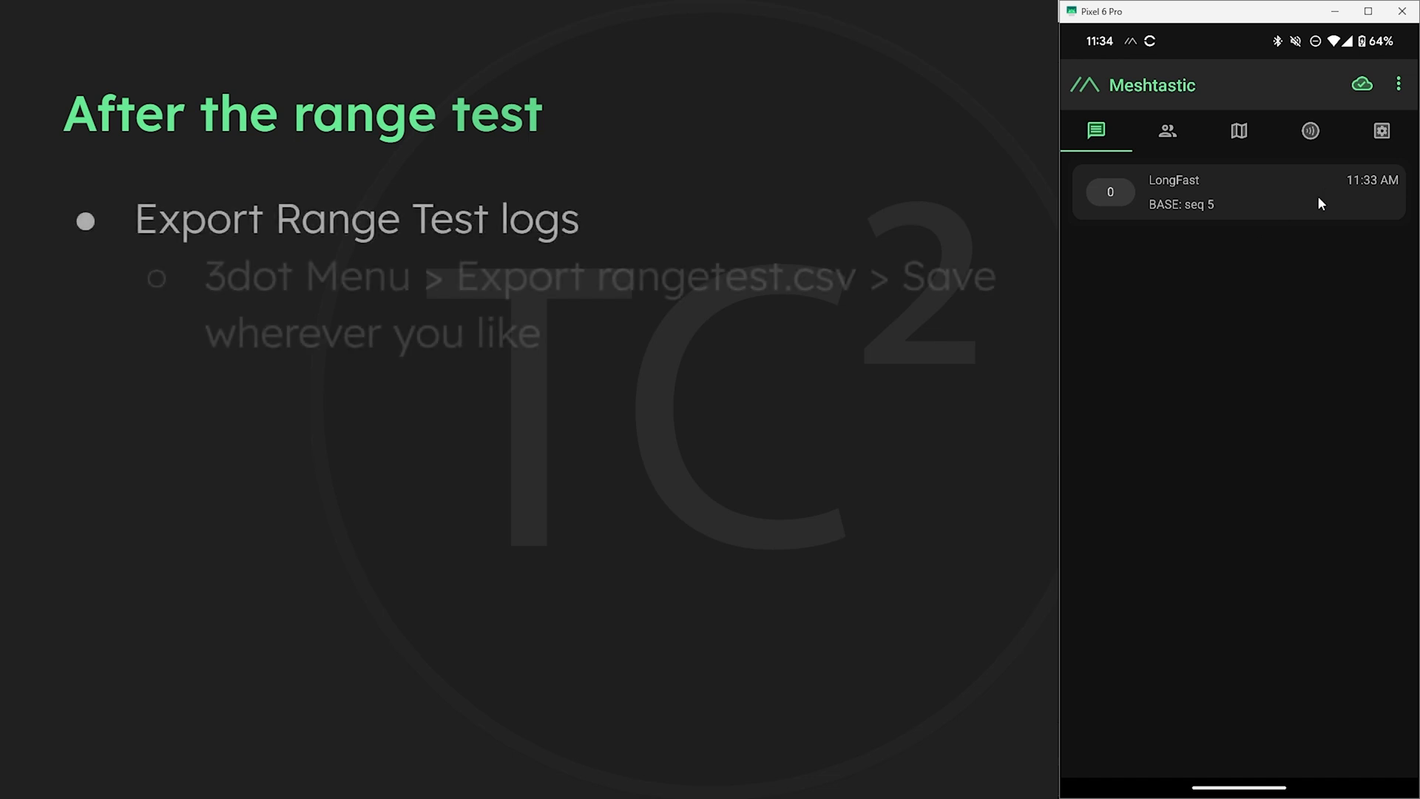
Step: Start the Export rangetest.csv action, bringing up the Downloads save screen
{"action": "left_click", "coordinate": [1398, 85]}
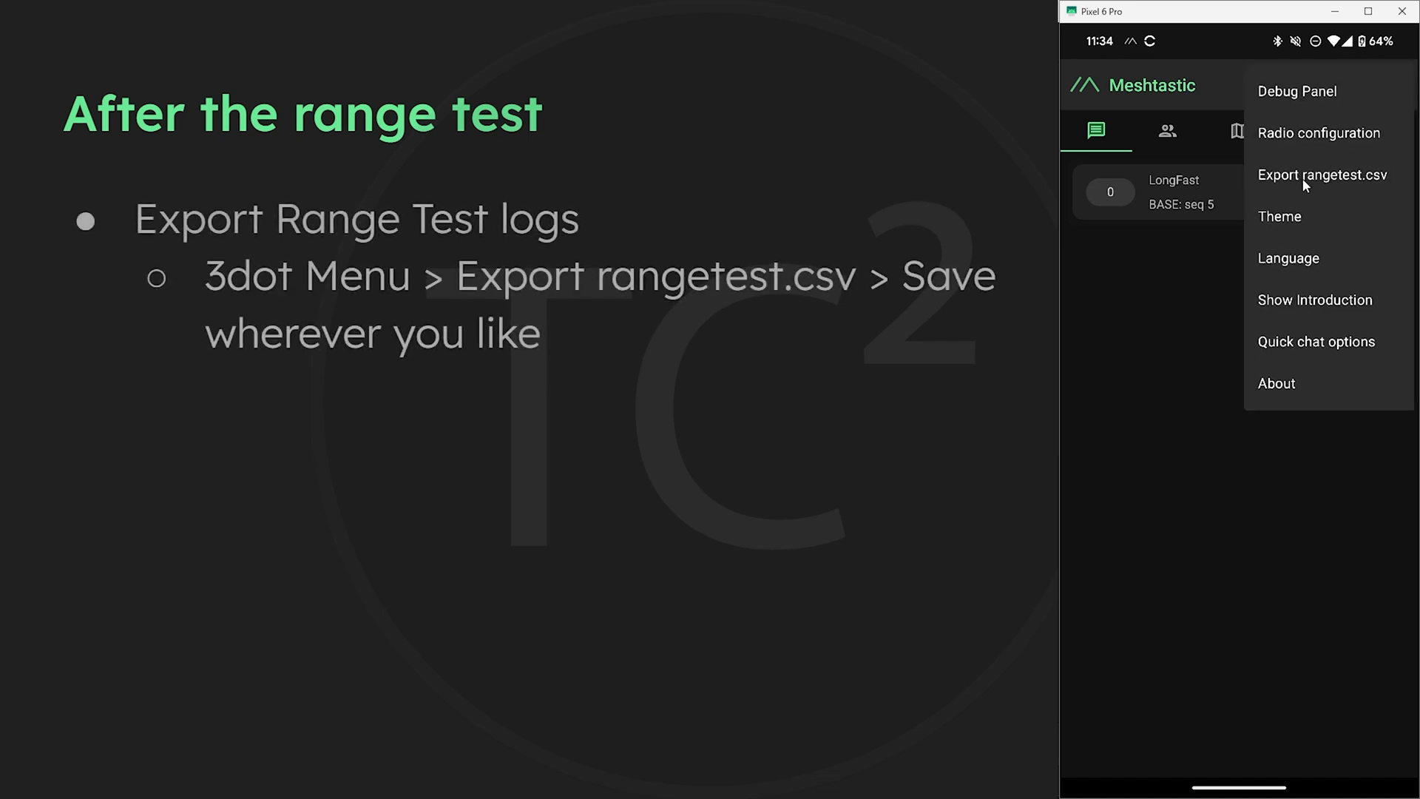
{"action": "left_click", "coordinate": [1322, 175]}
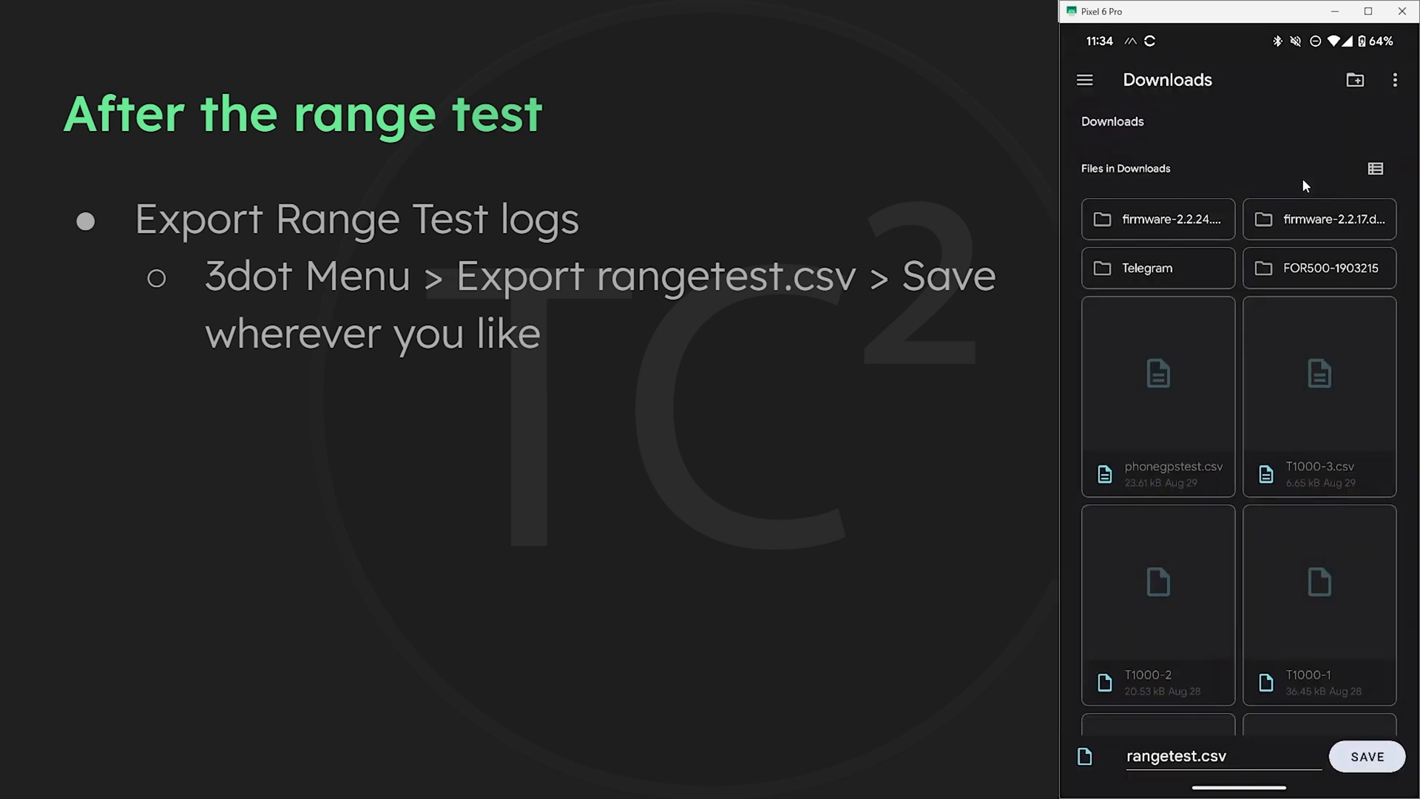
{"action": "mouse_move", "coordinate": [1213, 361]}
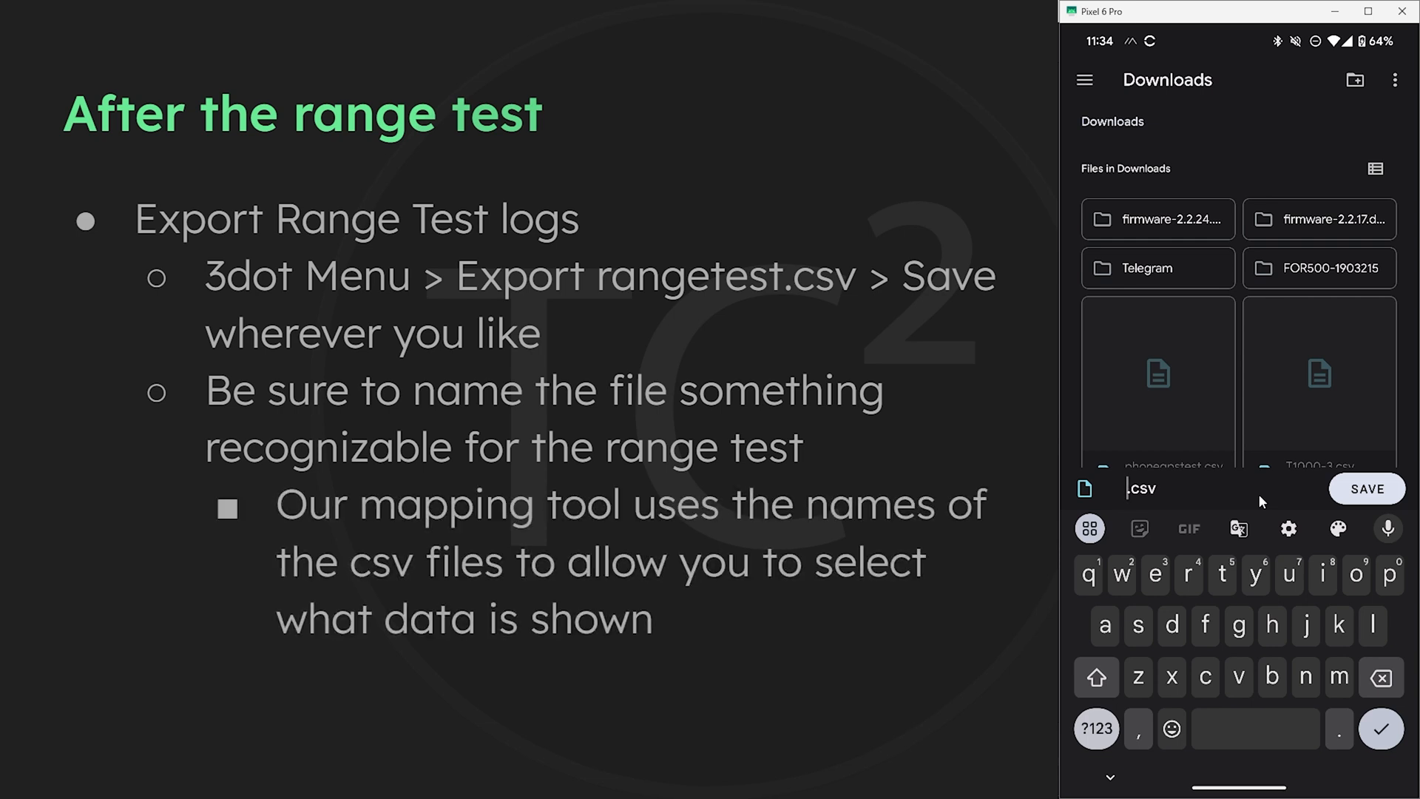
Step: Type 'T1000-1', clear it, and rename the export starting '915yagT1' before saving to Downloads
{"action": "type", "text": "T"}
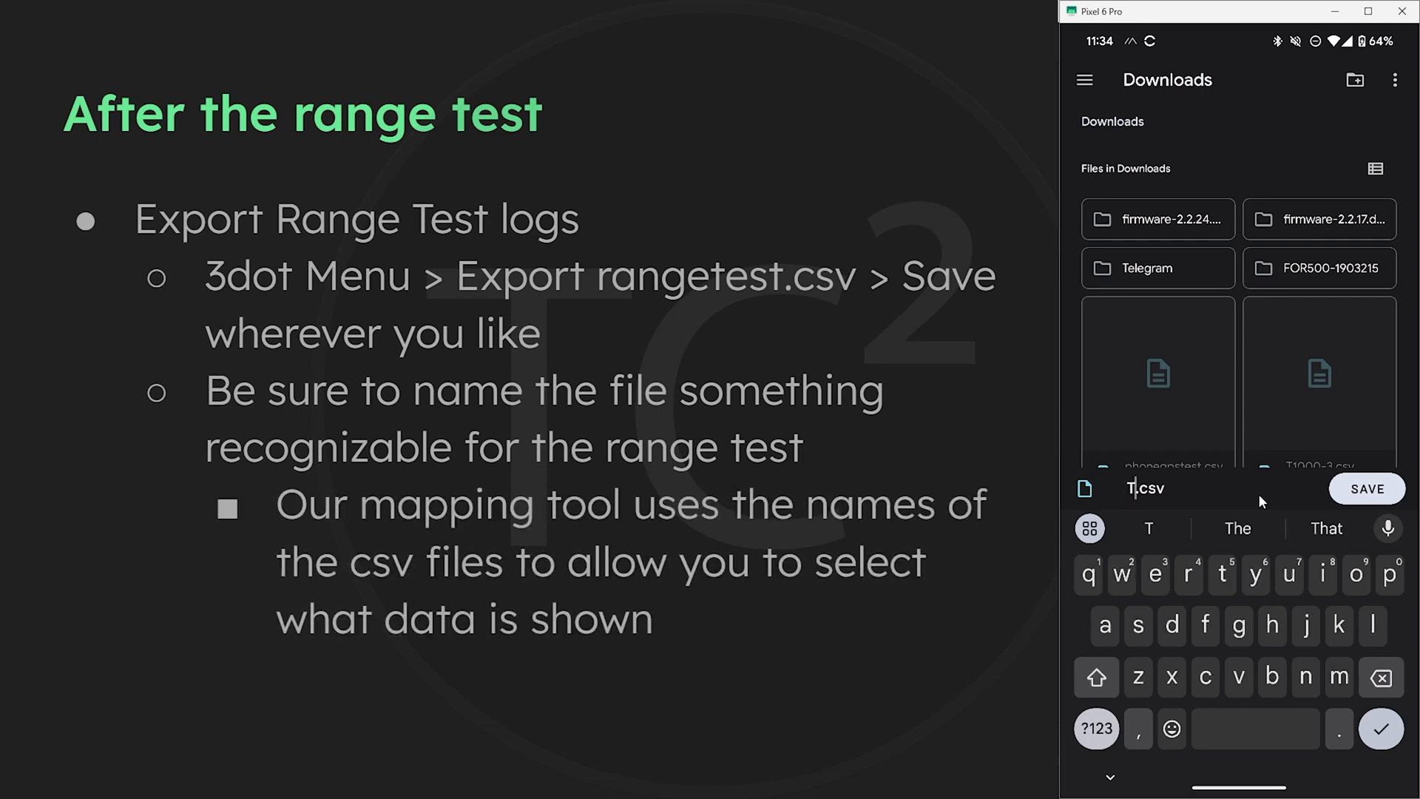
{"action": "type", "text": "1000-"}
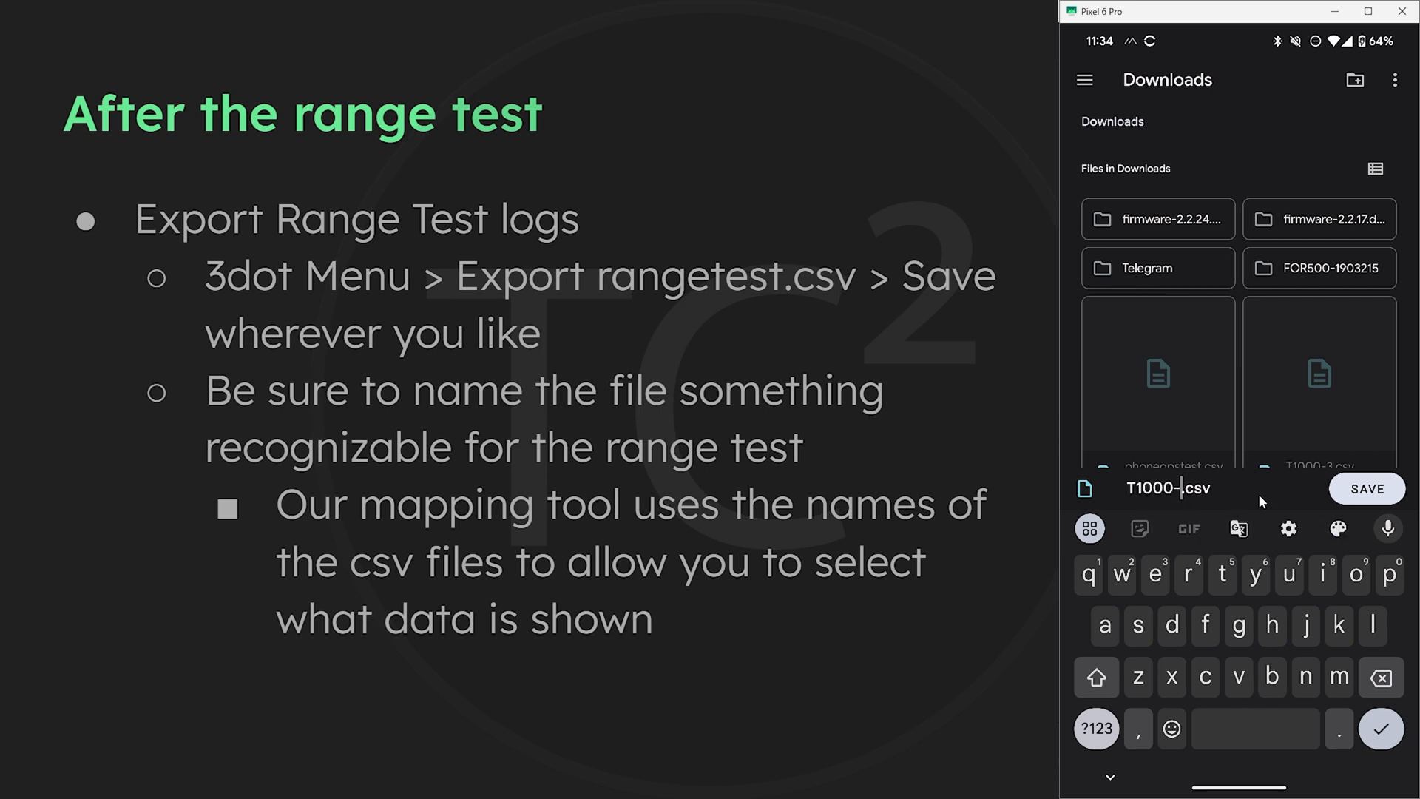
{"action": "type", "text": "1"}
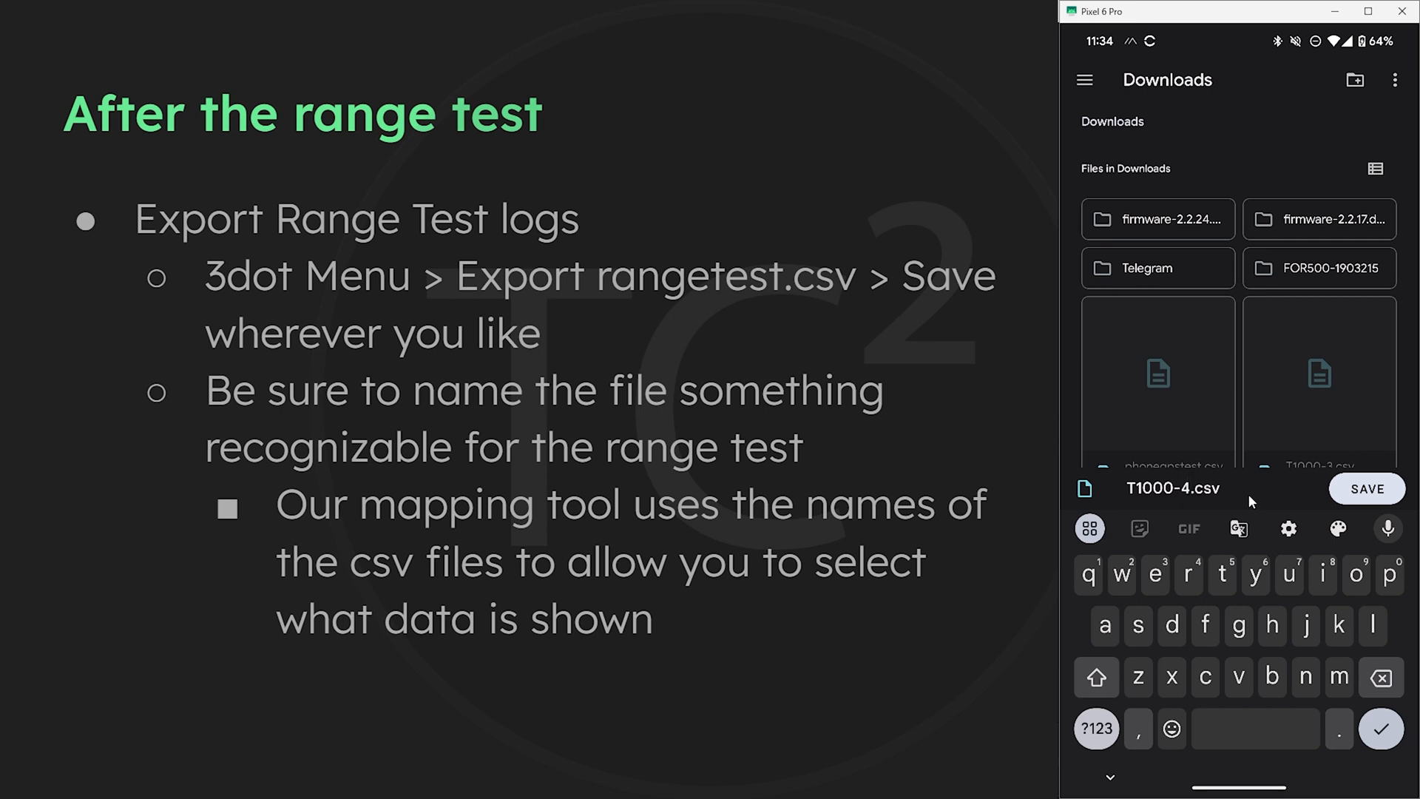
{"action": "key", "text": "backspace"}
{"action": "type", "text": "Wi"}
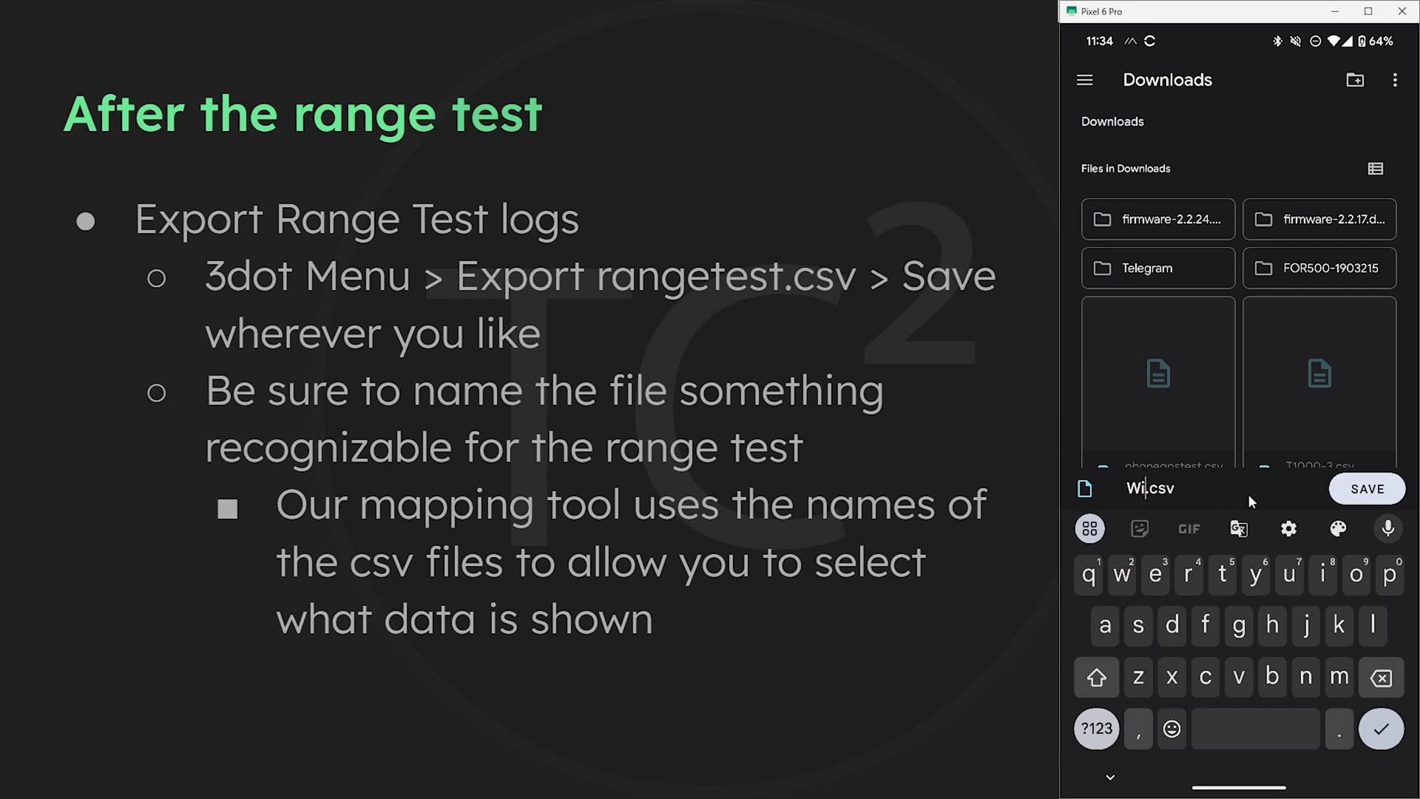
{"action": "key", "text": "Backspace"}
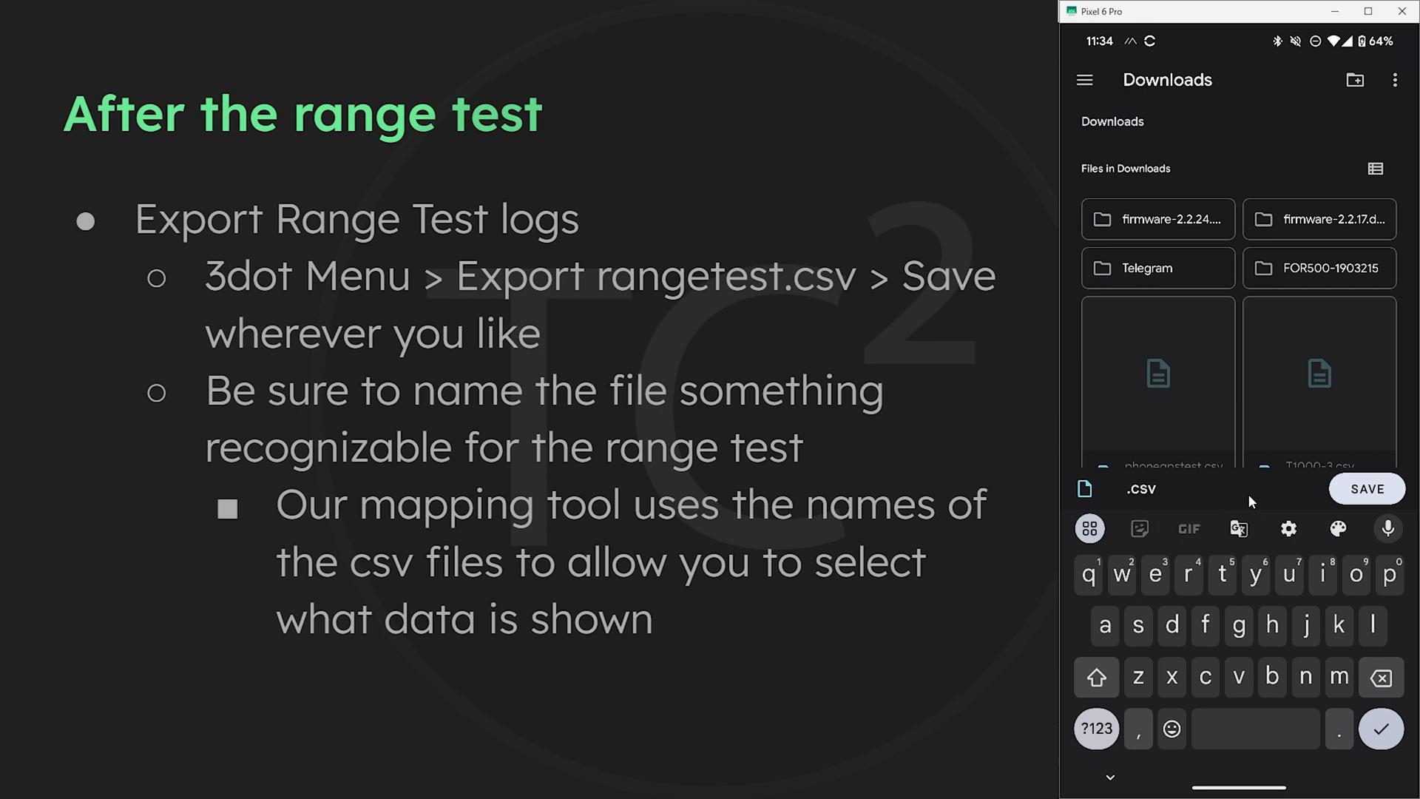
{"action": "type", "text": "915"}
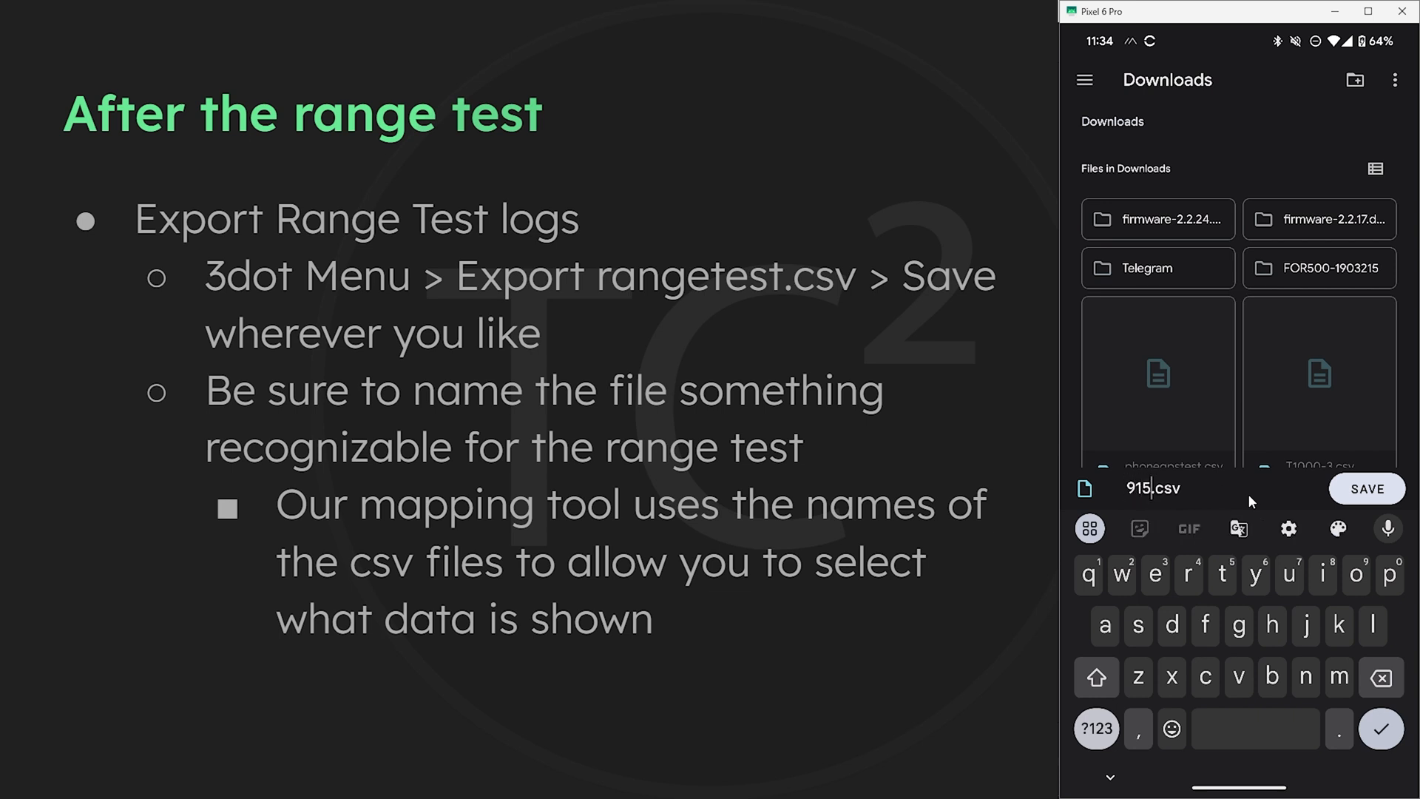
{"action": "type", "text": "yag"}
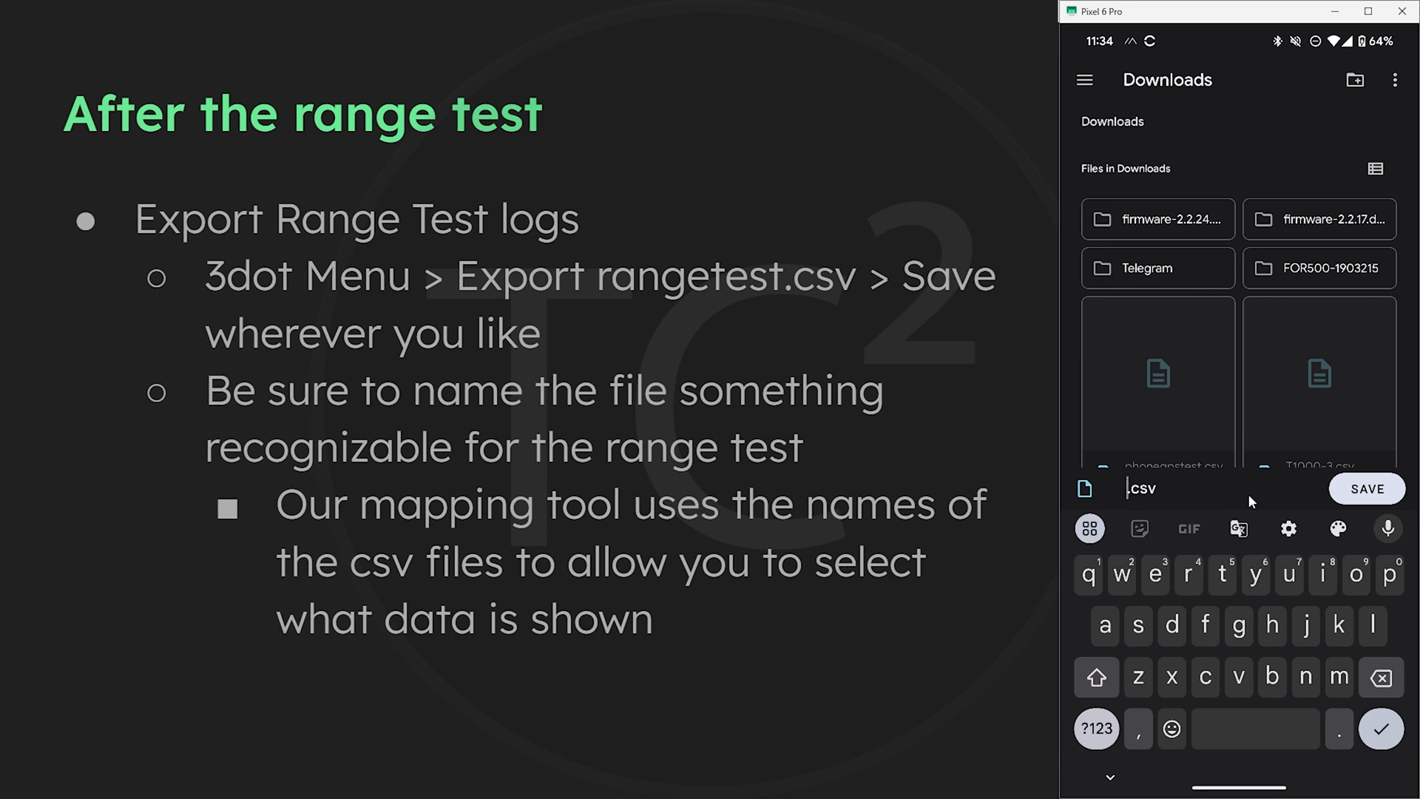
{"action": "type", "text": "T1"}
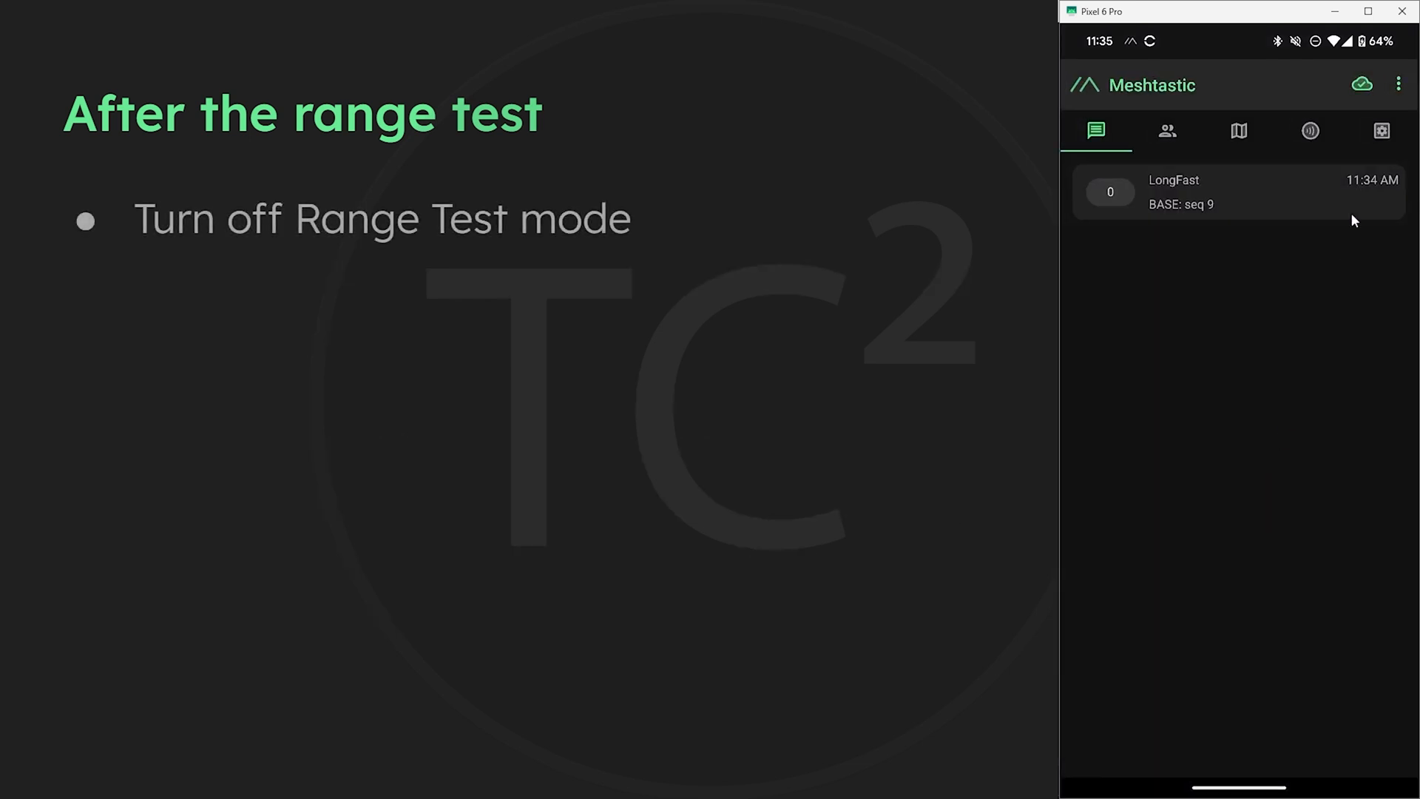
Step: Disable 'Range test enabled' in the TC² Mobile node's Range Test module and send it, delivery confirmed
{"action": "left_click", "coordinate": [1398, 85]}
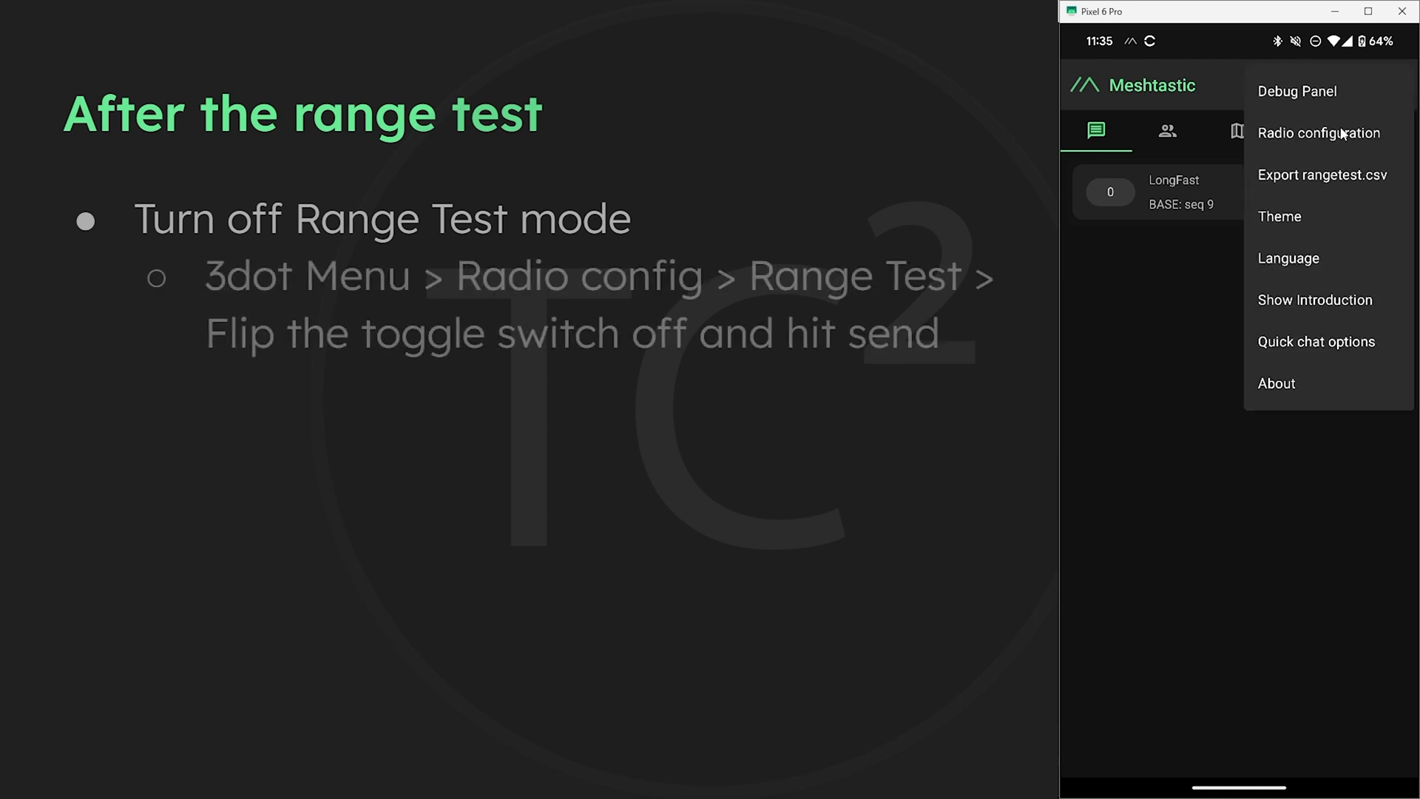
{"action": "left_click", "coordinate": [1318, 132]}
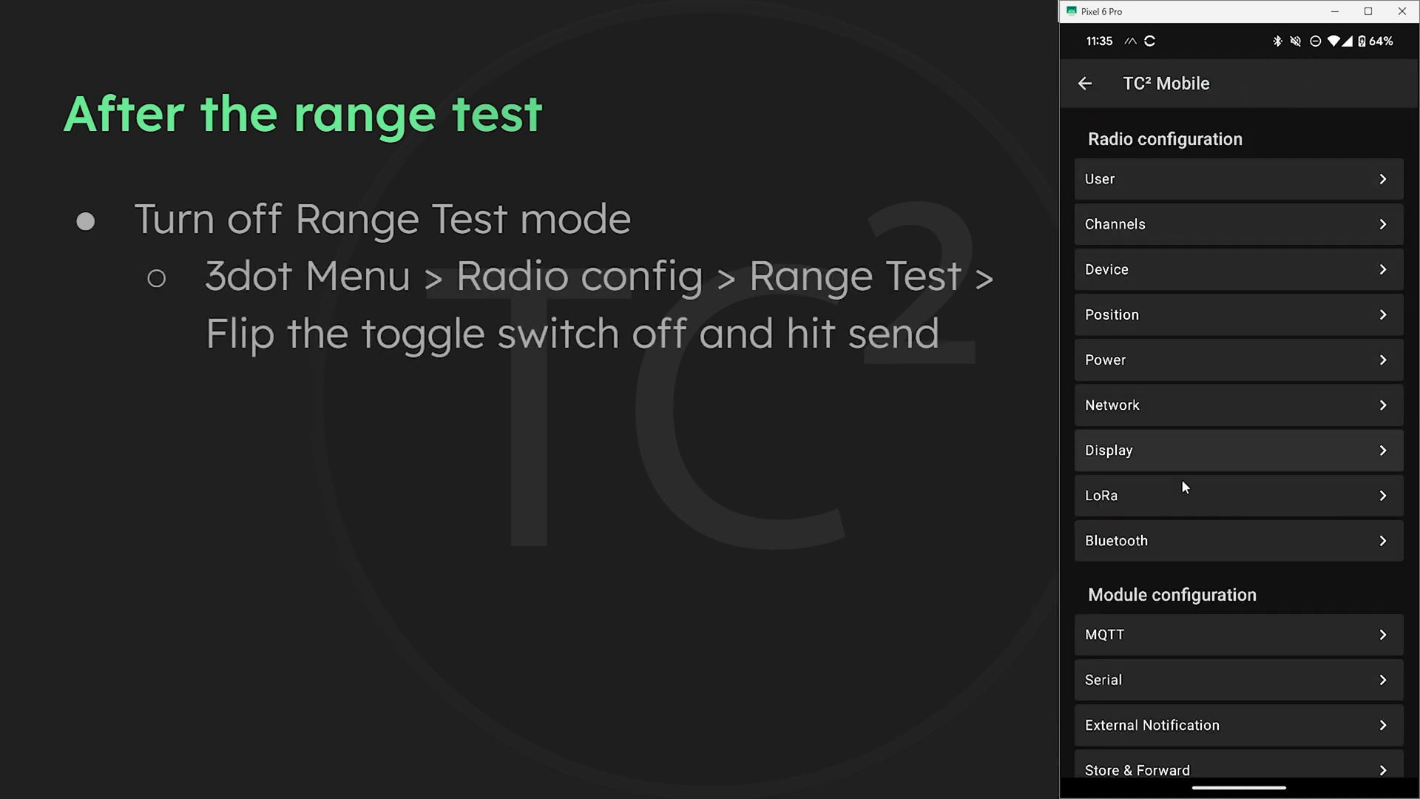
{"action": "scroll", "scroll_direction": "down", "scroll_amount": 3}
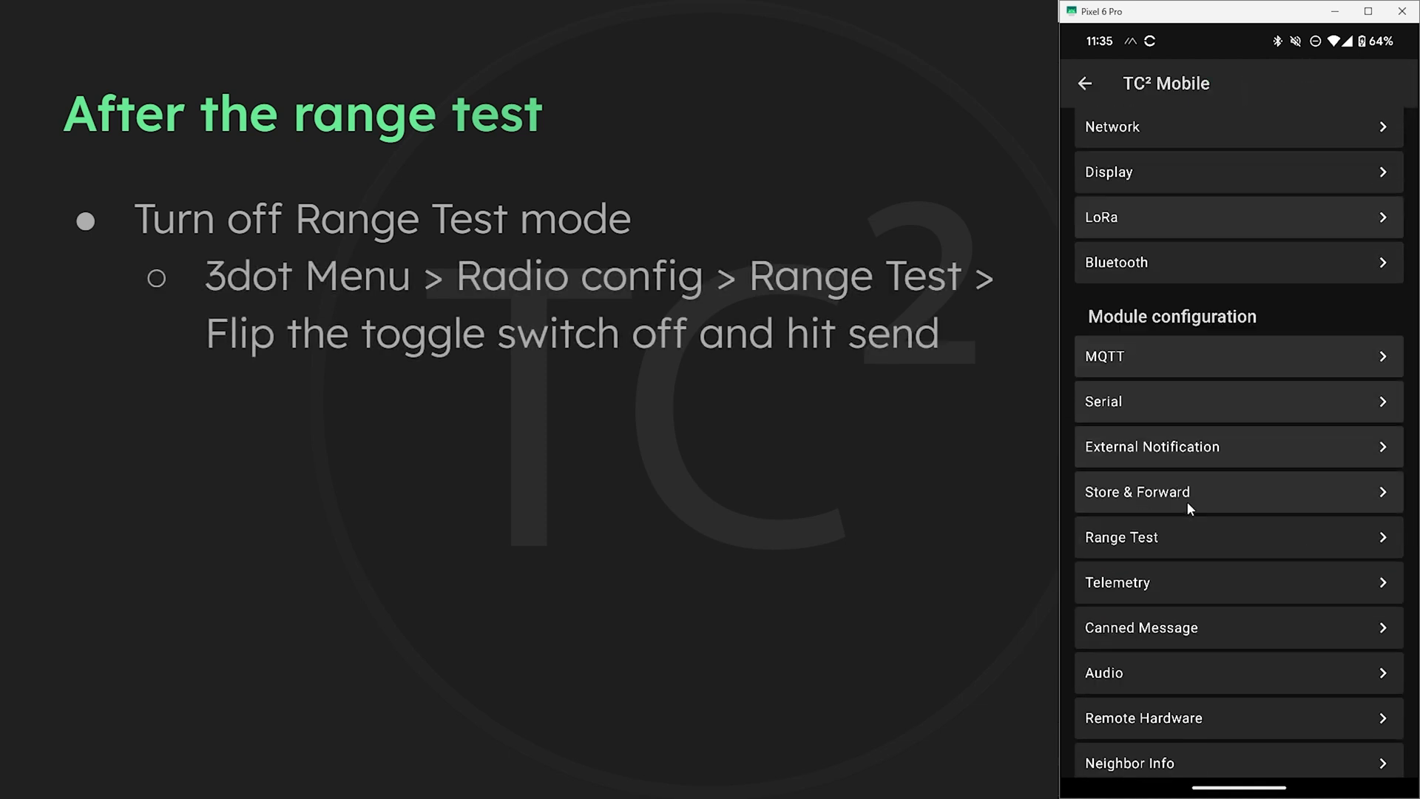
{"action": "left_click", "coordinate": [1121, 537]}
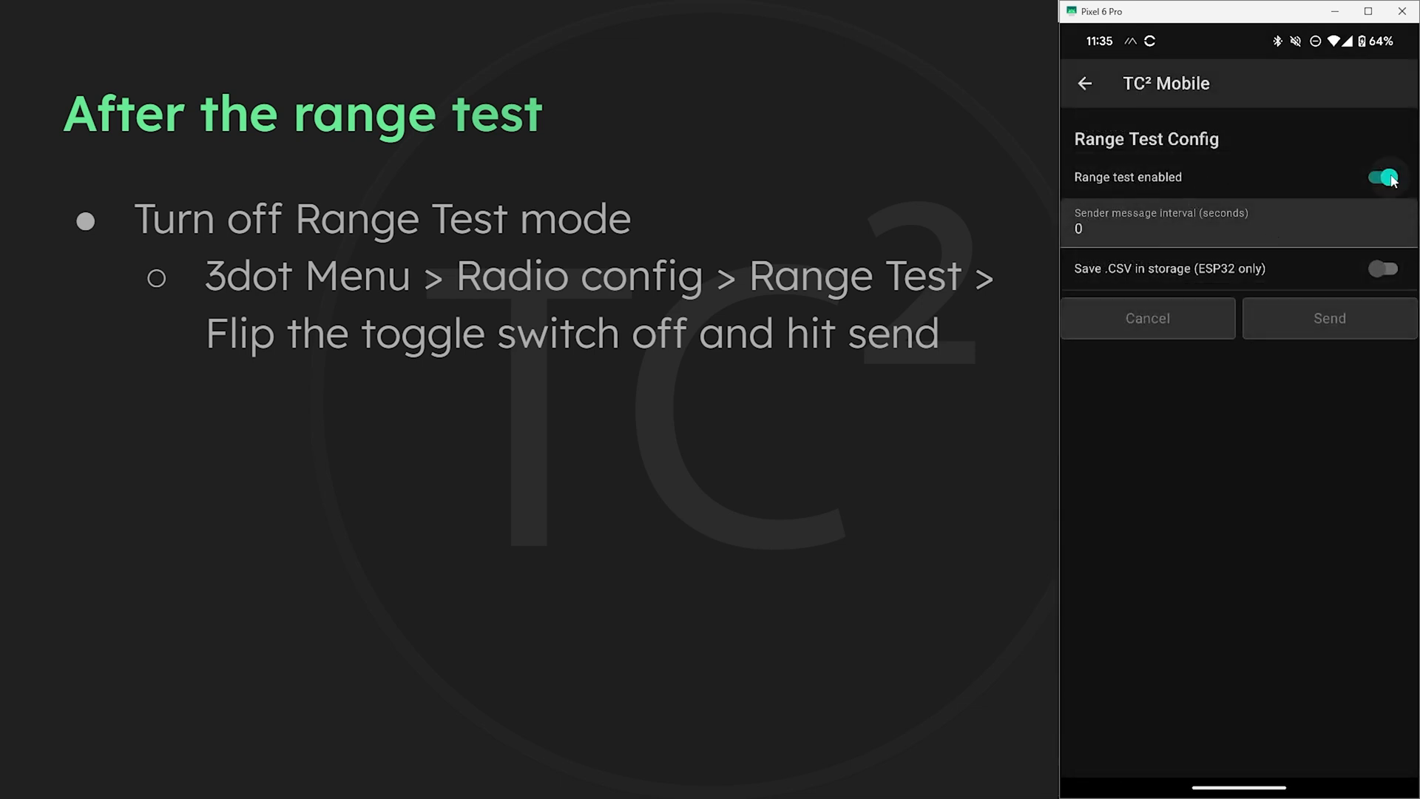
{"action": "left_click", "coordinate": [1329, 318]}
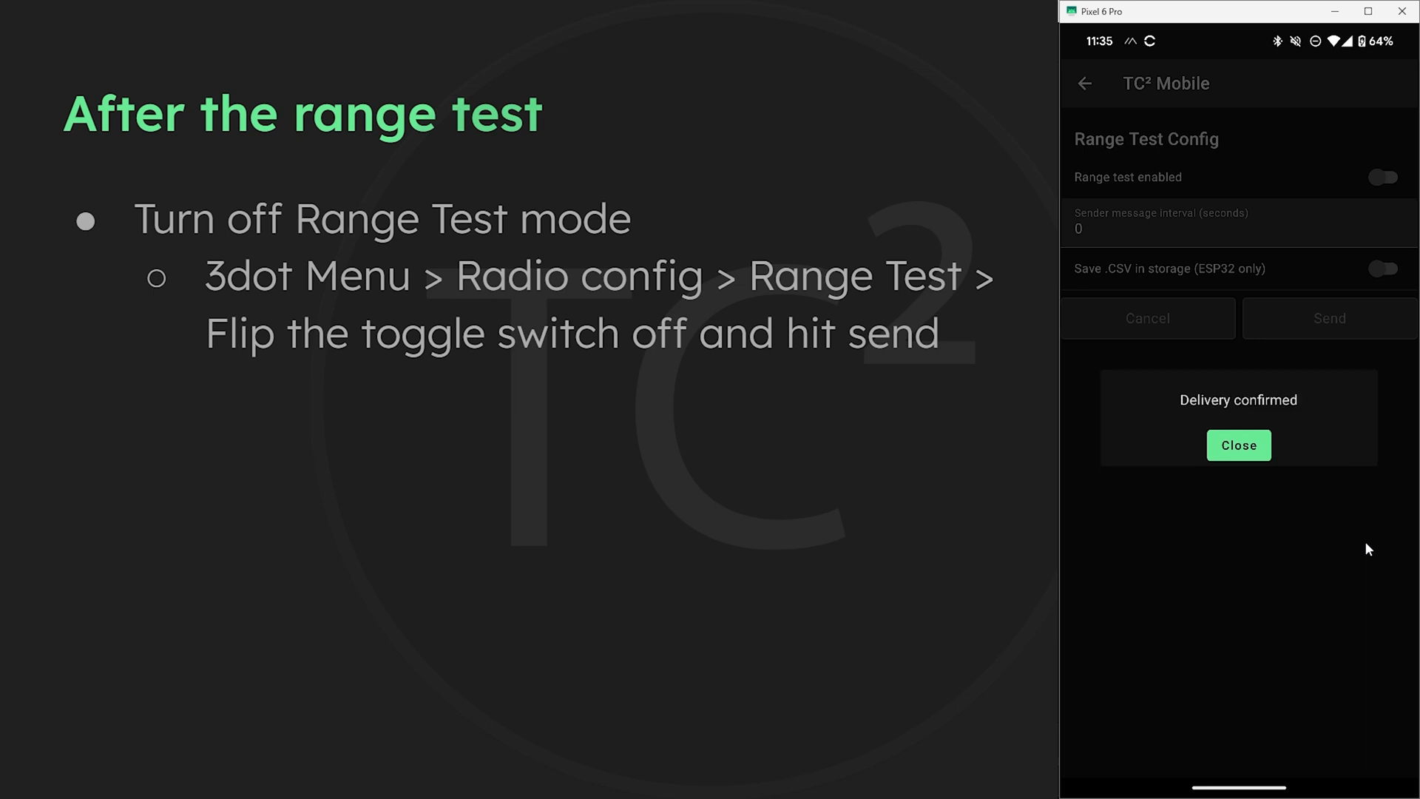
{"action": "left_click", "coordinate": [1238, 445]}
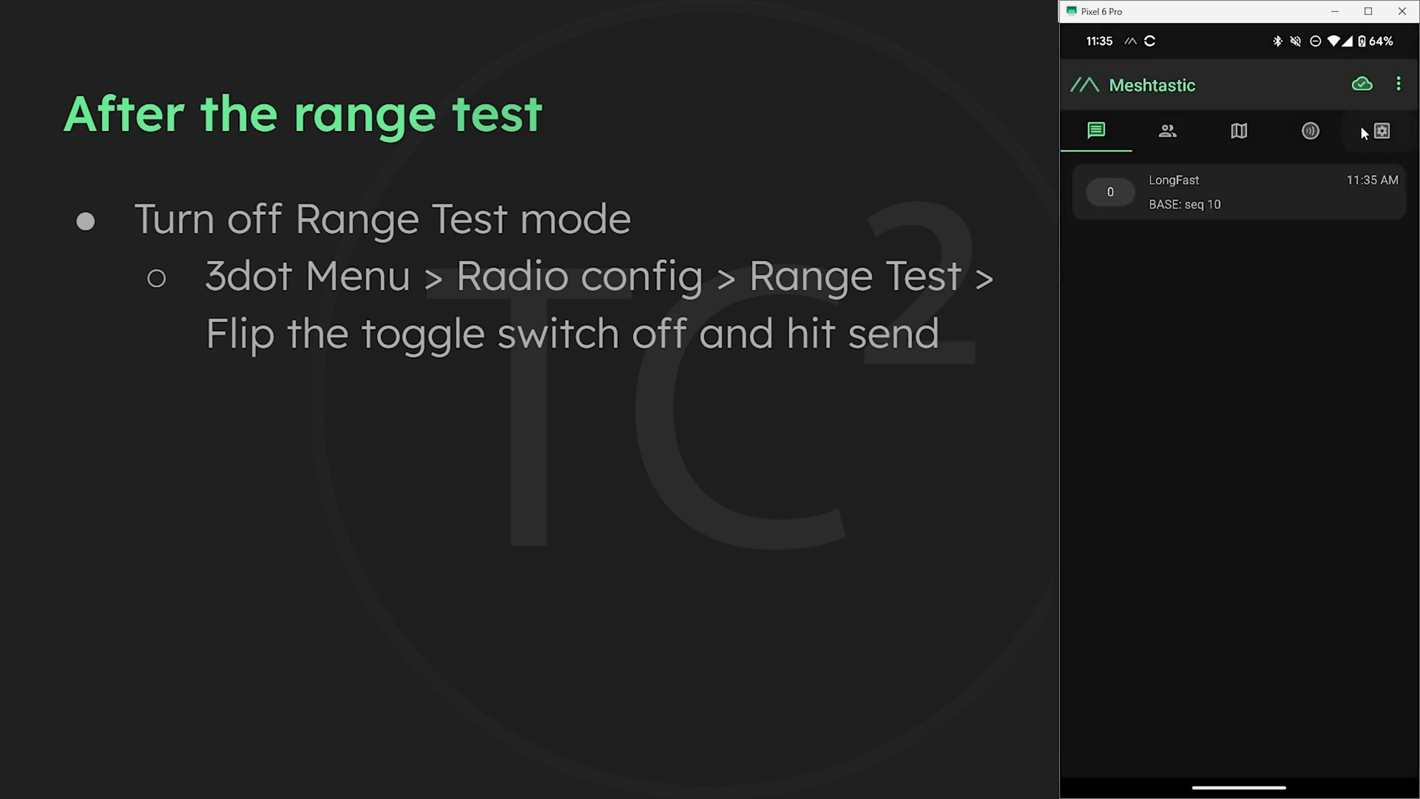
Step: Connect to BASE_9a45 from the device chooser and bring up the TC² Base radio configuration list
{"action": "left_click", "coordinate": [1380, 132]}
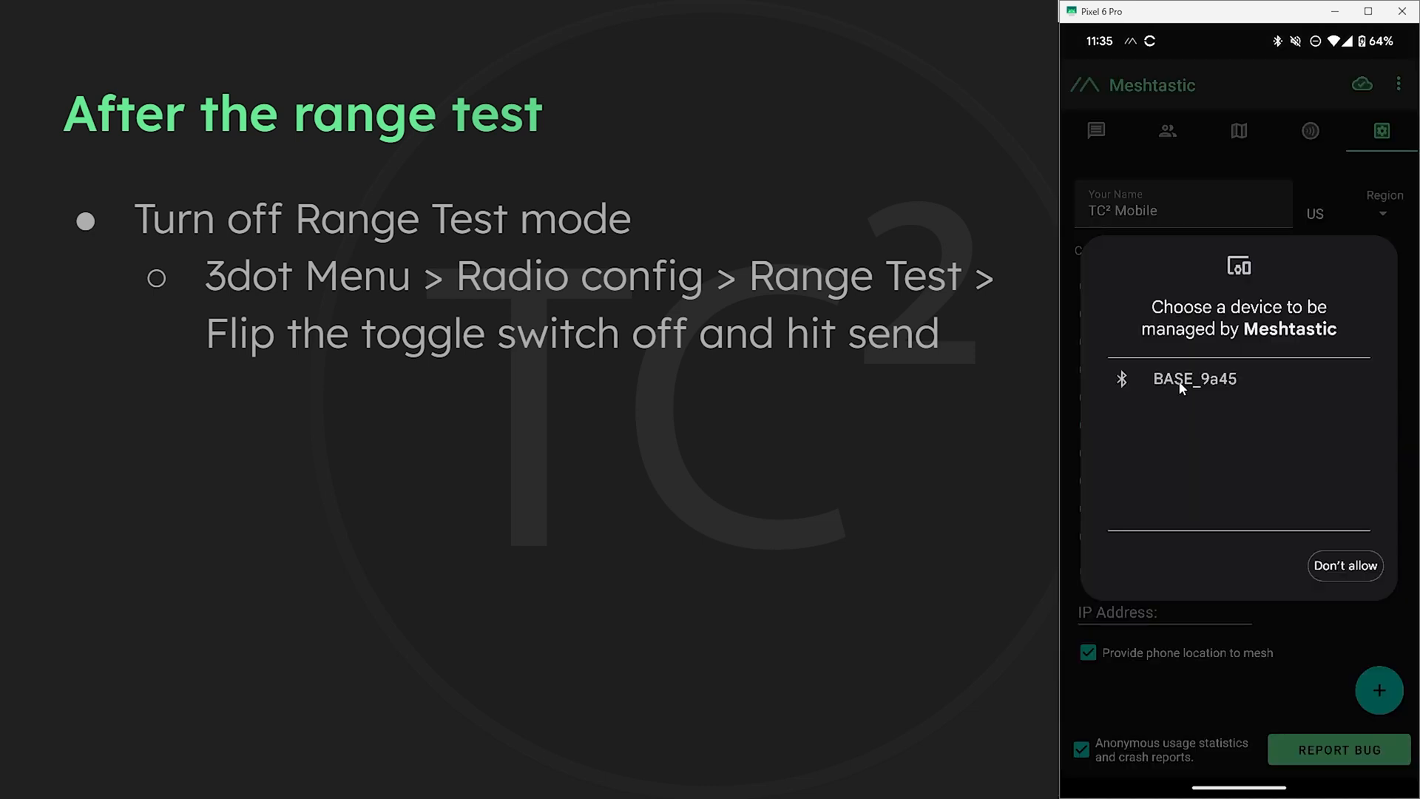
{"action": "left_click", "coordinate": [1195, 379]}
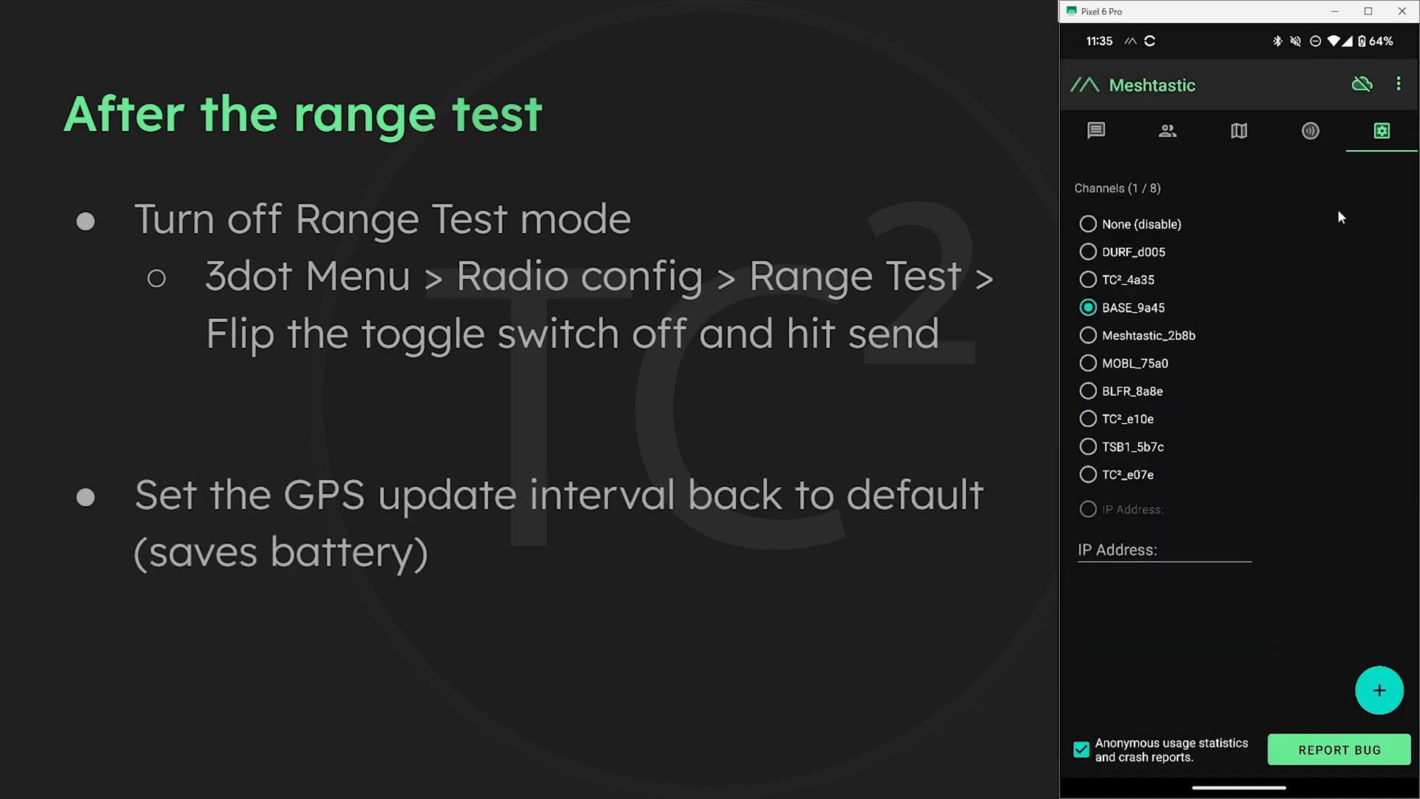
{"action": "left_click", "coordinate": [1382, 130]}
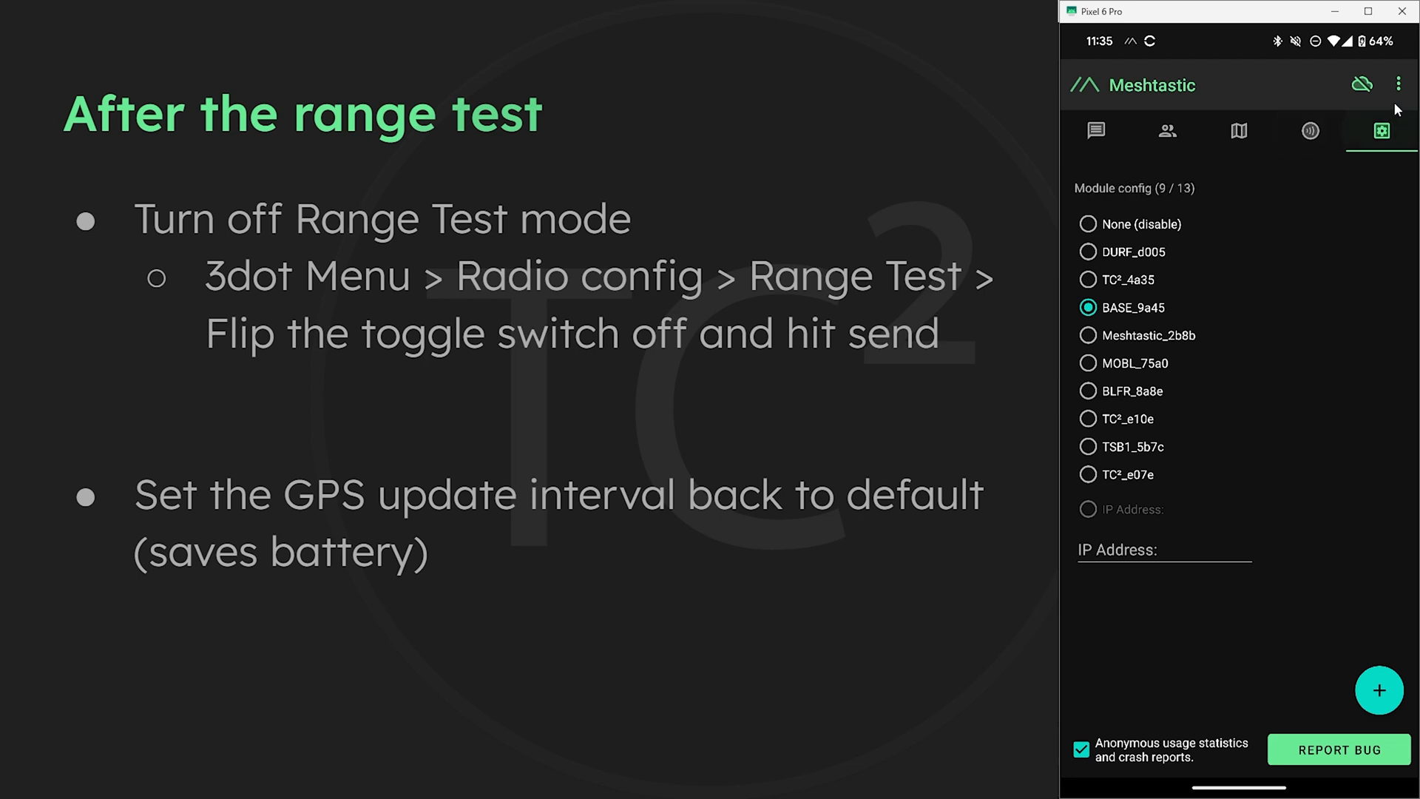
{"action": "mouse_move", "coordinate": [1398, 86]}
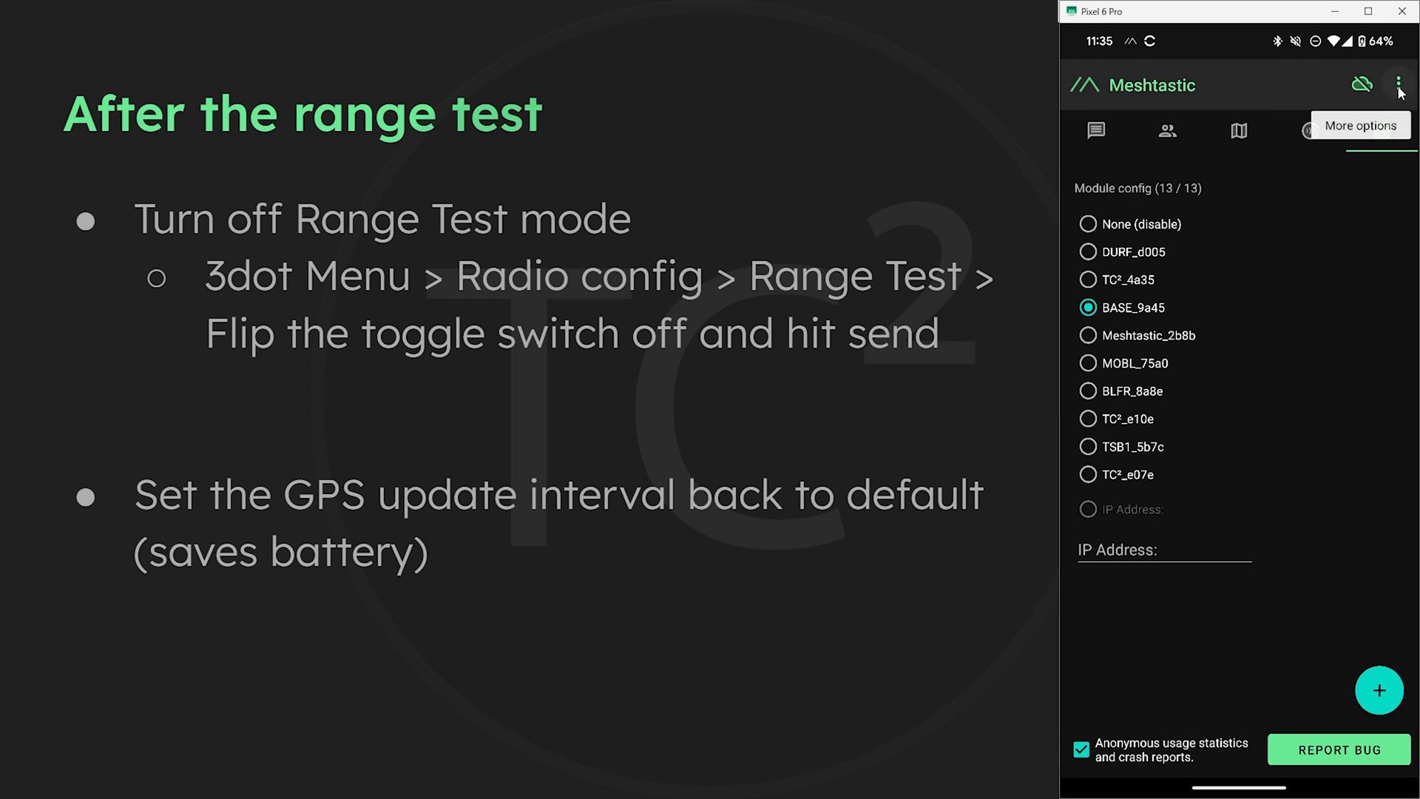
{"action": "left_click", "coordinate": [1402, 86]}
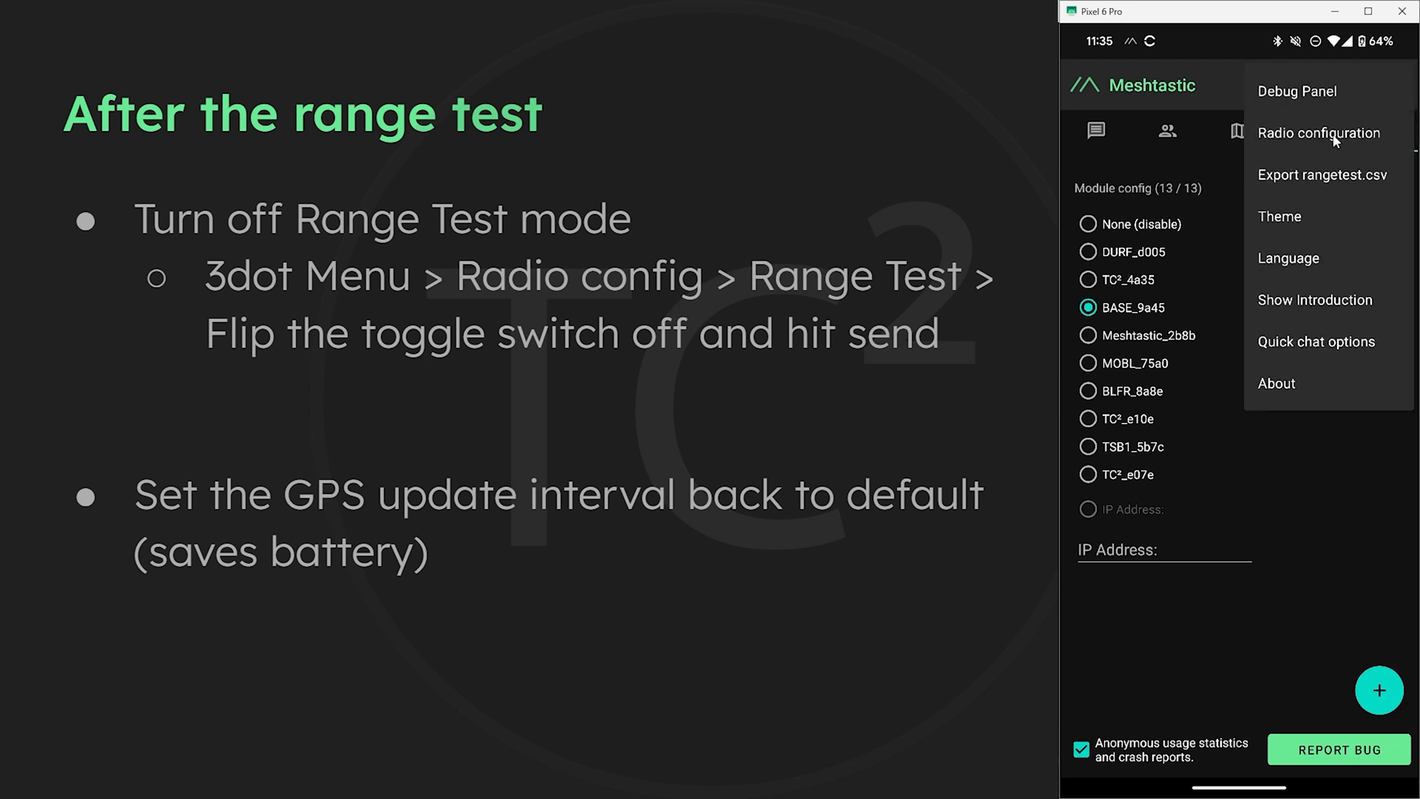
{"action": "left_click", "coordinate": [1320, 133]}
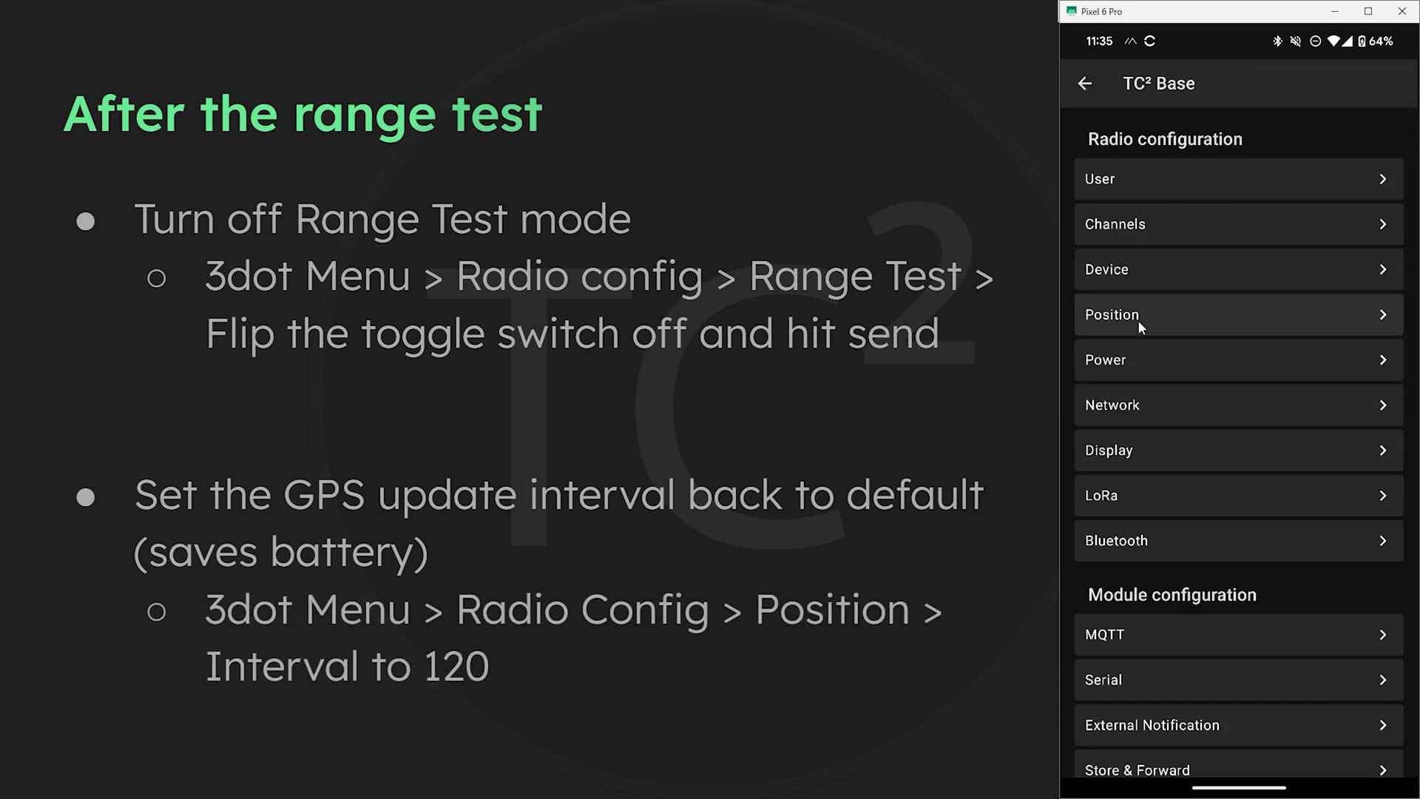
Step: Send the TC² Base Position settings with the 120-second GPS update interval
{"action": "left_click", "coordinate": [1112, 313]}
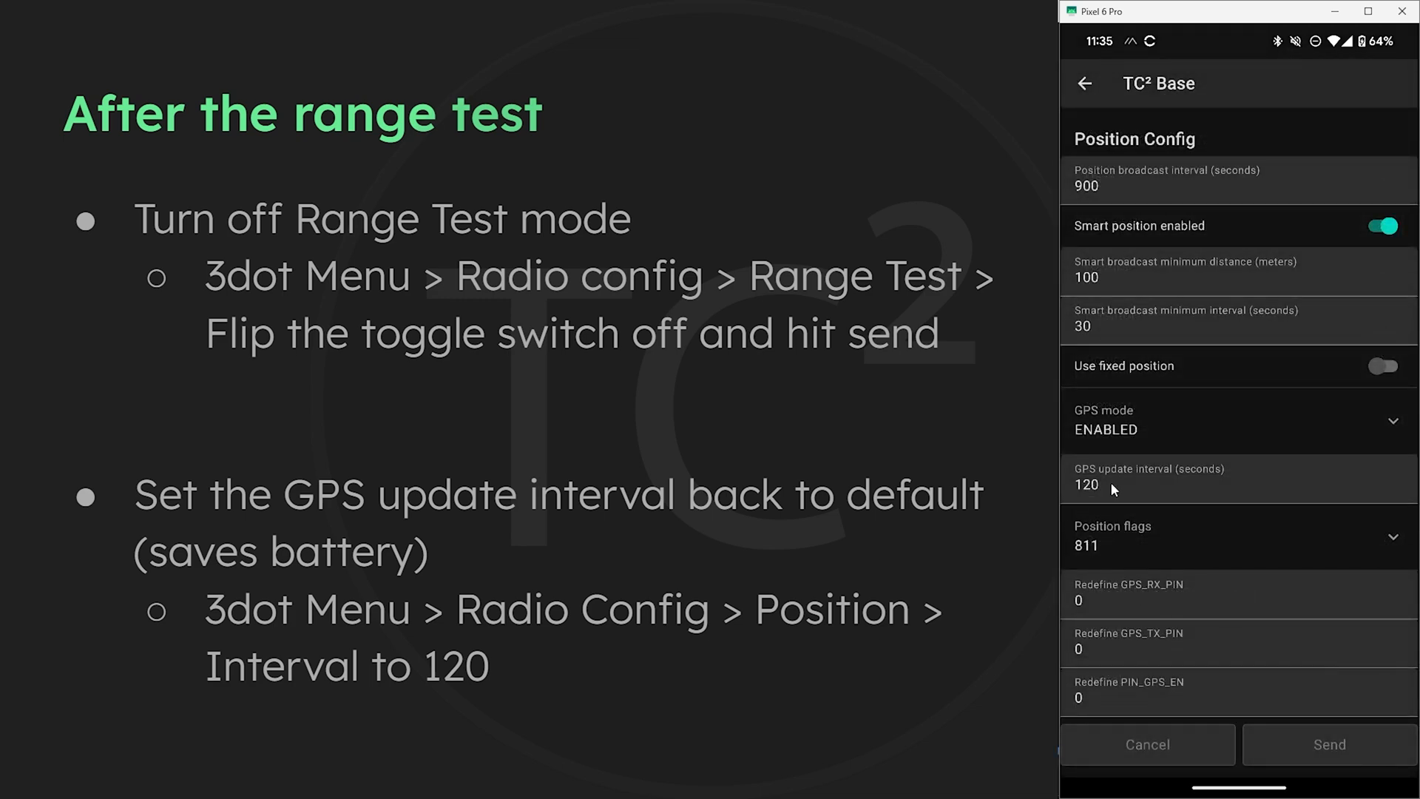
{"action": "left_click", "coordinate": [1084, 83]}
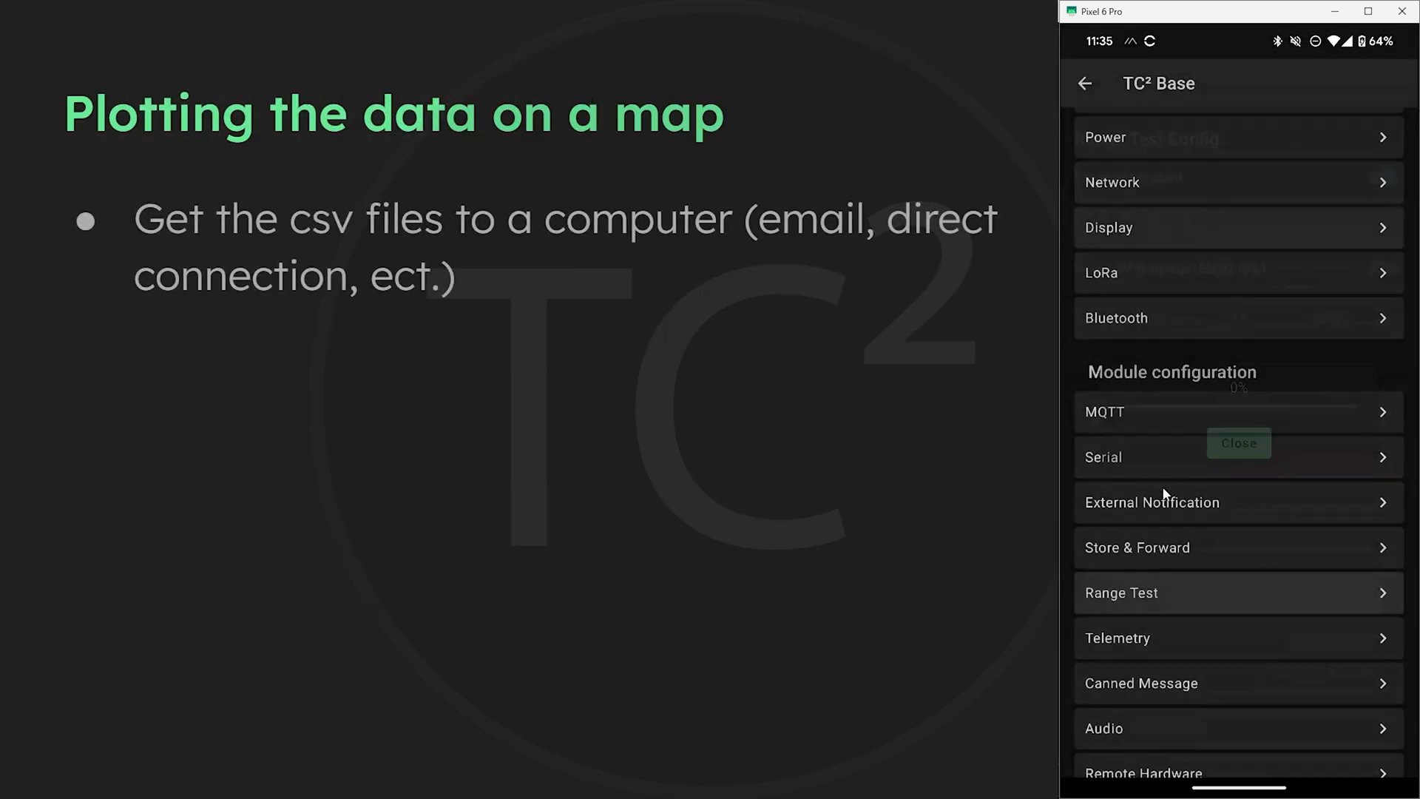
Step: Disable range testing in the TC² Base Range Test module and confirm delivery
{"action": "left_click", "coordinate": [1121, 592]}
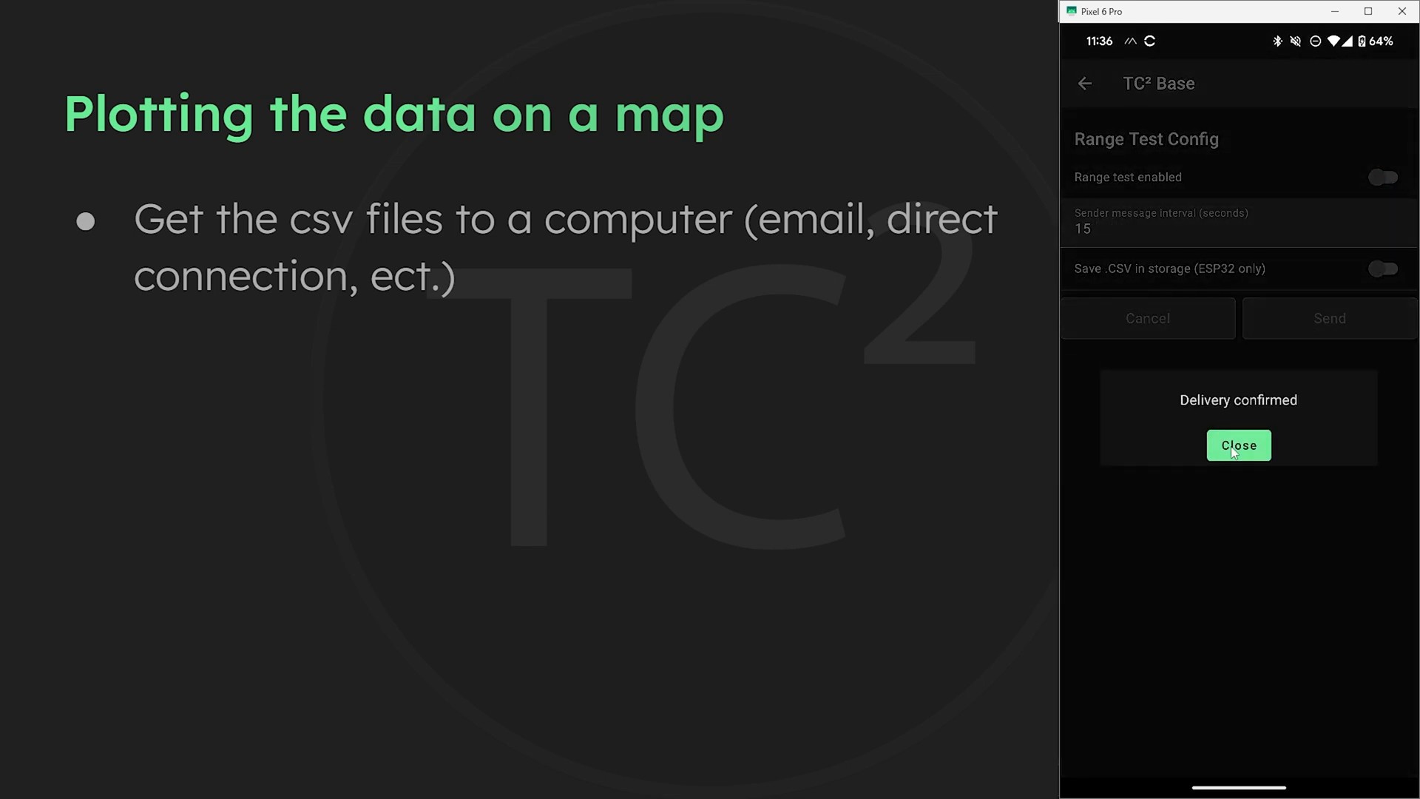
{"action": "left_click", "coordinate": [1238, 445]}
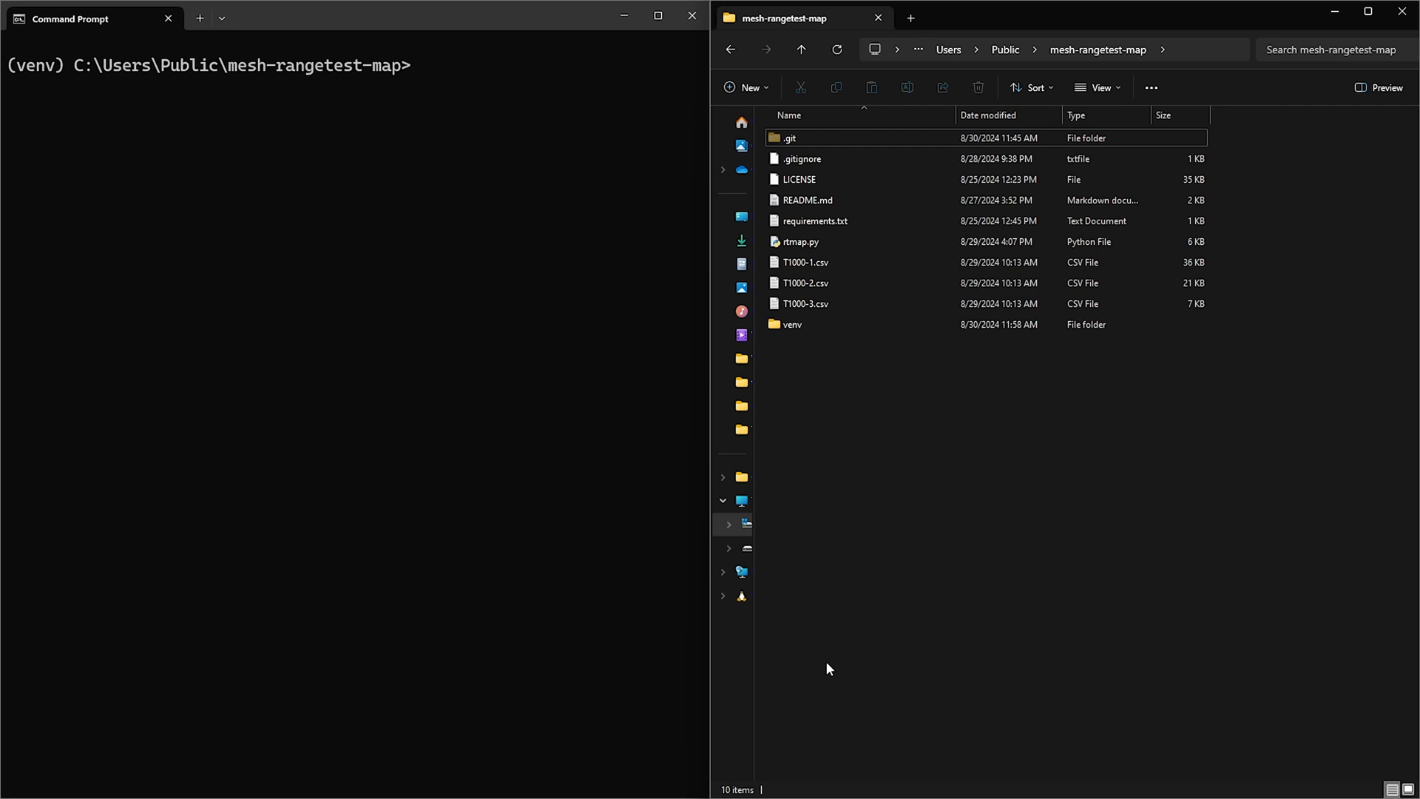
{"action": "mouse_move", "coordinate": [824, 368]}
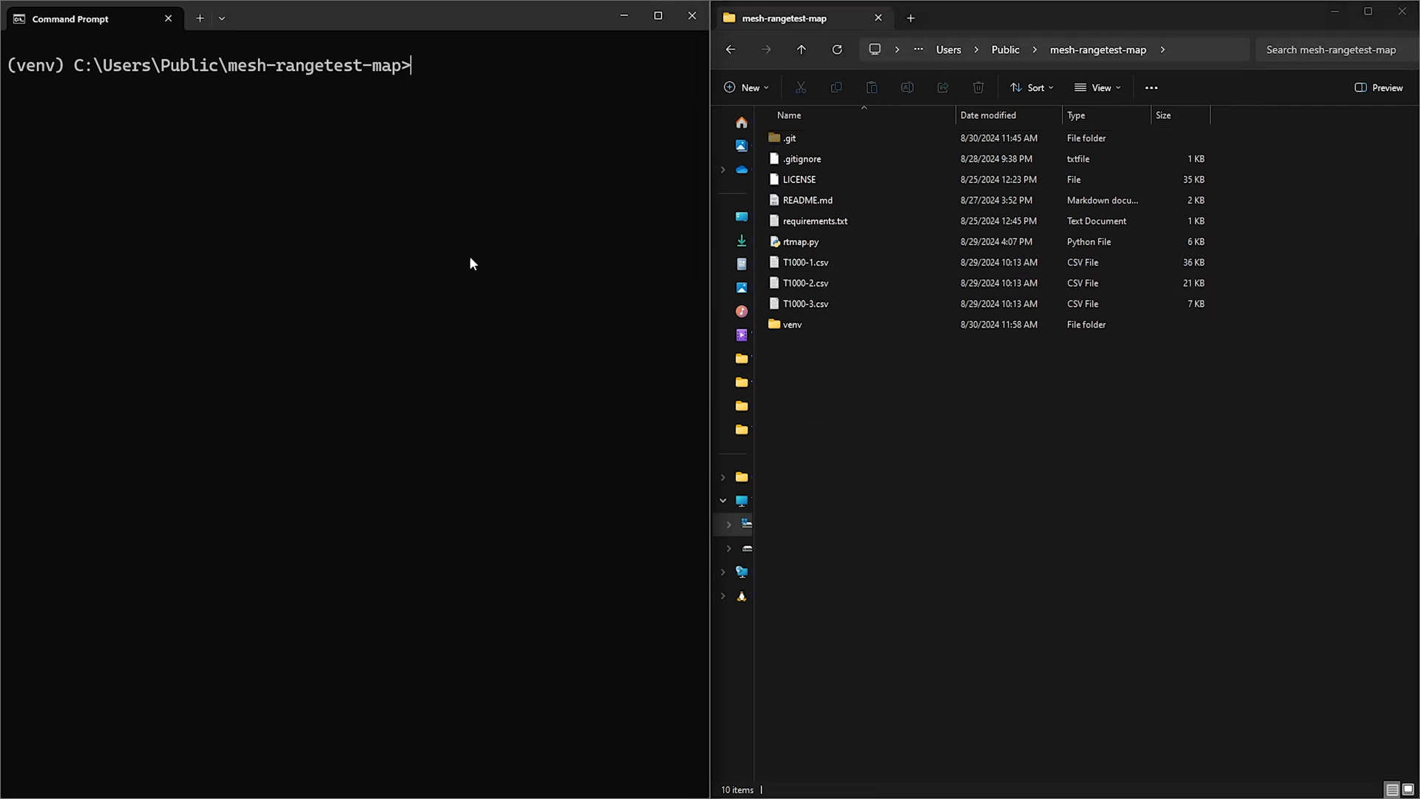
Step: Run 'python rtmap.py' and select the generated rangetest-map.html in the mesh-rangetest-map folder
{"action": "type", "text": "python rtmap.py"}
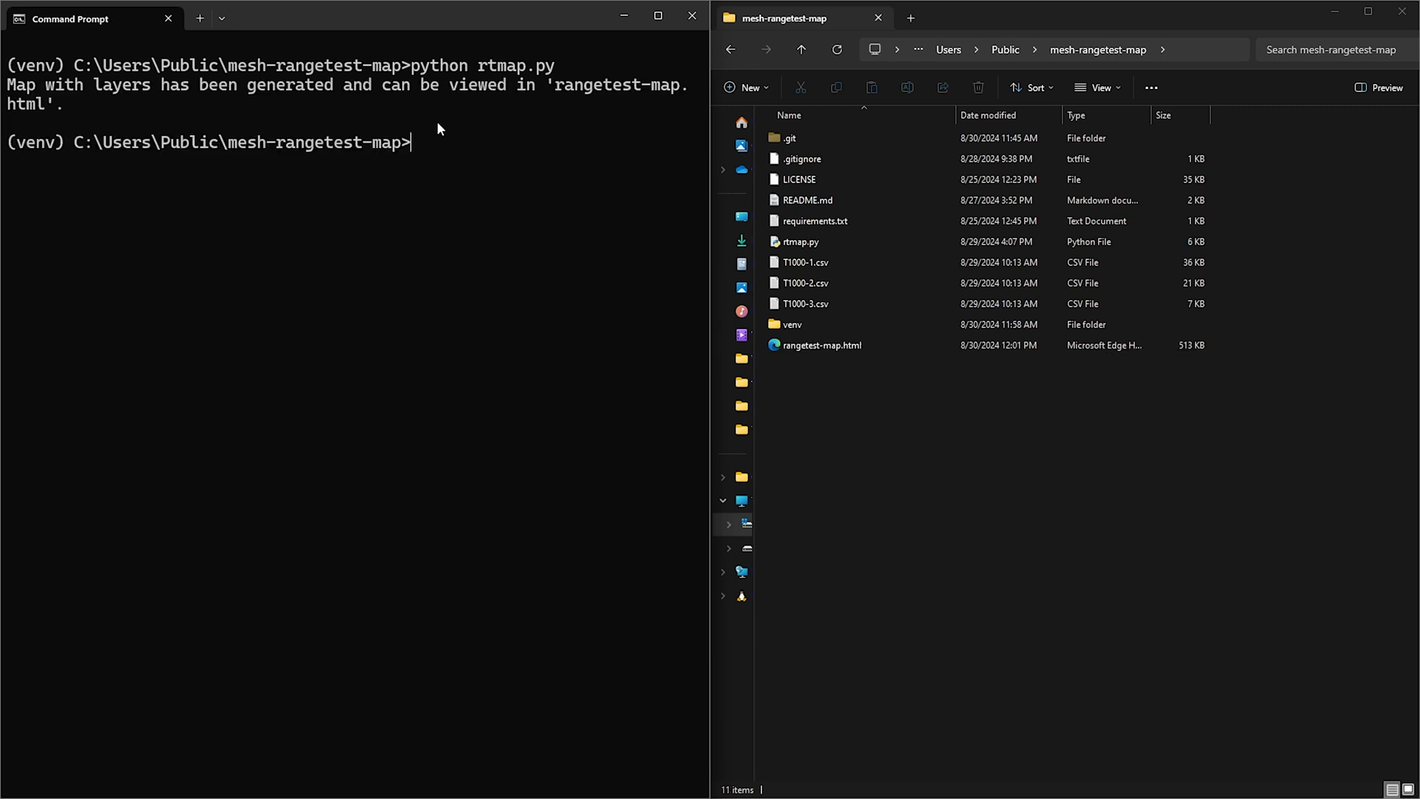
{"action": "left_click", "coordinate": [820, 345]}
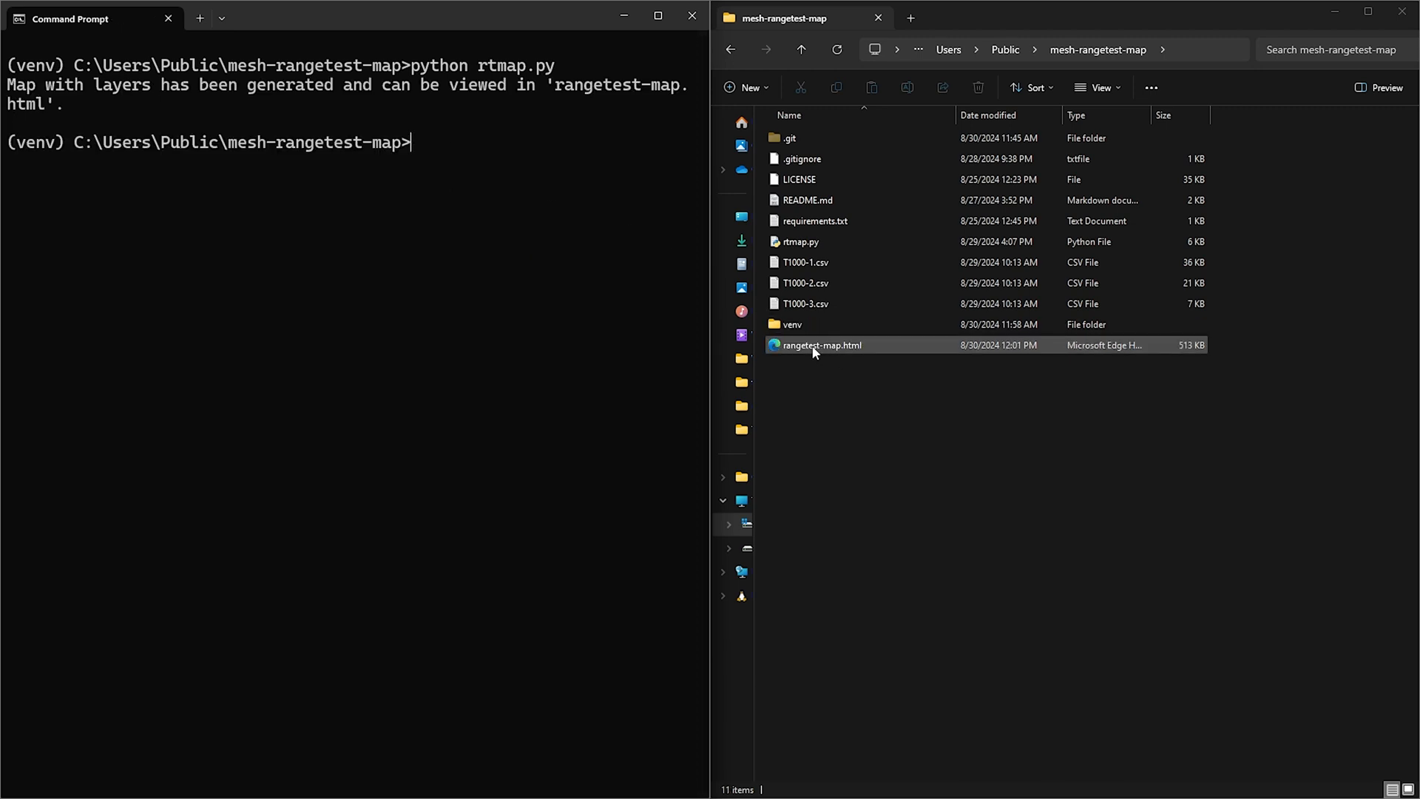
{"action": "left_click", "coordinate": [821, 345]}
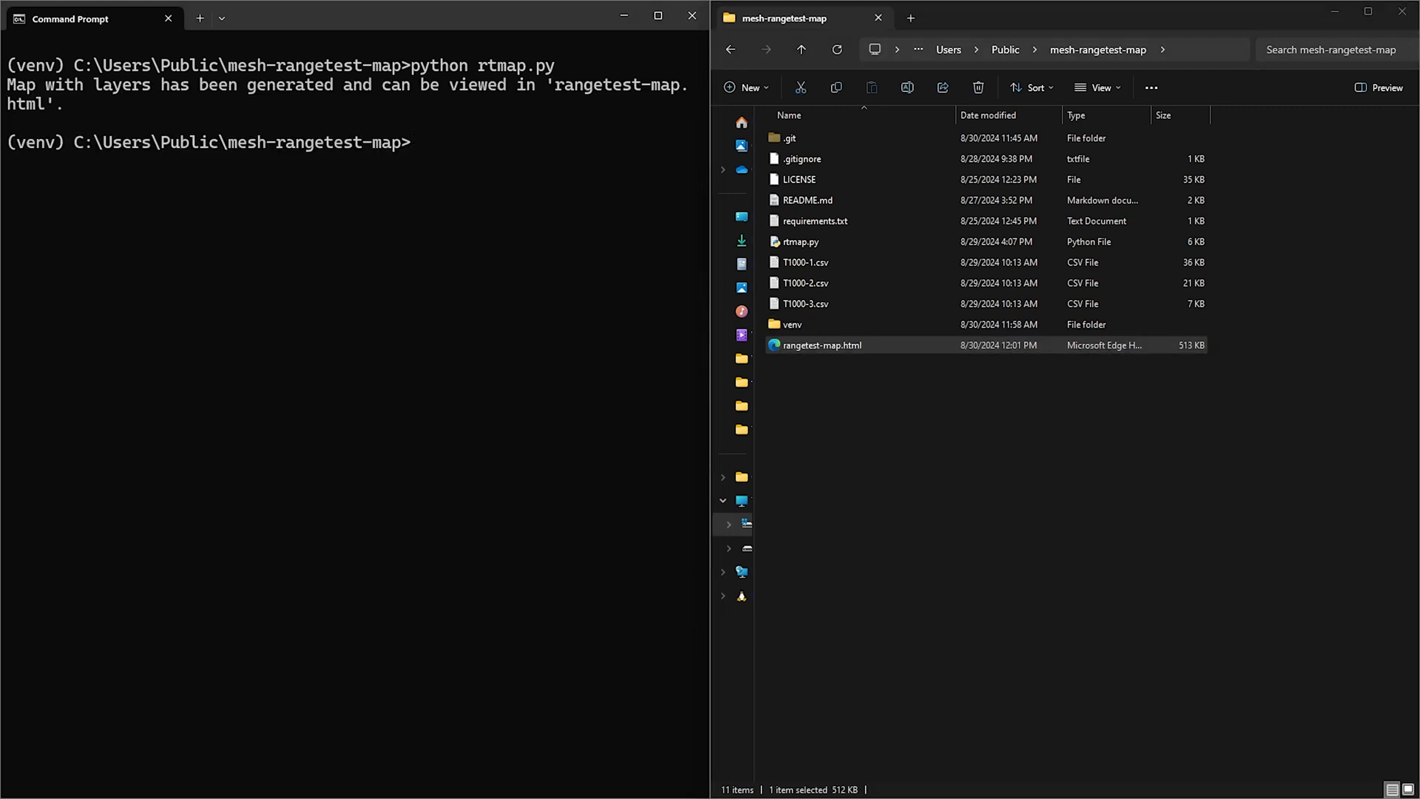
Step: View the map over Esri WorldImagery, openstreetmap and CartoDB Dark Matter, then keep CartoDB Positron
{"action": "double_click", "coordinate": [821, 345]}
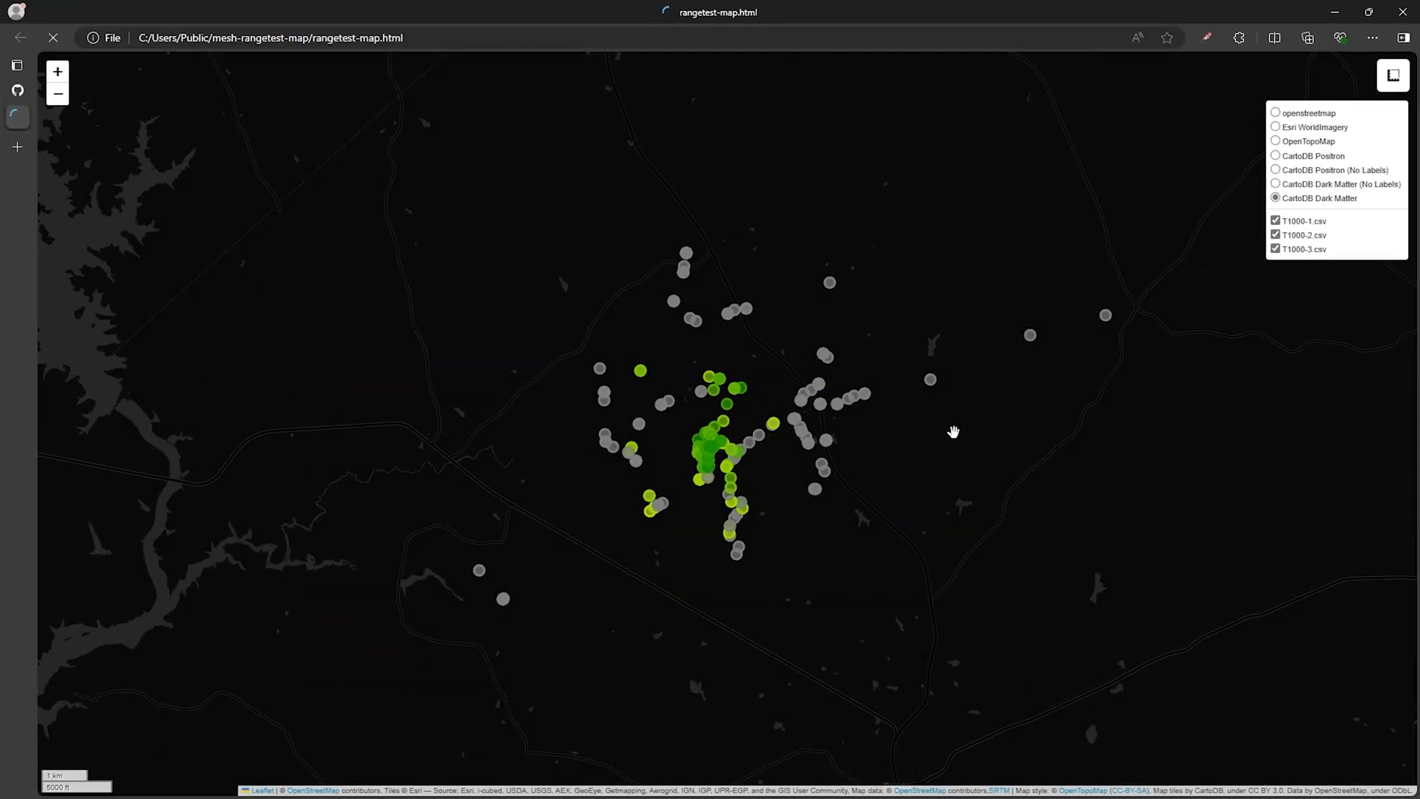
{"action": "mouse_move", "coordinate": [1079, 281]}
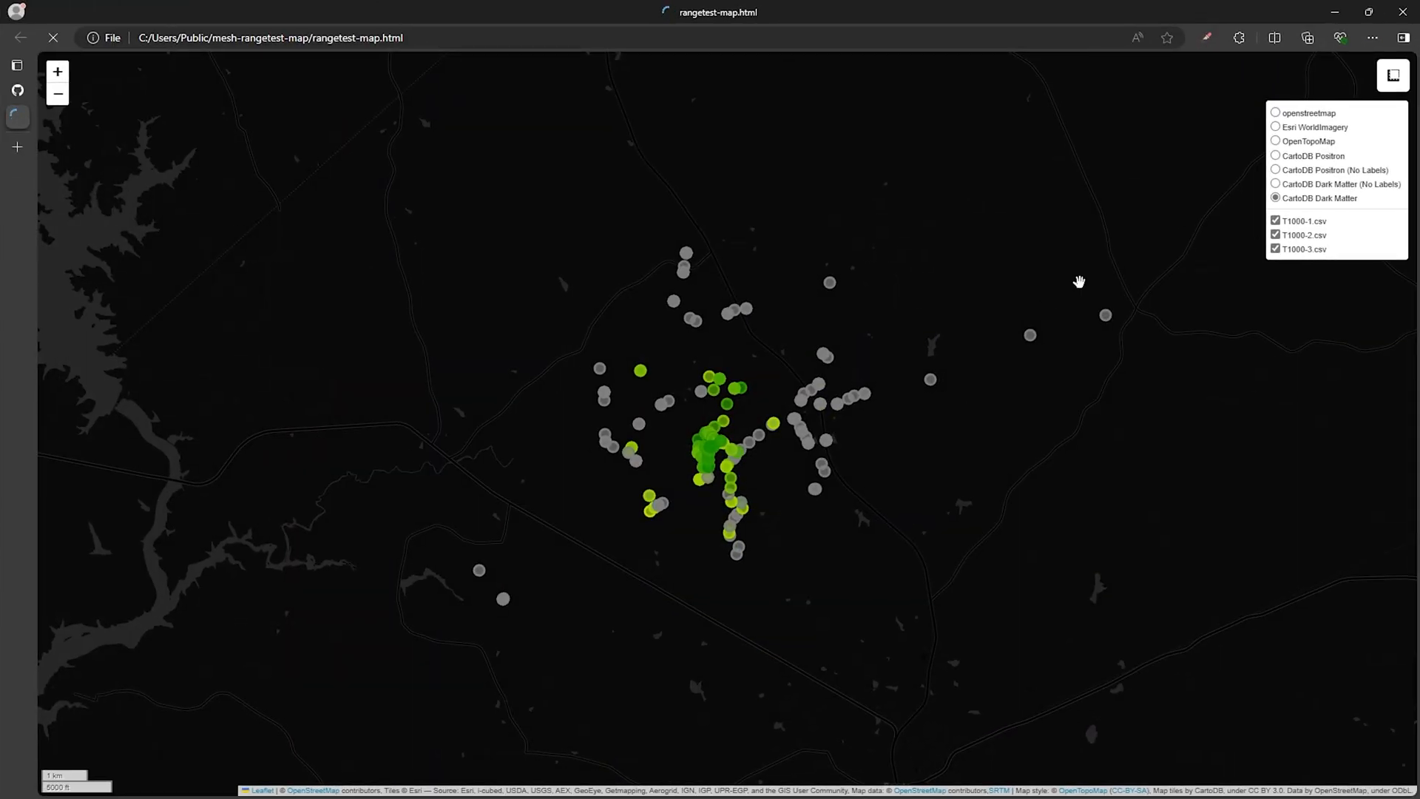
{"action": "mouse_move", "coordinate": [1226, 229]}
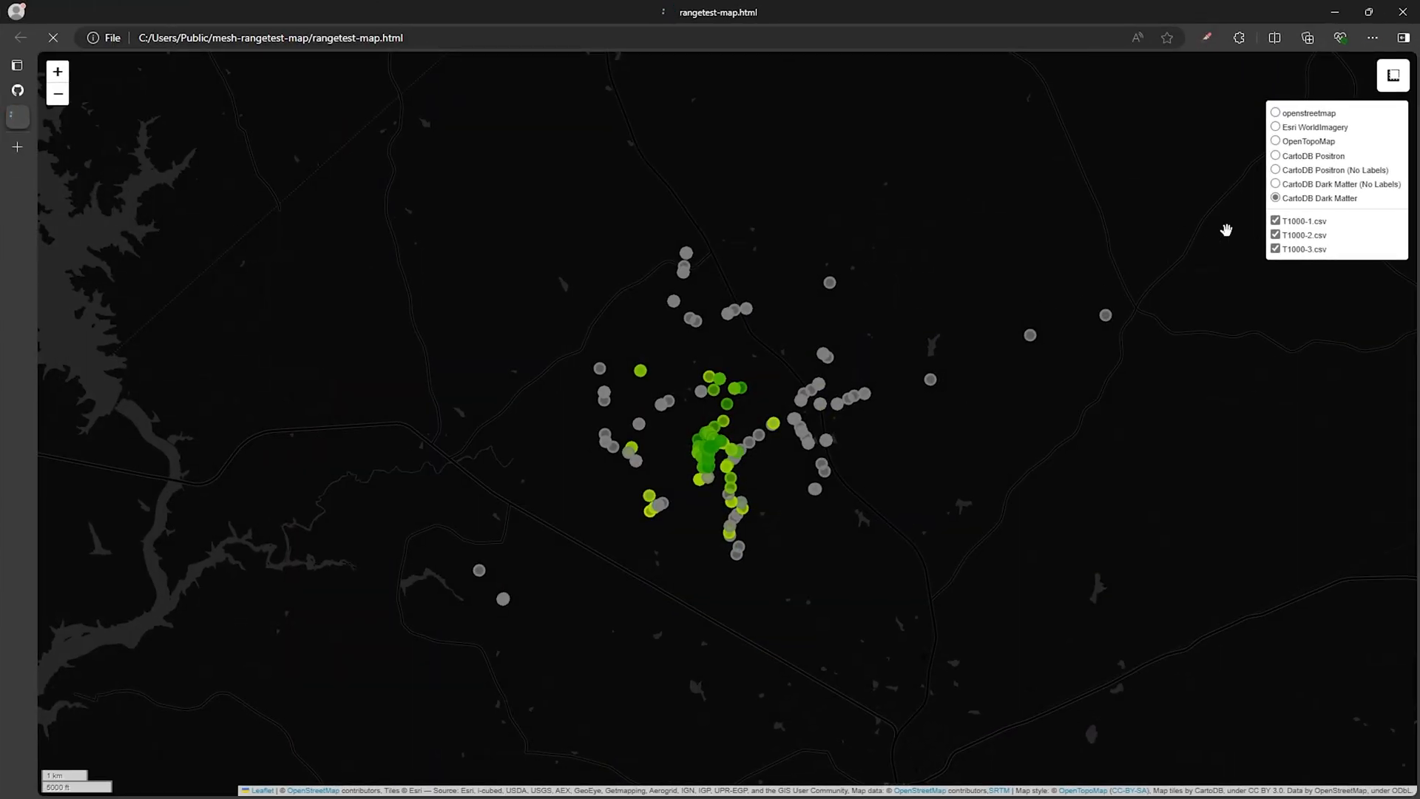
{"action": "left_click", "coordinate": [1277, 127]}
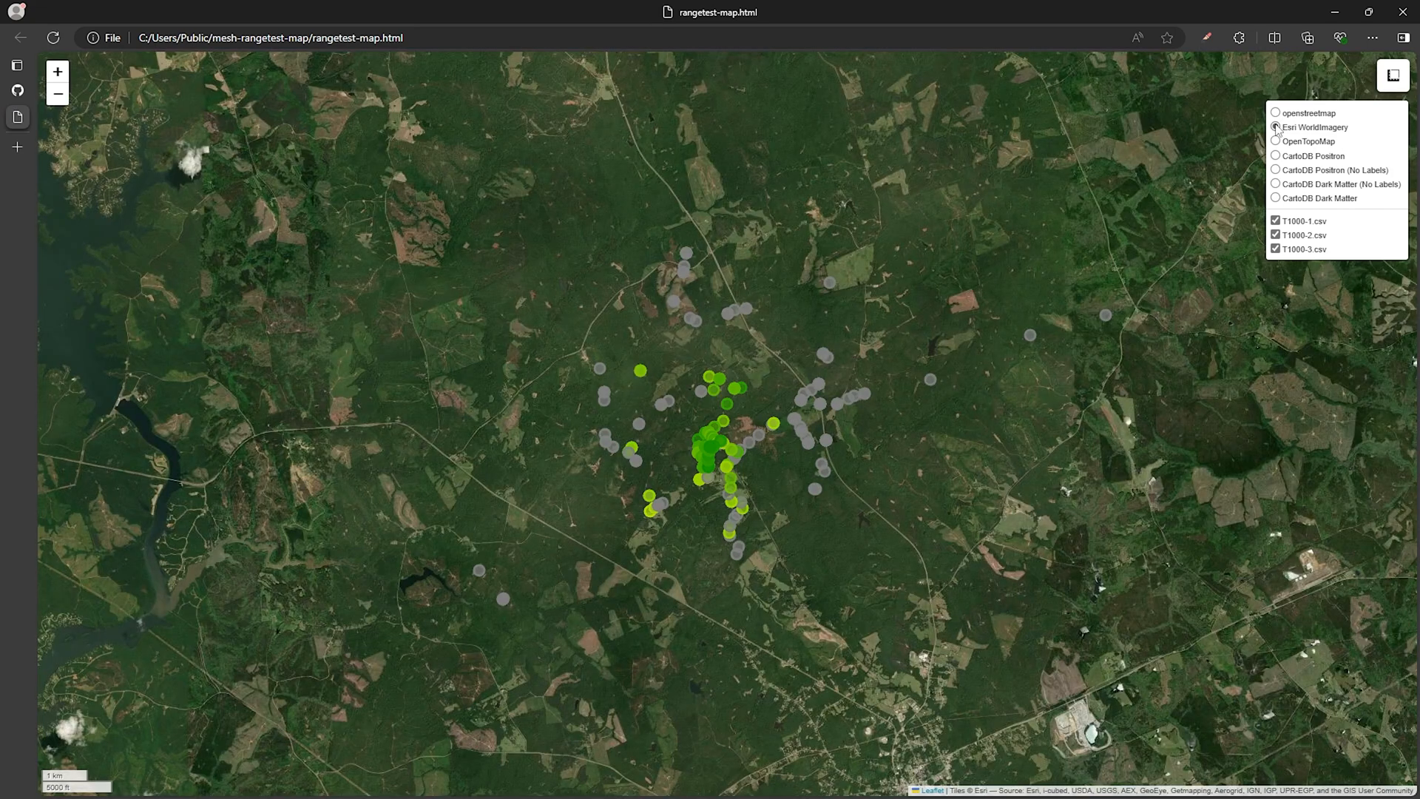
{"action": "left_click", "coordinate": [1277, 113]}
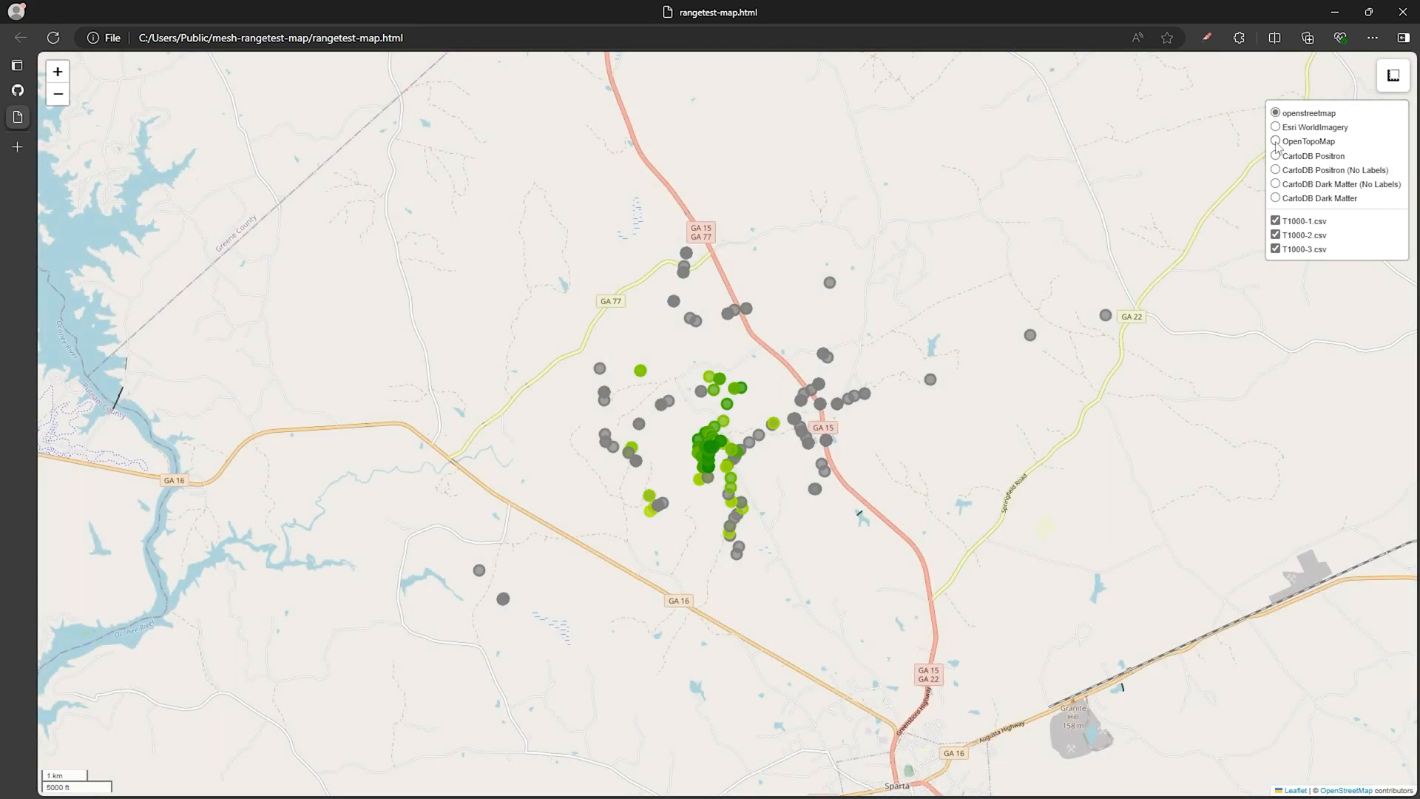
{"action": "left_click", "coordinate": [1276, 184]}
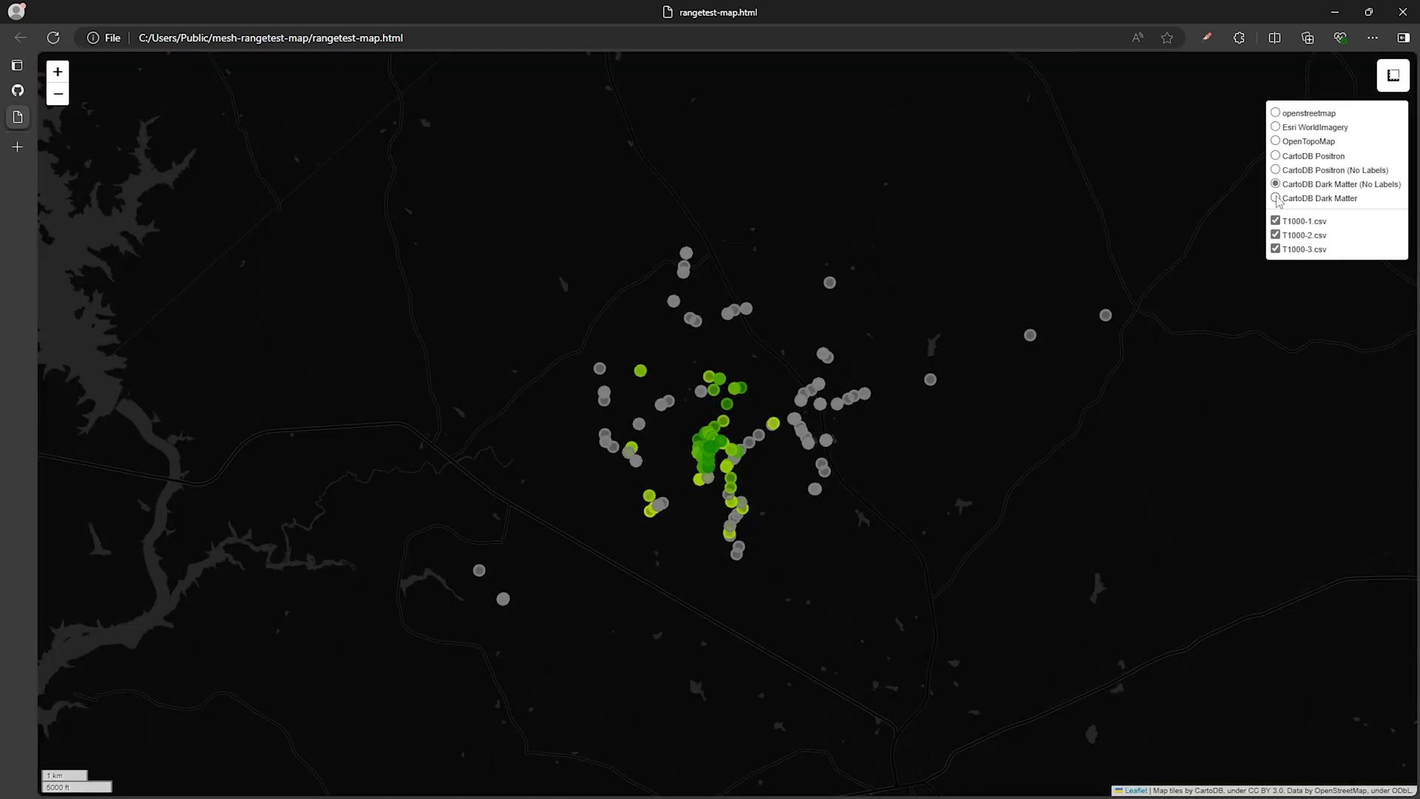
{"action": "left_click", "coordinate": [1276, 198]}
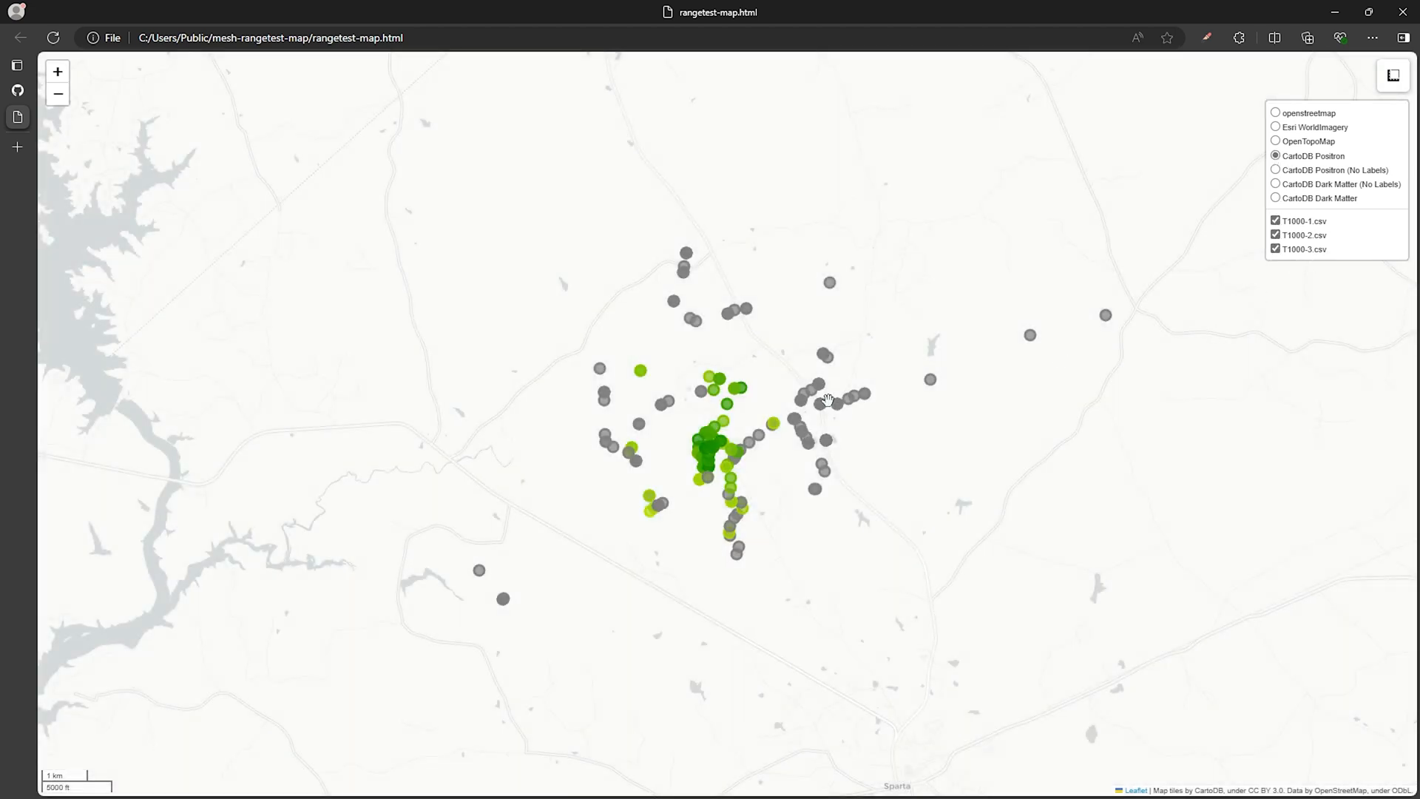
Step: Show T1000-1, T1000-2 and T1000-3 tracks one at a time, then all three around the green cluster
{"action": "left_click", "coordinate": [1276, 235]}
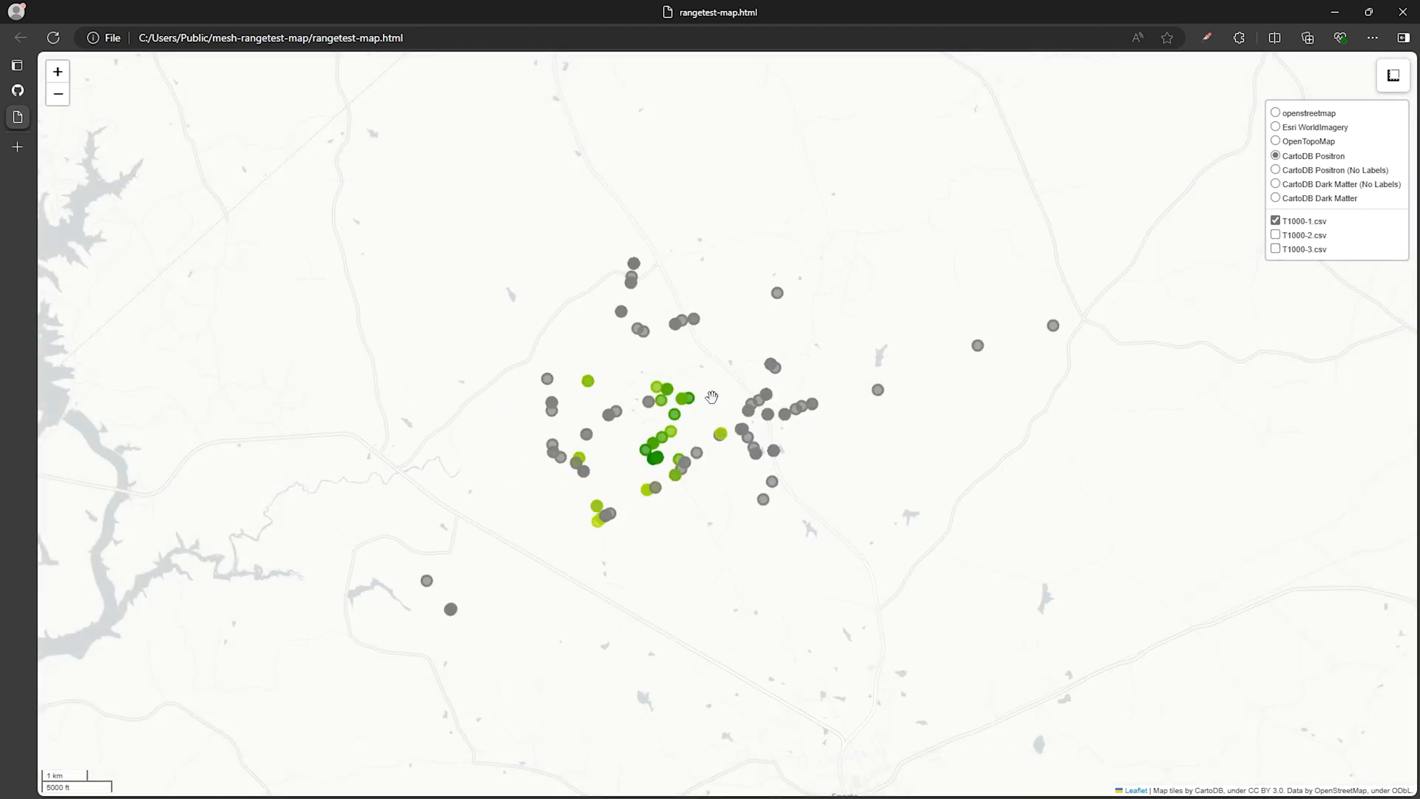
{"action": "scroll", "scroll_direction": "down", "scroll_amount": 3}
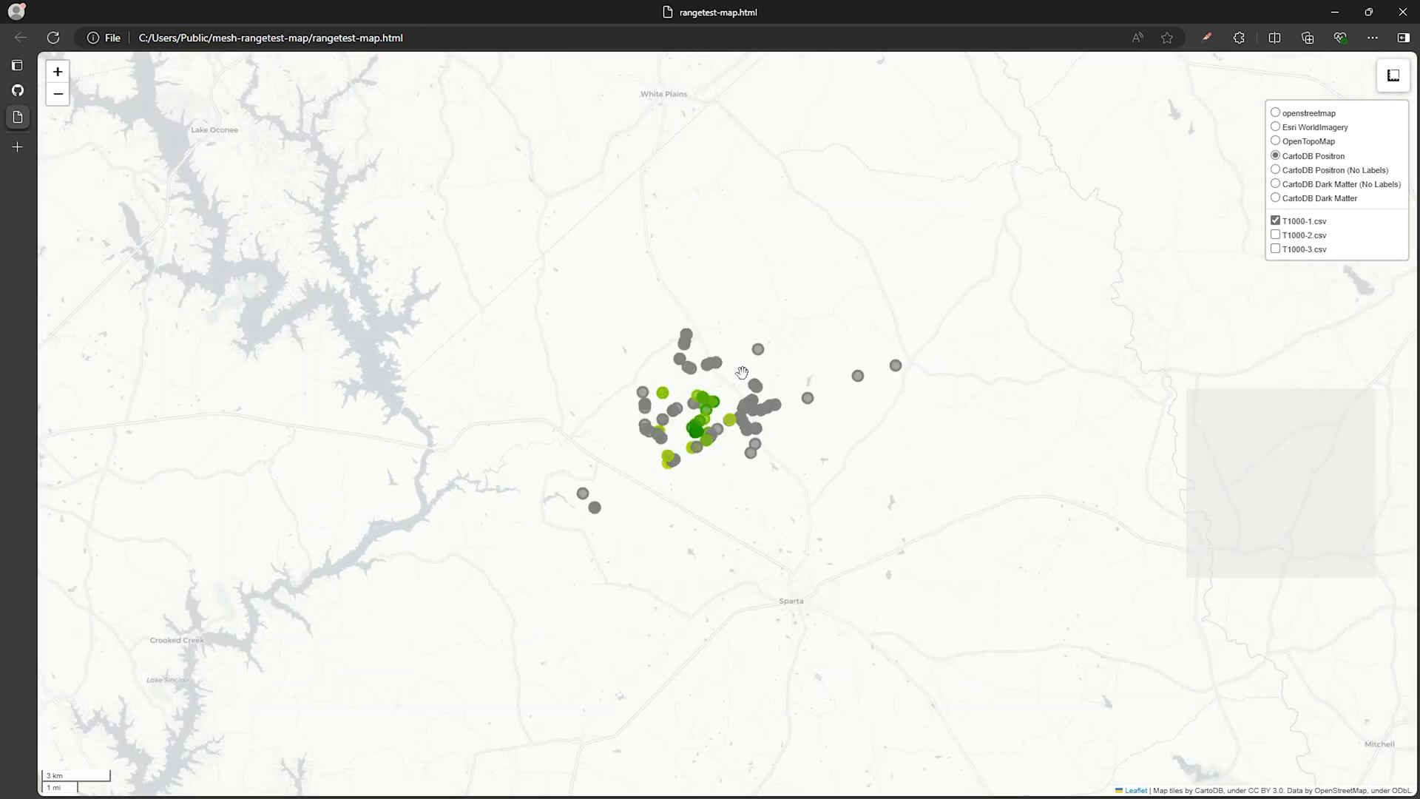
{"action": "left_click", "coordinate": [1277, 235]}
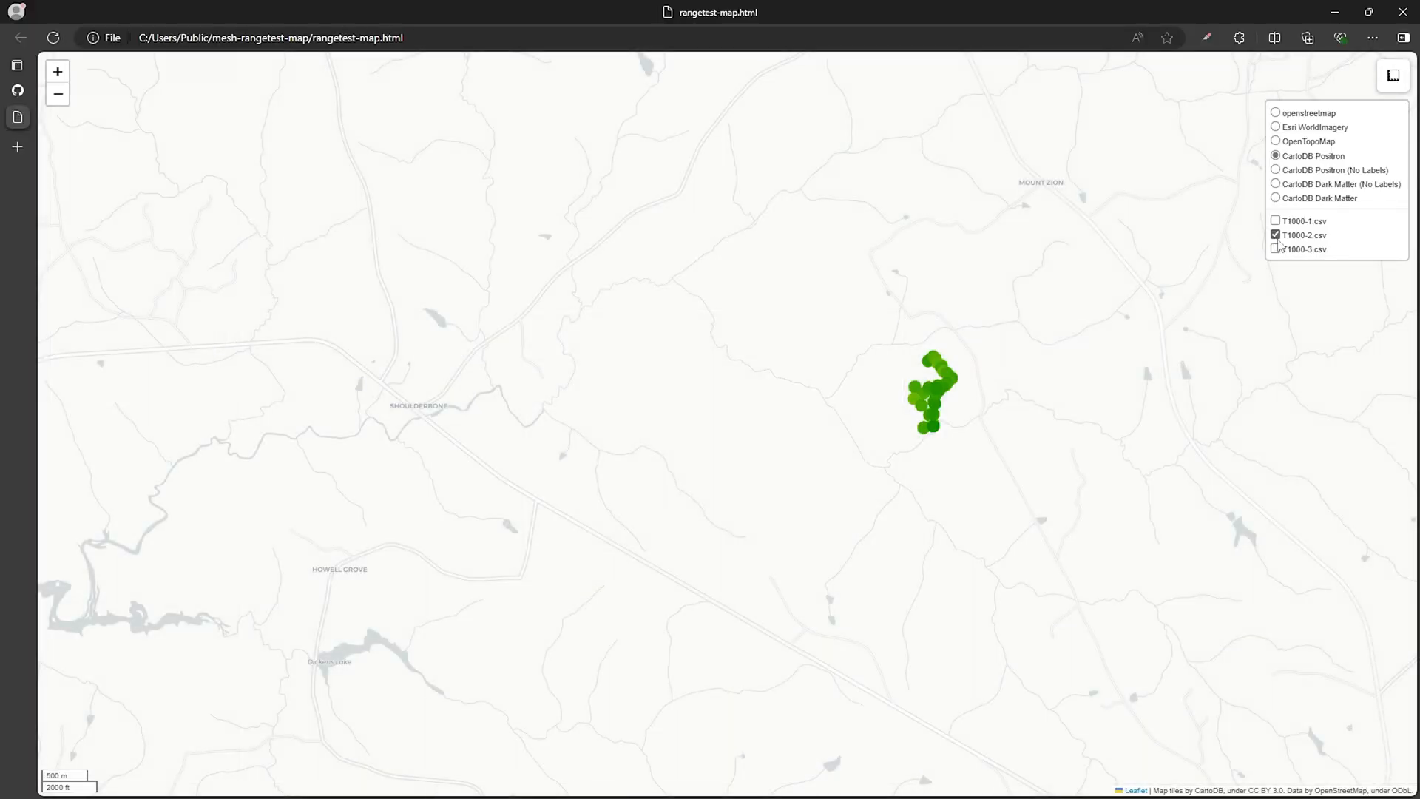
{"action": "left_click", "coordinate": [1276, 249]}
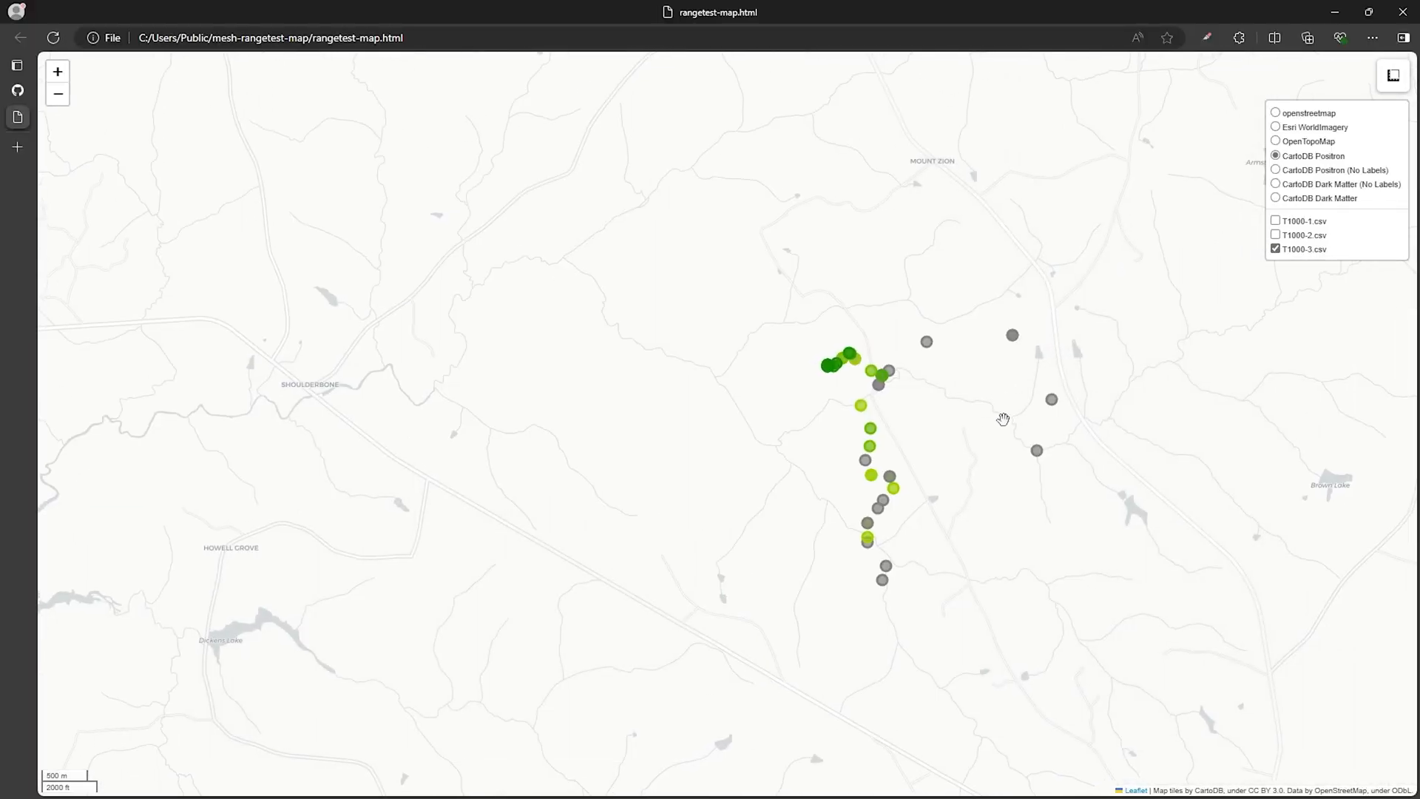
{"action": "left_click_drag", "start_coordinate": [1003, 419], "coordinate": [958, 469]}
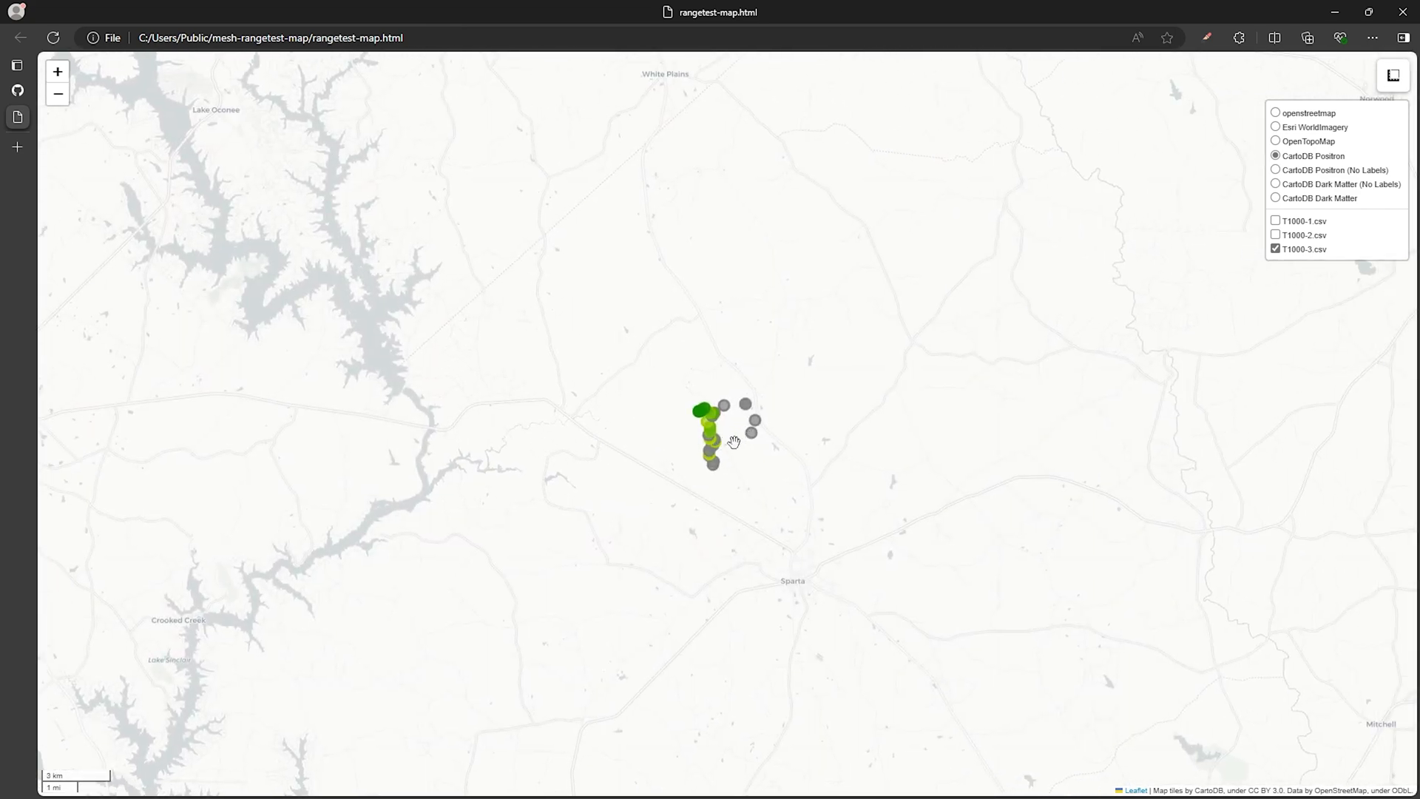
{"action": "left_click", "coordinate": [1277, 221]}
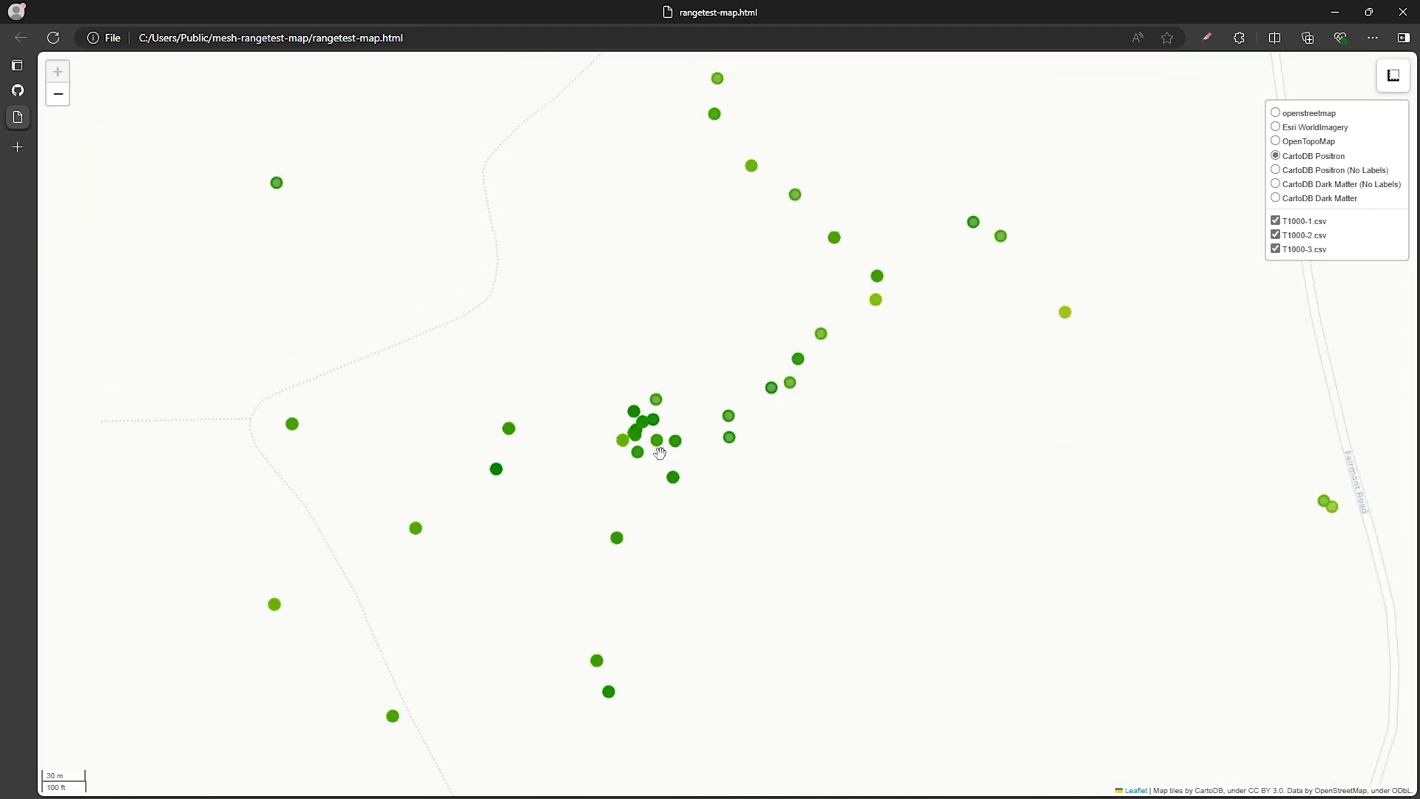
{"action": "mouse_move", "coordinate": [646, 447]}
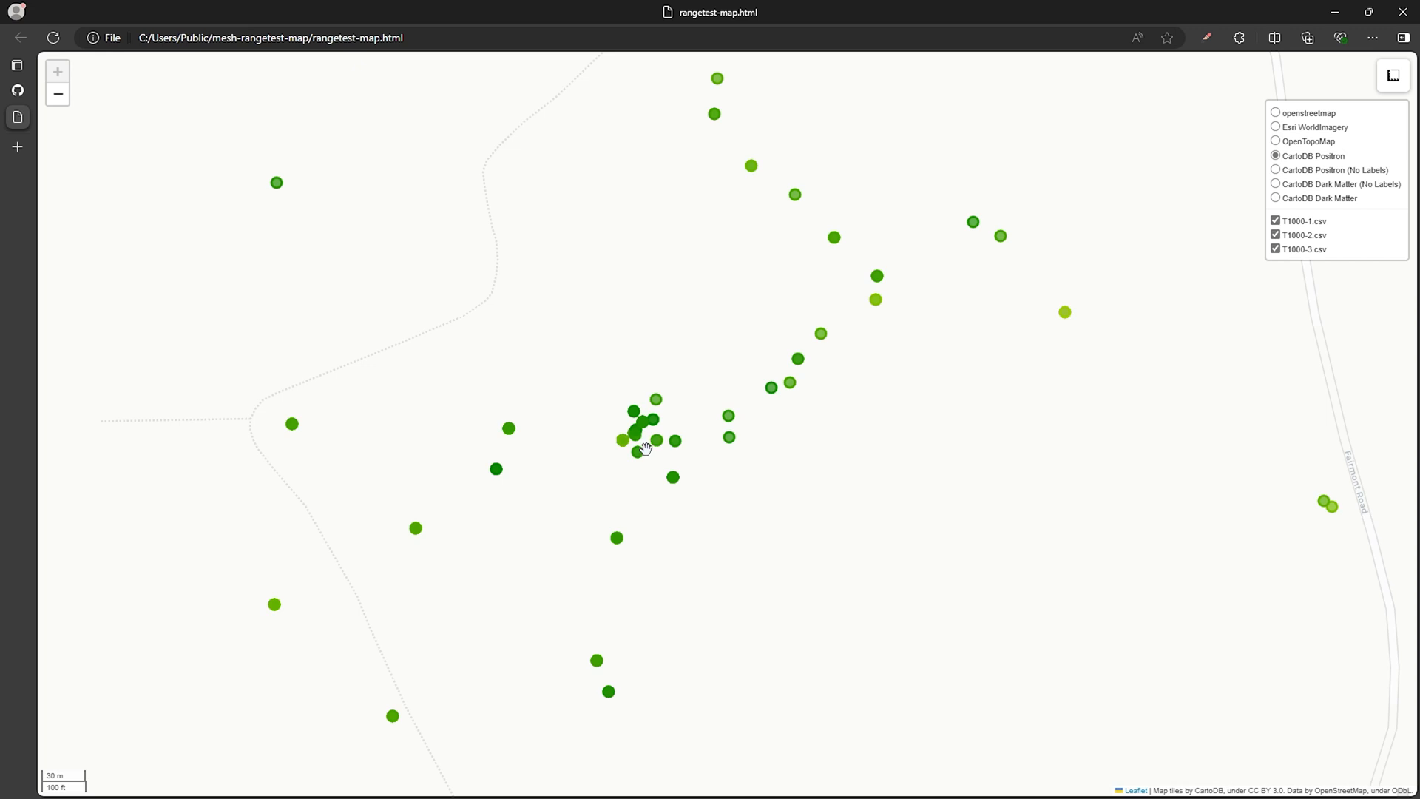
Step: Create a 5.60-mile (9,008 m) measurement from the home node to the far eastern point
{"action": "left_click", "coordinate": [1394, 74]}
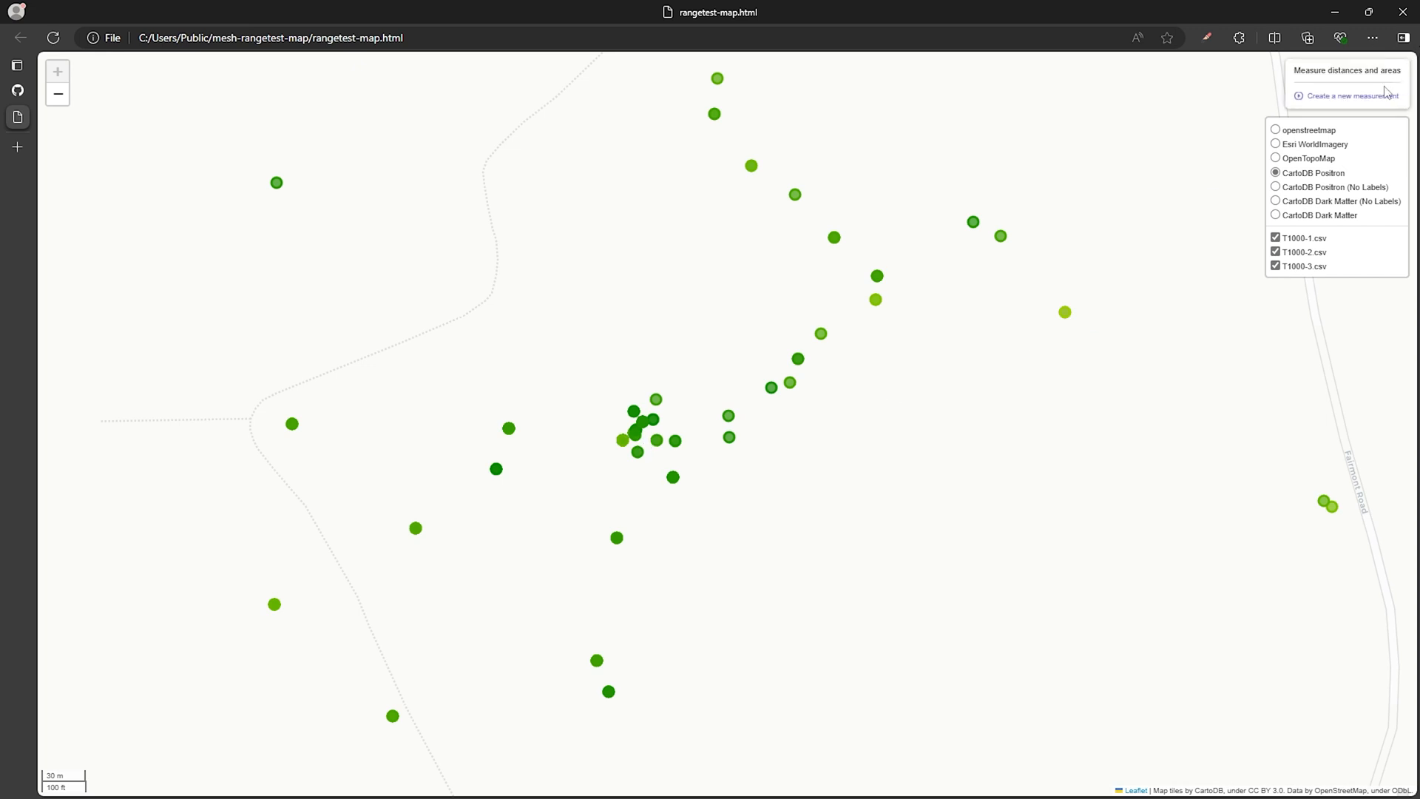
{"action": "left_click", "coordinate": [1352, 95]}
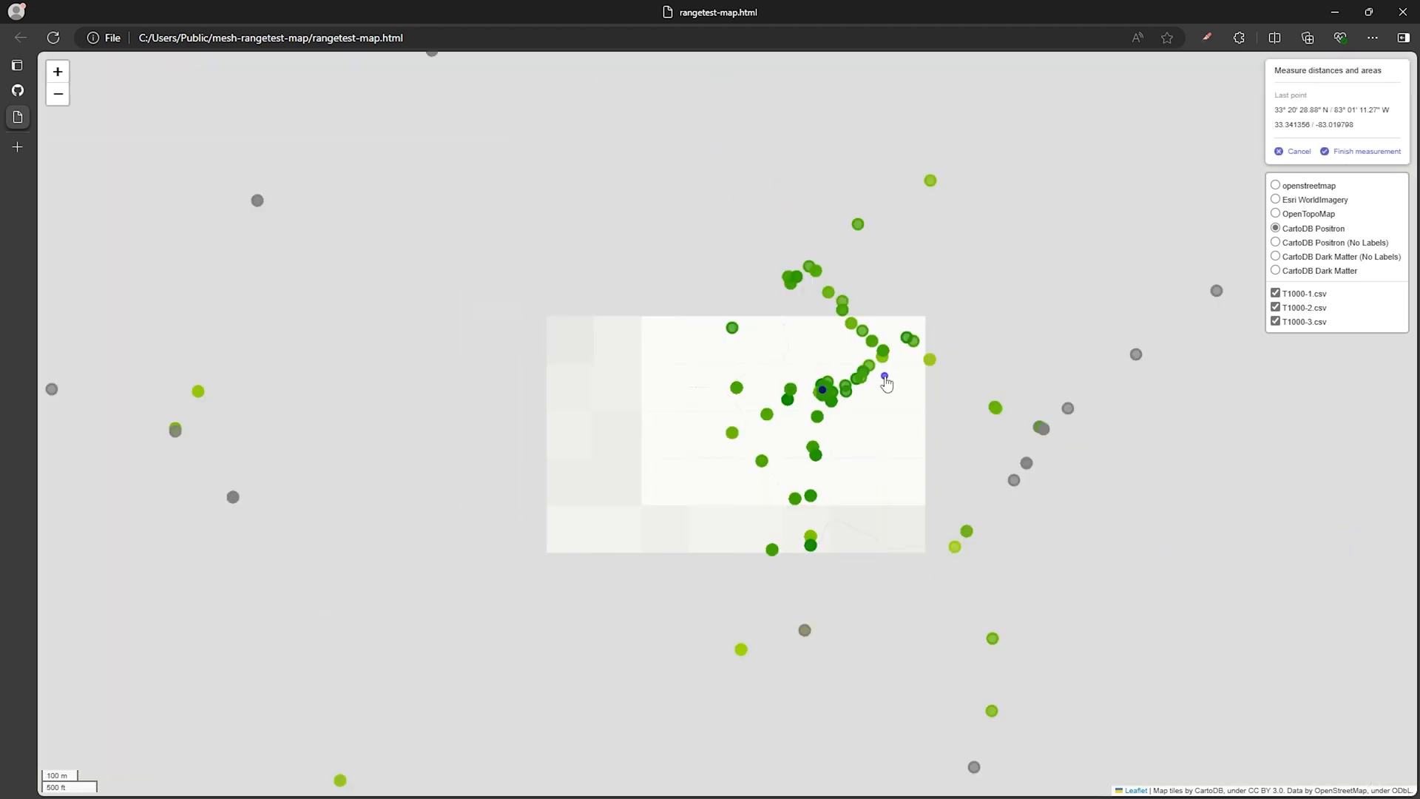
{"action": "scroll", "scroll_direction": "down", "scroll_amount": 3}
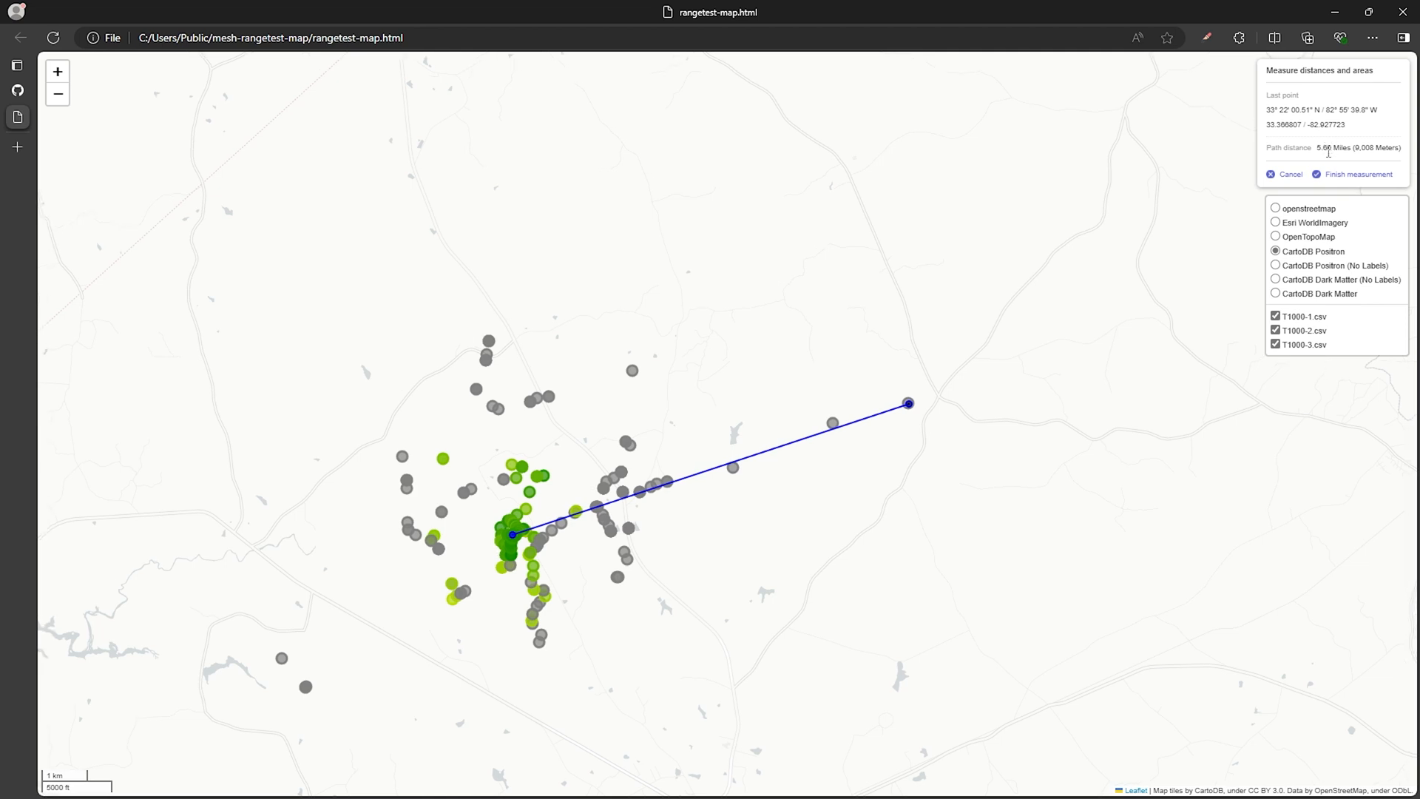
{"action": "left_click", "coordinate": [1358, 175]}
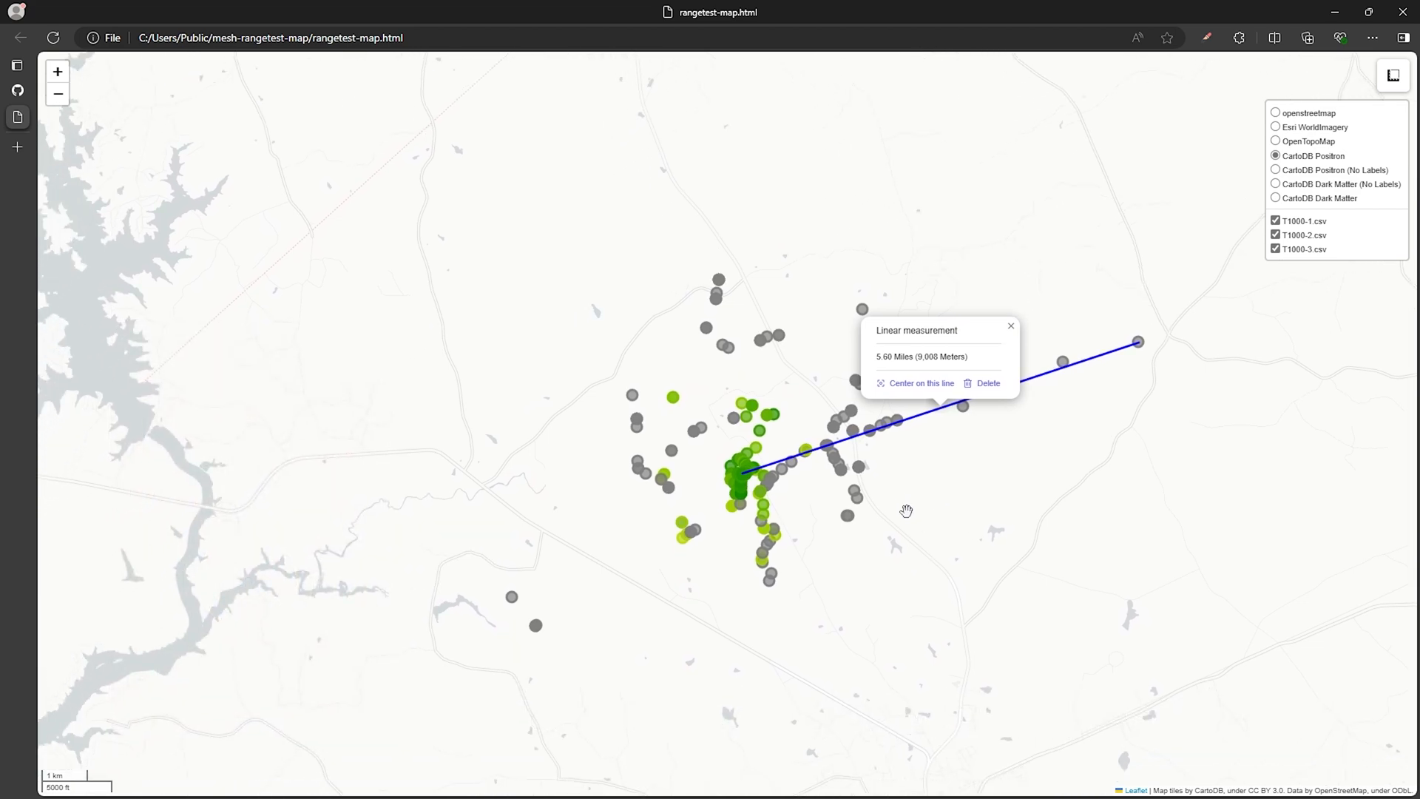
{"action": "mouse_move", "coordinate": [1200, 194]}
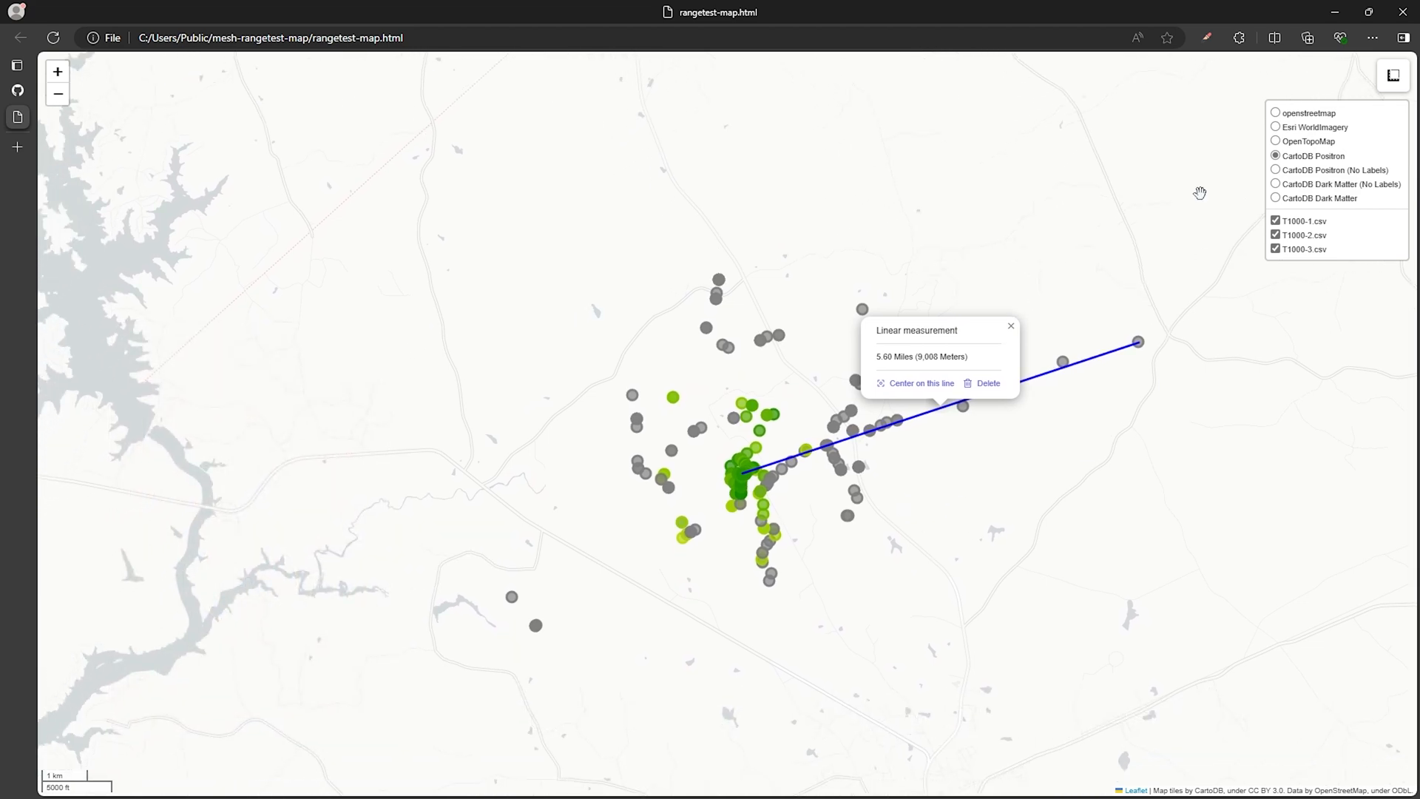
Step: Measure a second 3.51-mile line from the home node to the south-western point
{"action": "left_click", "coordinate": [1393, 75]}
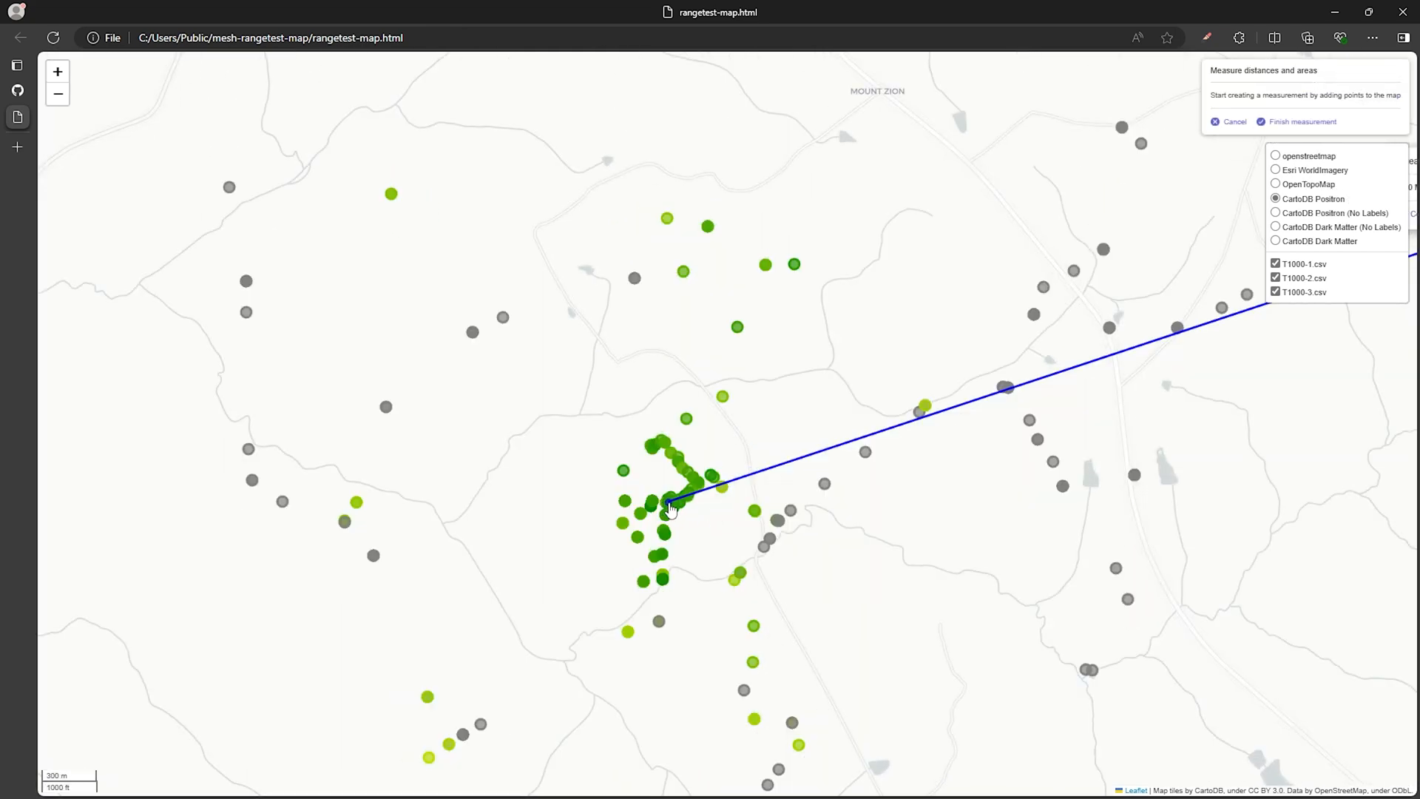
{"action": "left_click", "coordinate": [536, 578]}
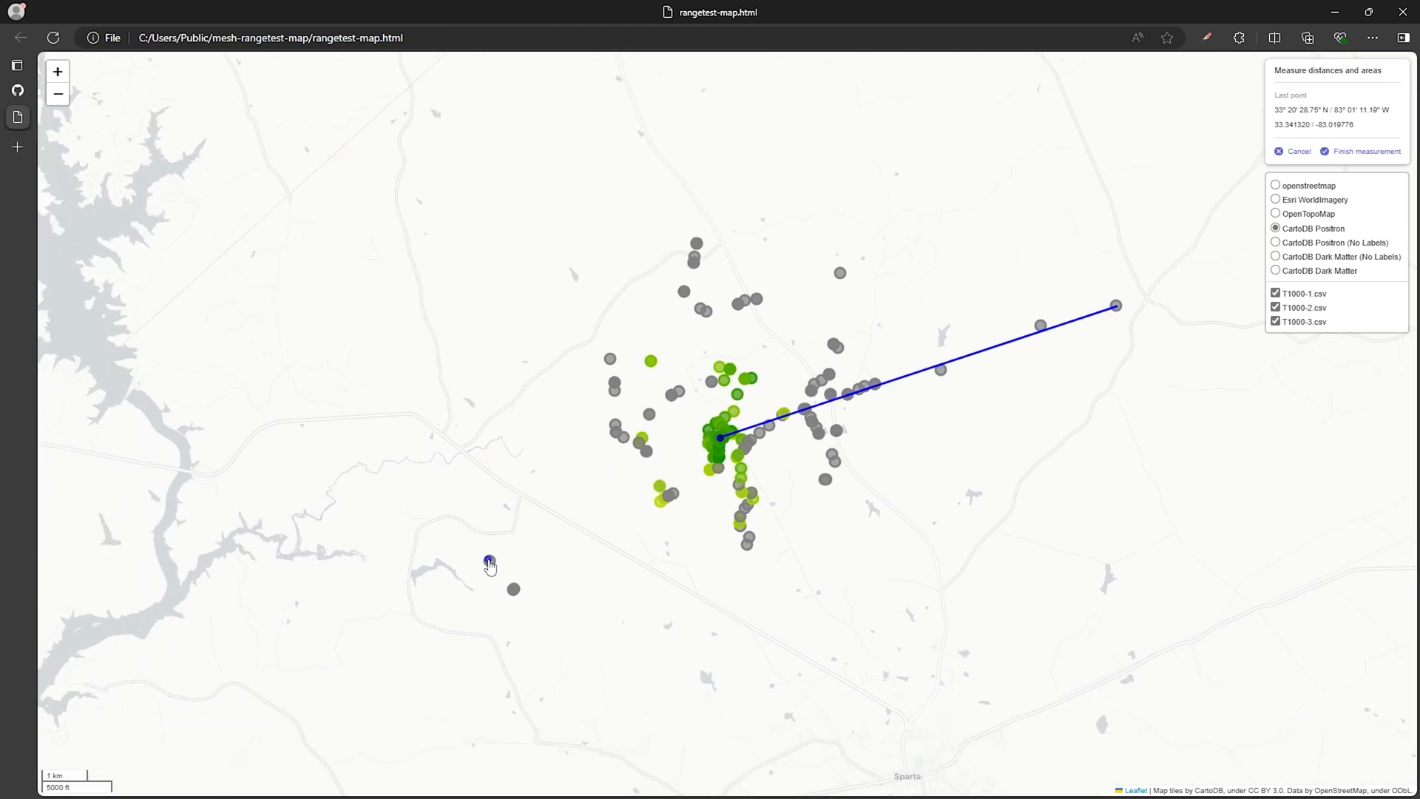
{"action": "left_click", "coordinate": [489, 559]}
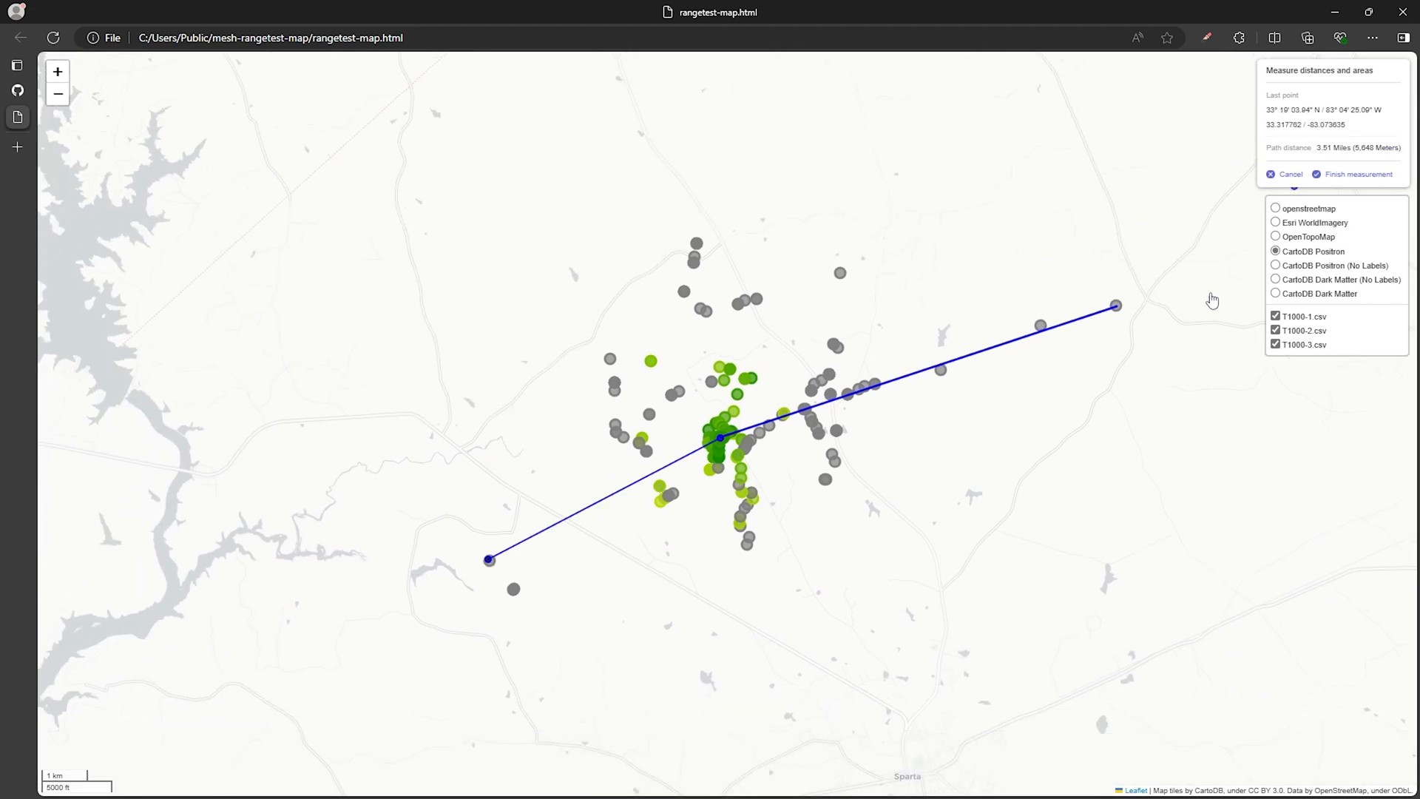
{"action": "mouse_move", "coordinate": [1191, 364]}
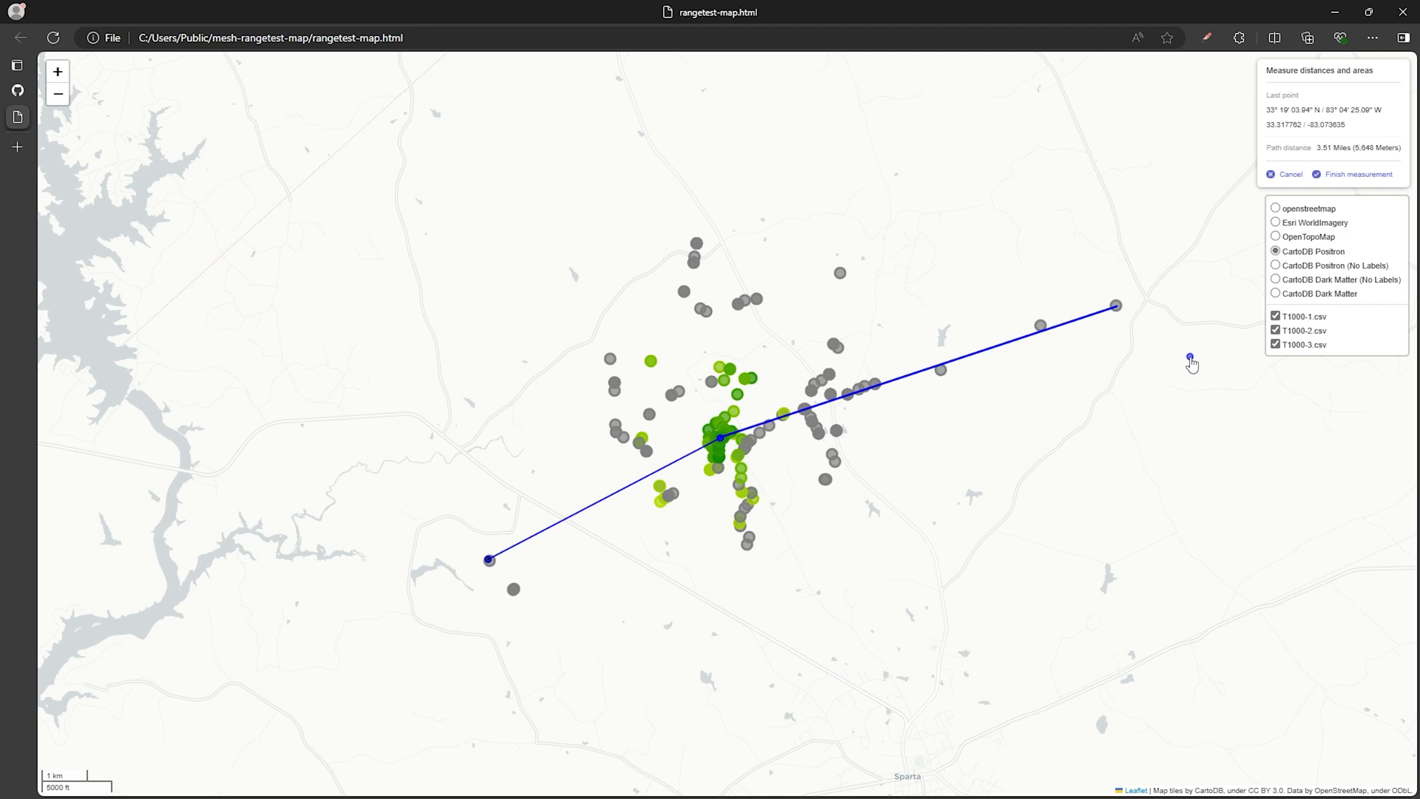
{"action": "mouse_move", "coordinate": [874, 359]}
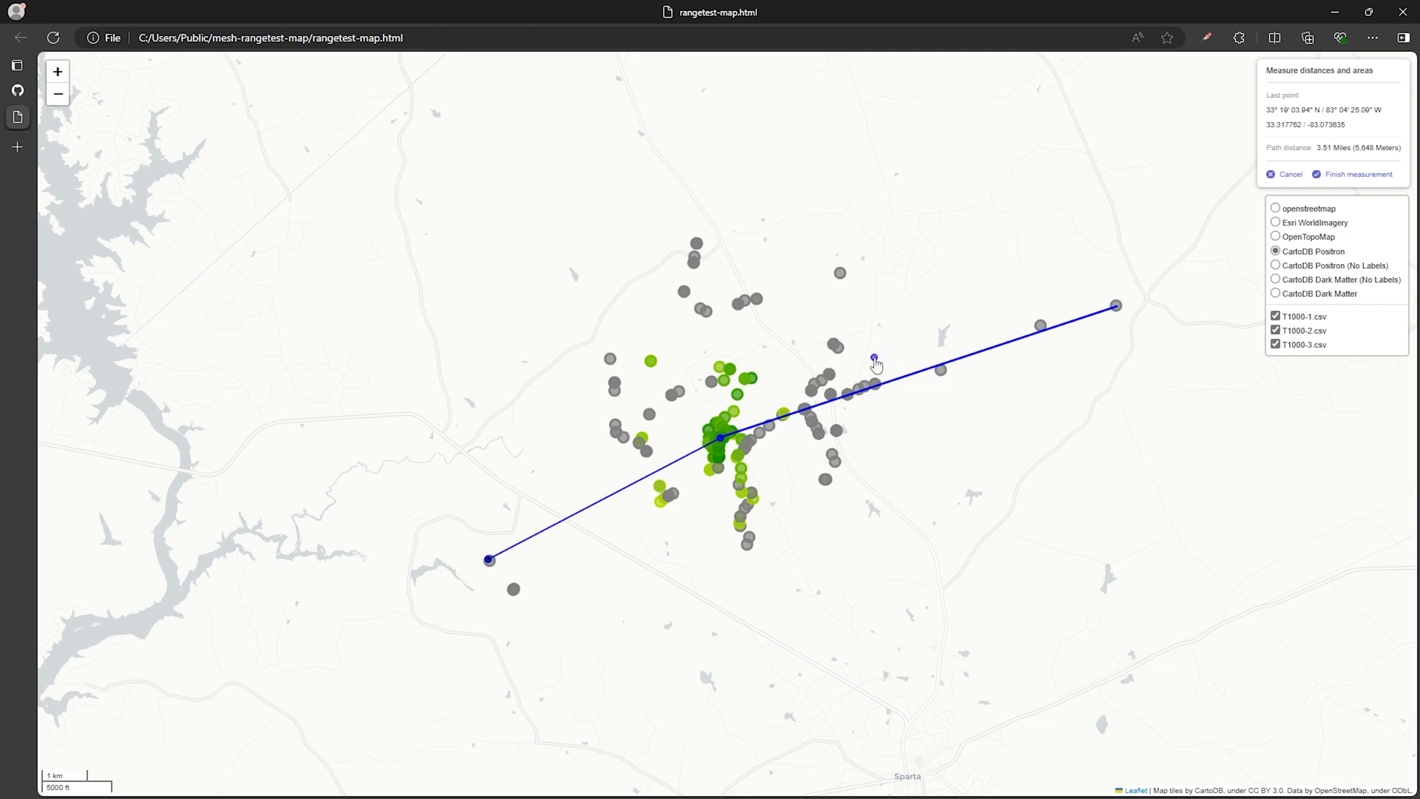
{"action": "scroll", "scroll_direction": "down", "scroll_amount": 3}
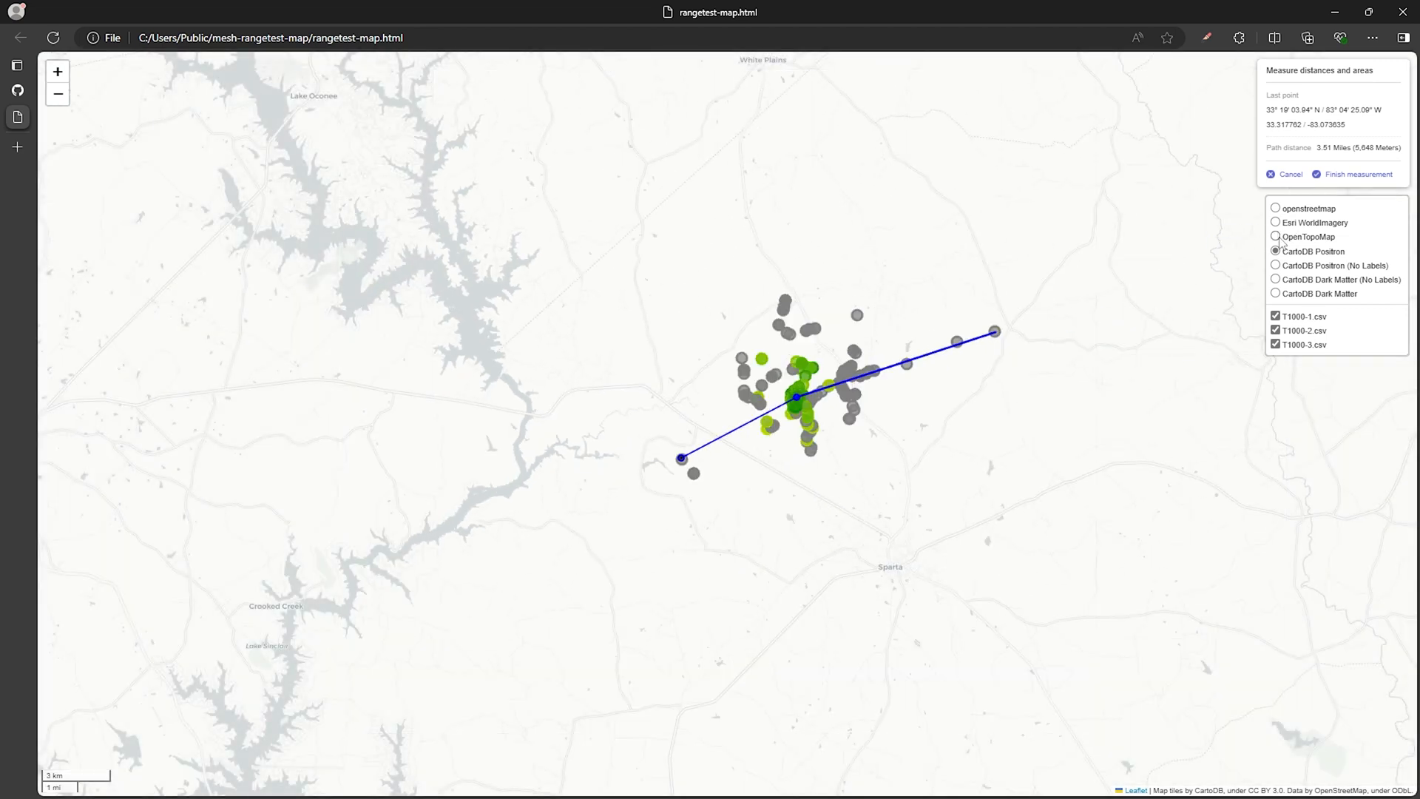
{"action": "left_click", "coordinate": [1276, 237]}
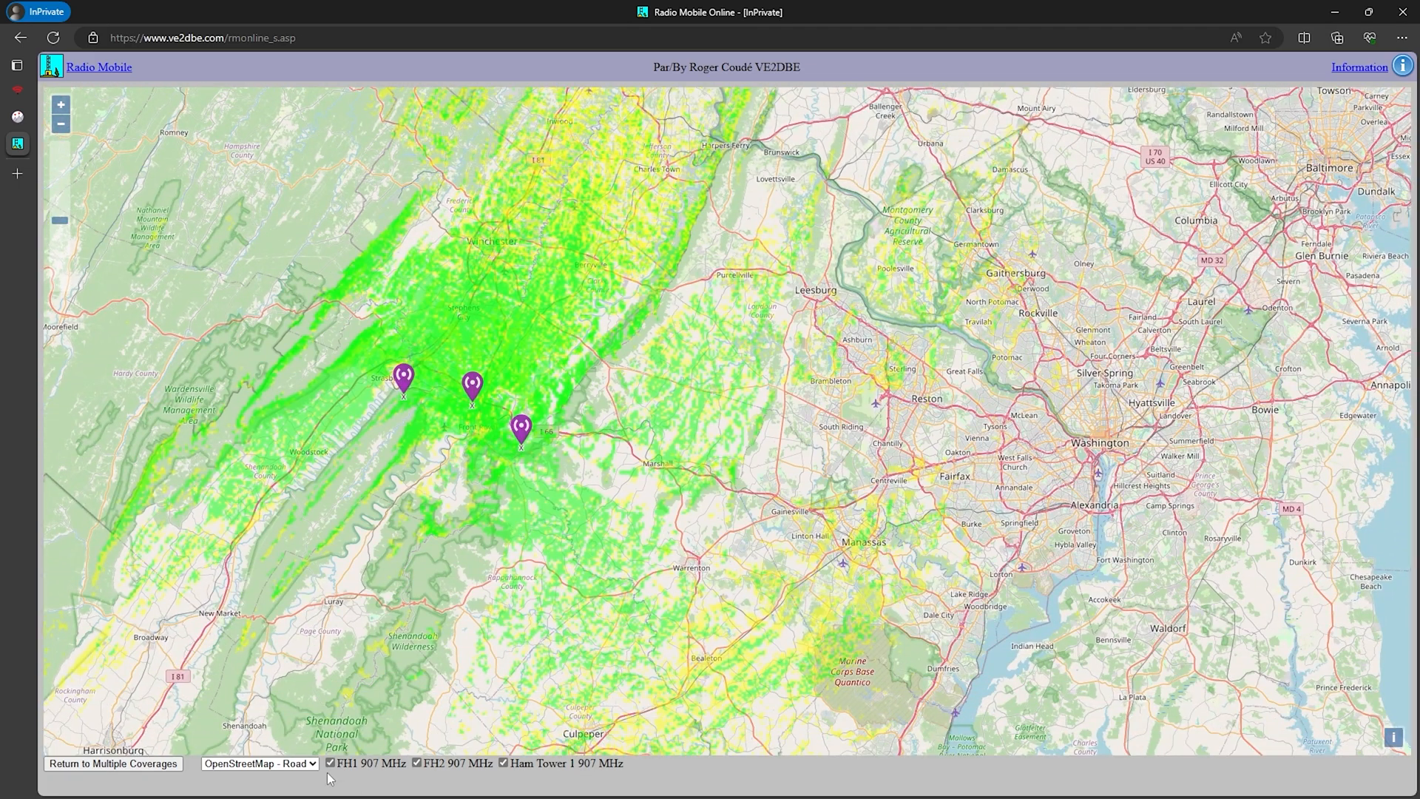
Step: Hide the FH1 907 MHz coverage layer, leaving FH2 and Ham Tower 1 shown
{"action": "left_click", "coordinate": [329, 763]}
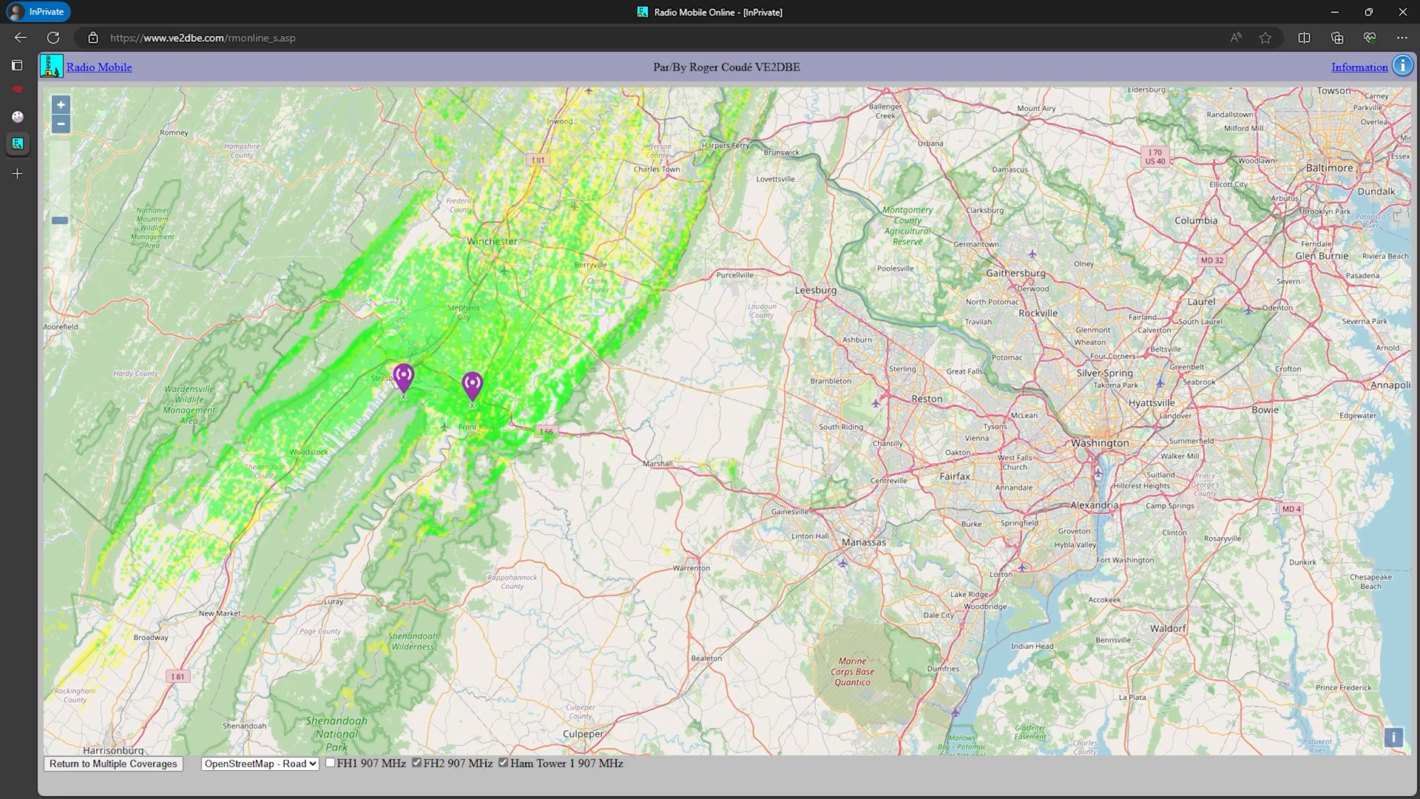